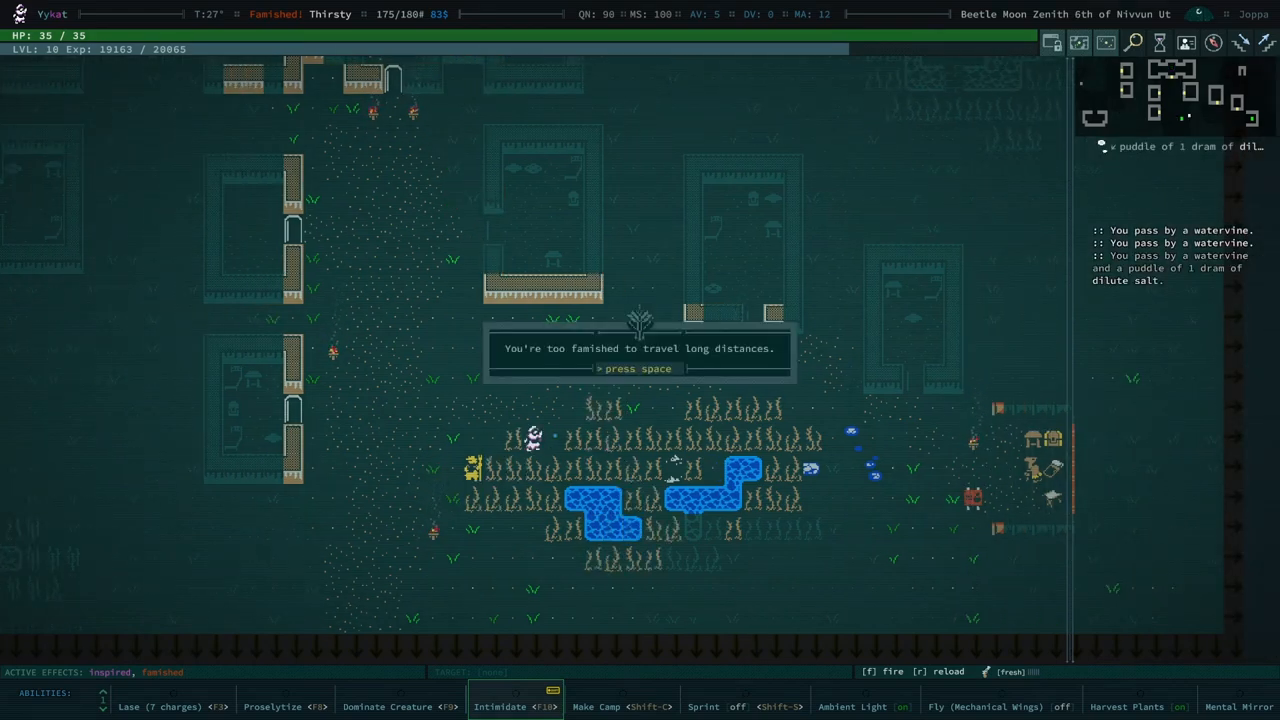
Step: Dismiss the famished notice and preserve seven vinewafers into 21 vinewafer sheaf servings
key(space)
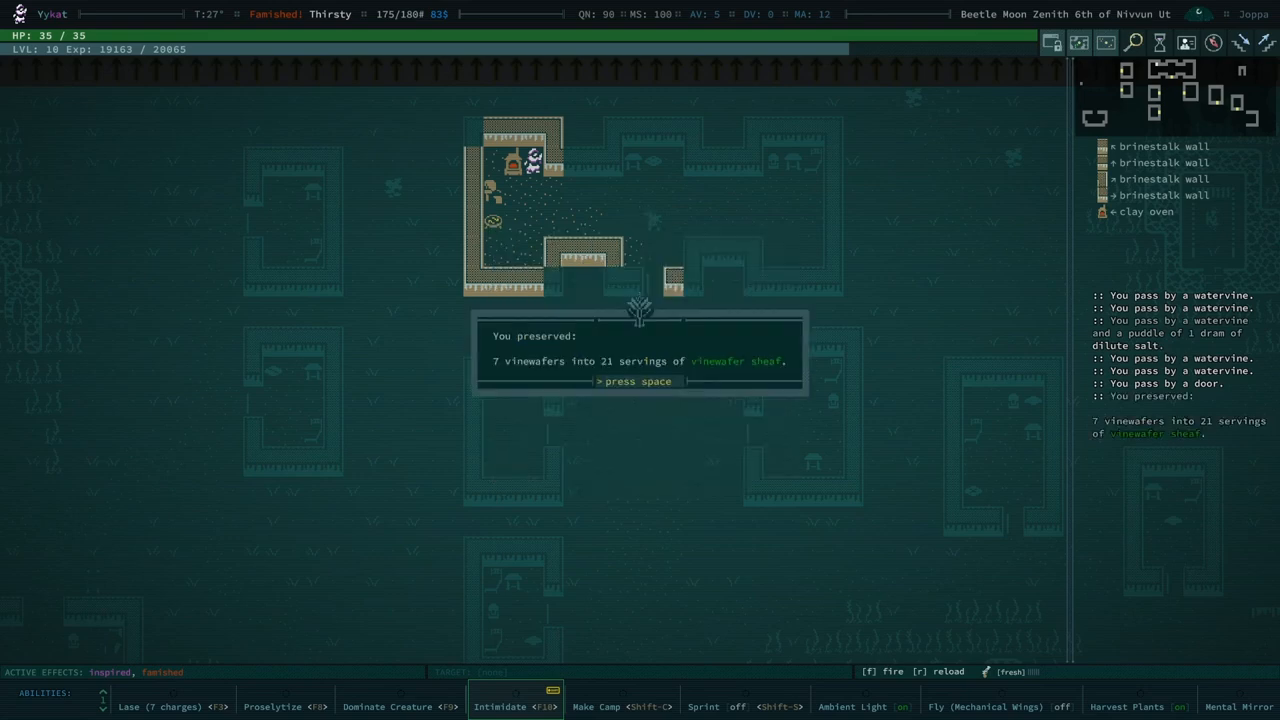
key(space)
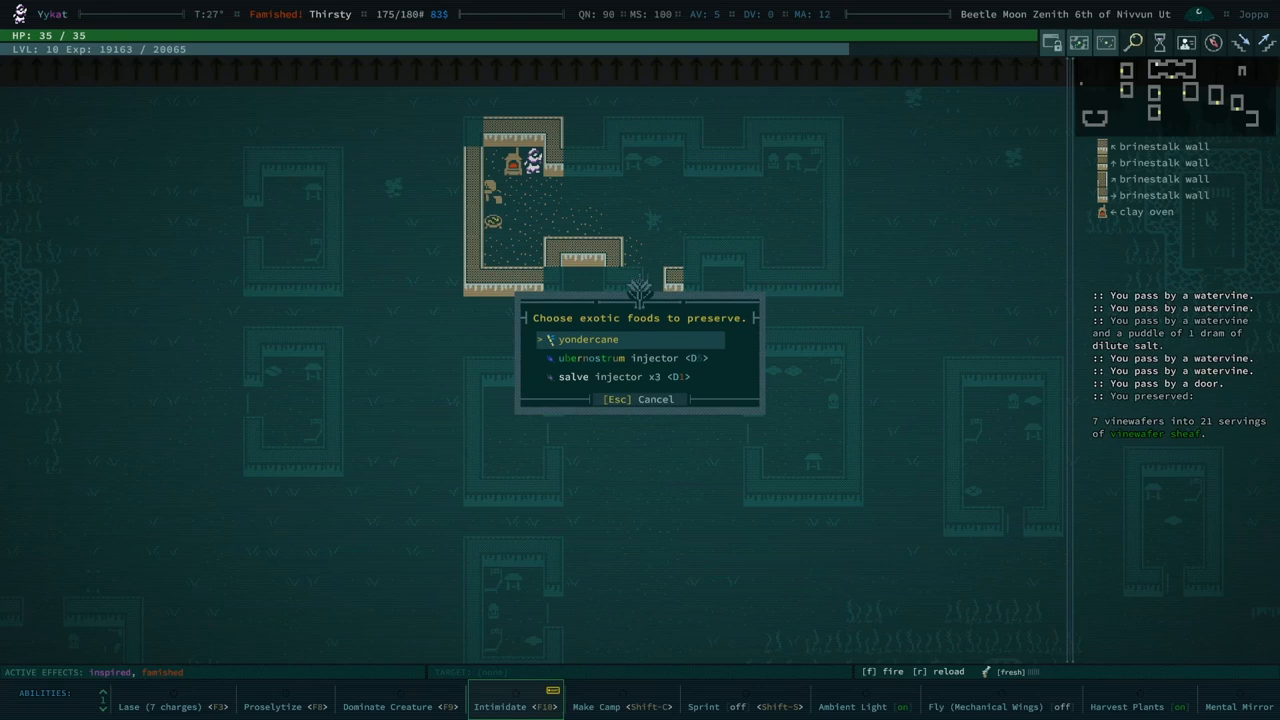
Step: Preserve yondercane into 15 fermented yondercane servings and the salve injector into congealed salve
click(588, 339)
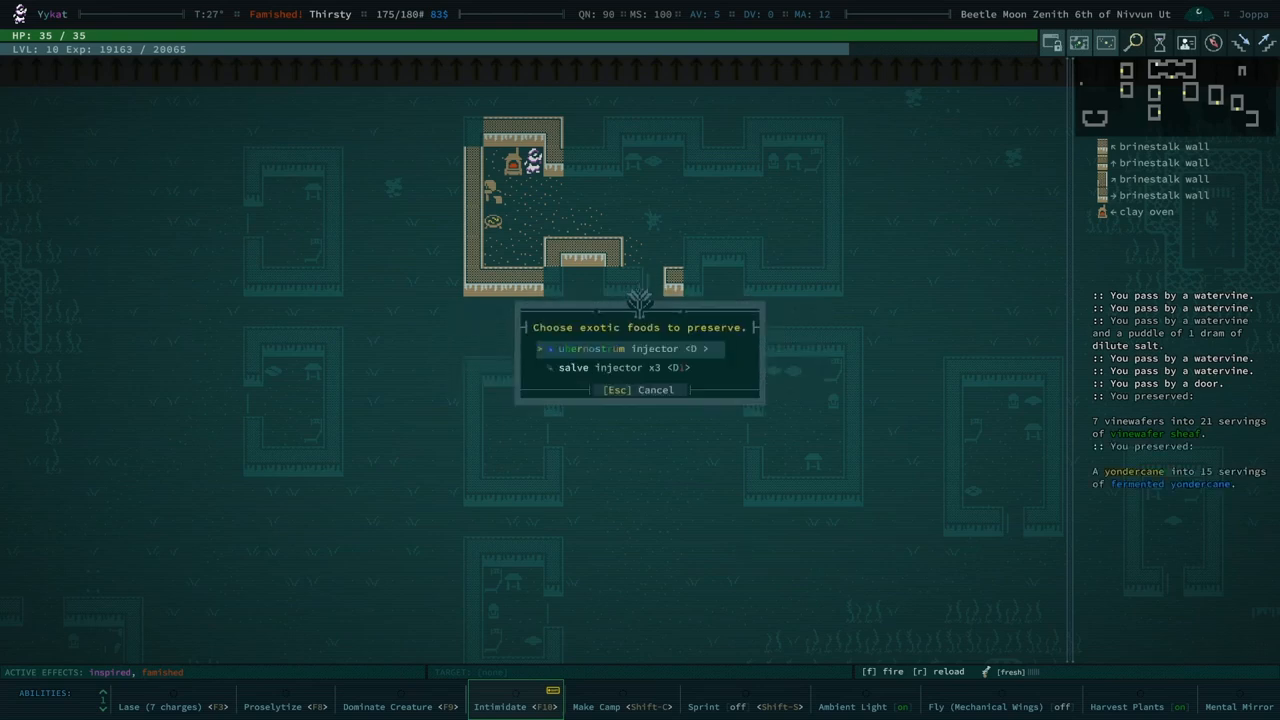
click(607, 367)
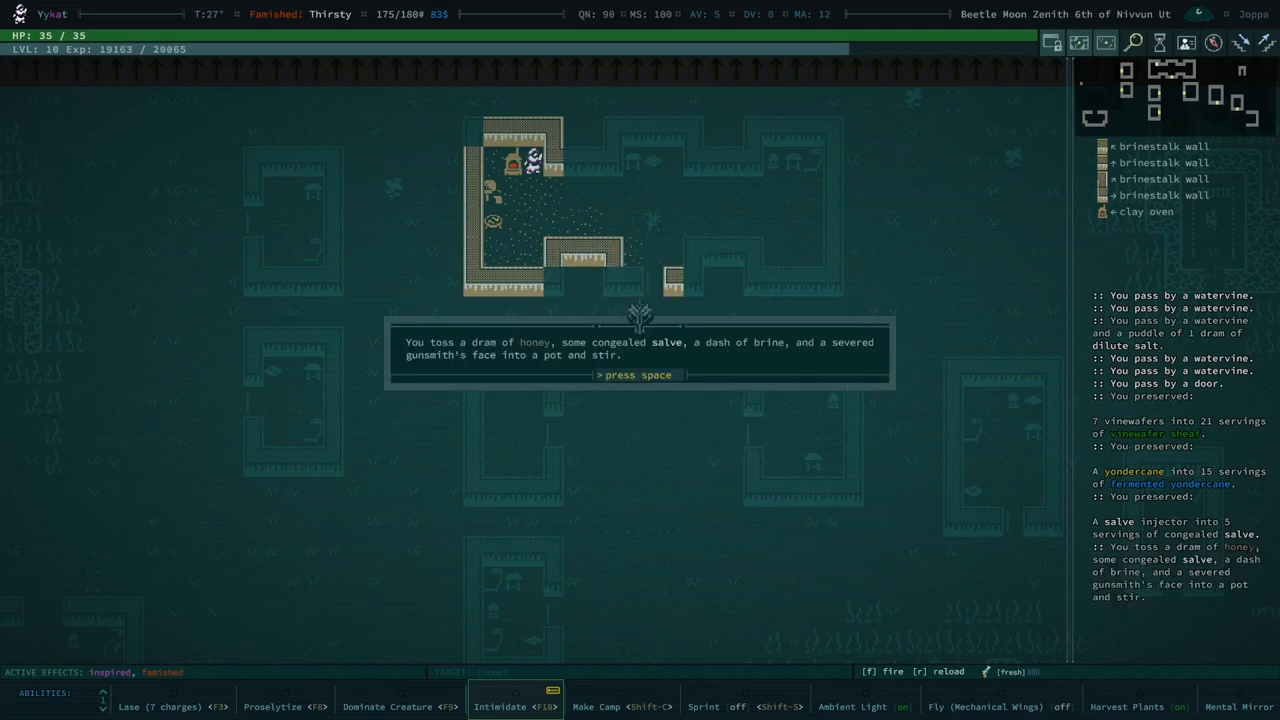
Step: Cook the meal, pick +3 disease saves and +12% healing, and learn Honey-Salve Loaf
key(space)
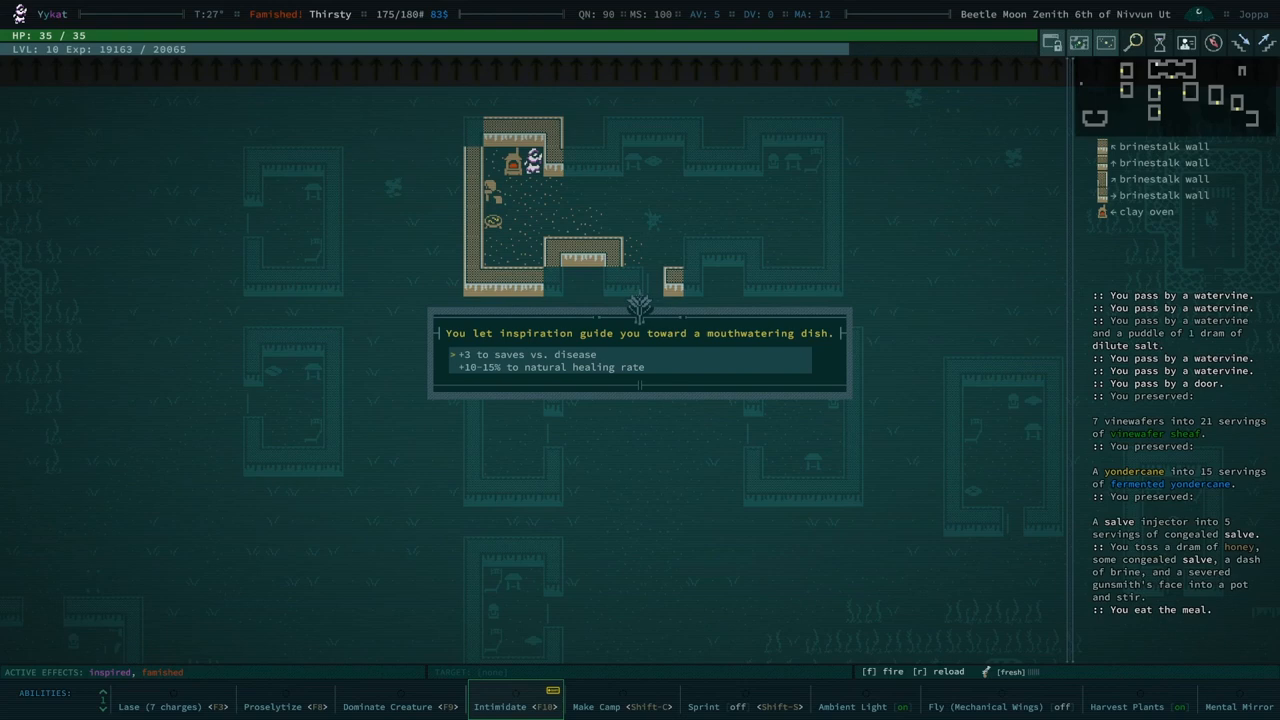
key(space)
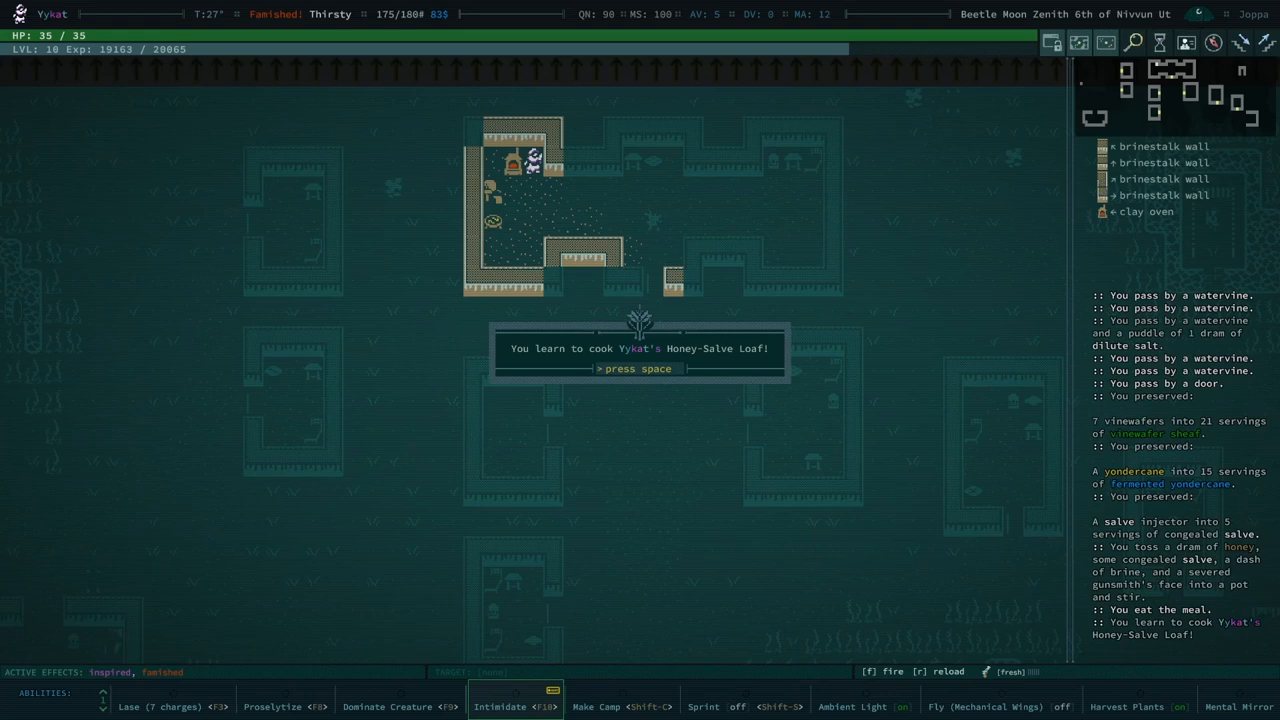
key(space)
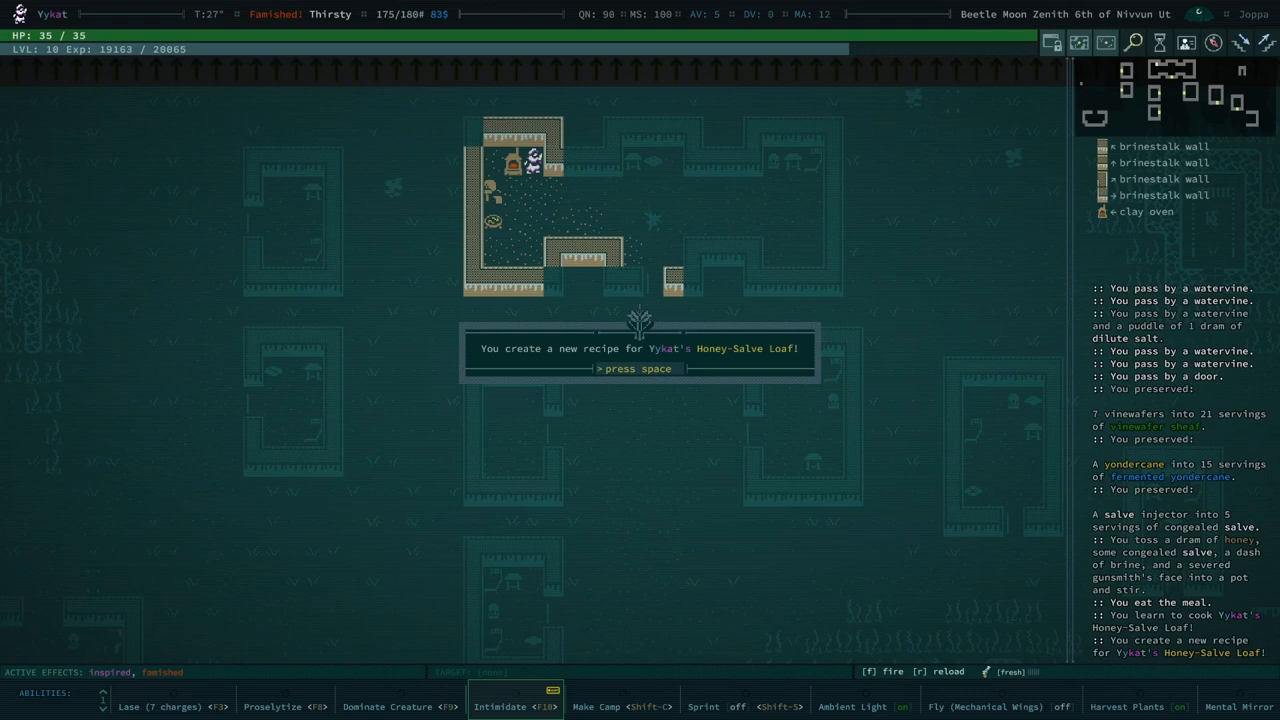
key(space)
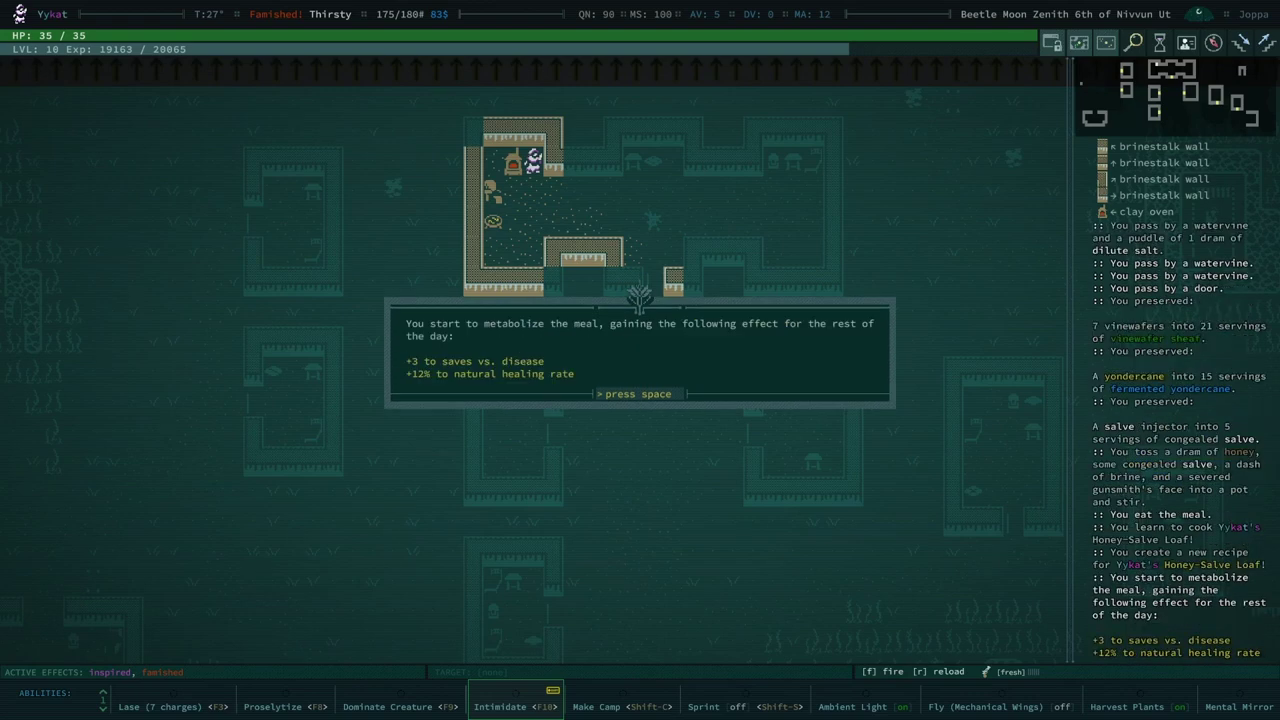
key(space)
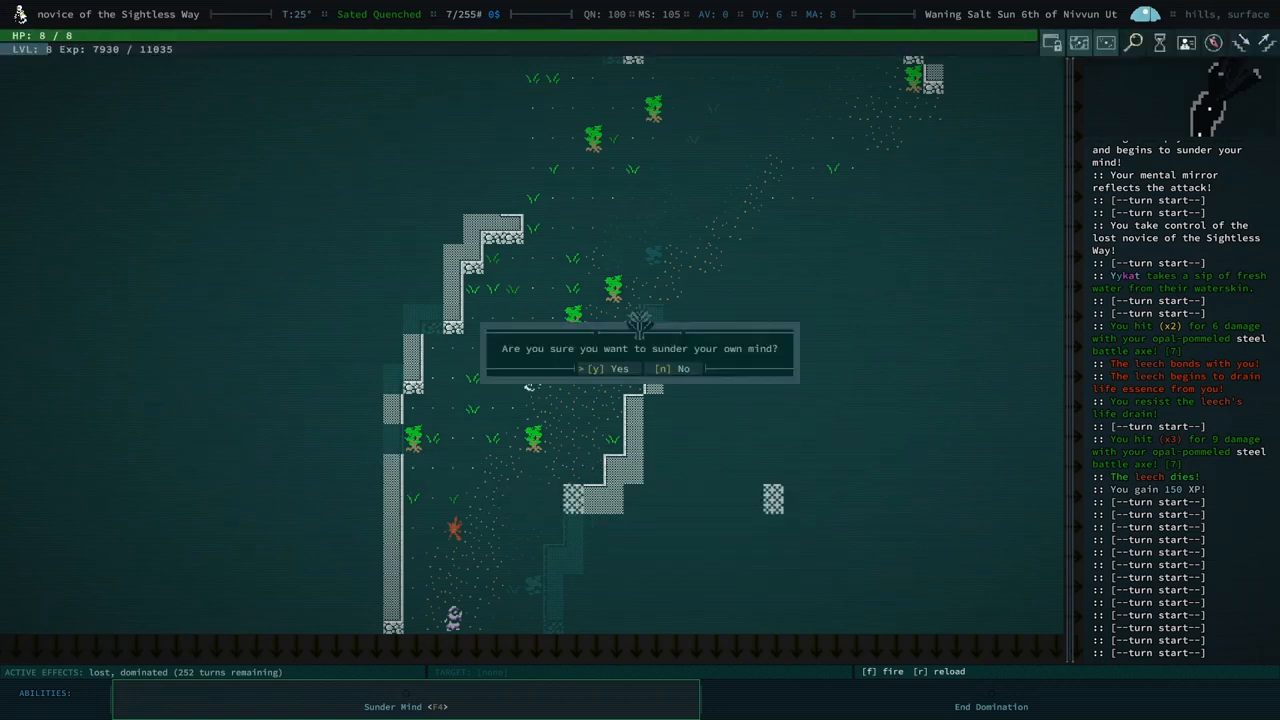
Step: Confirm sundering the Sightless Way novice's mind to return to Ykat
key(y)
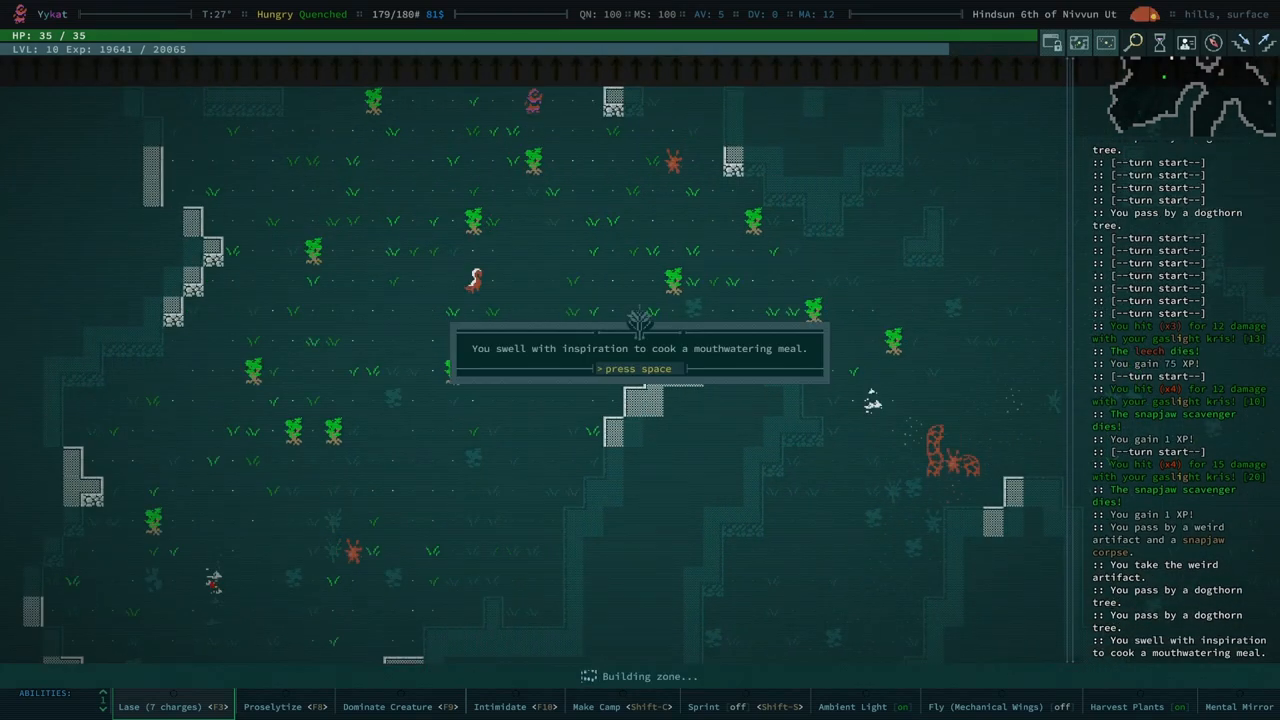
Step: Dismiss the cooking inspiration and regained-bearings messages
key(space)
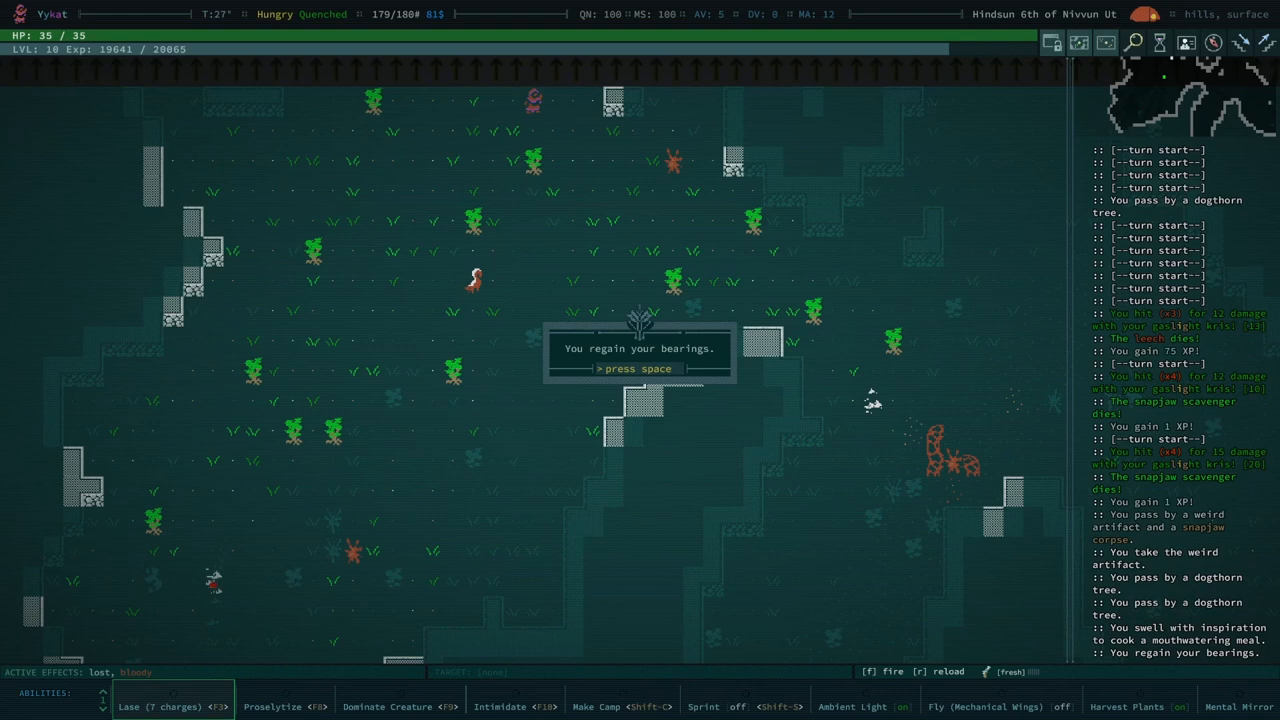
key(space)
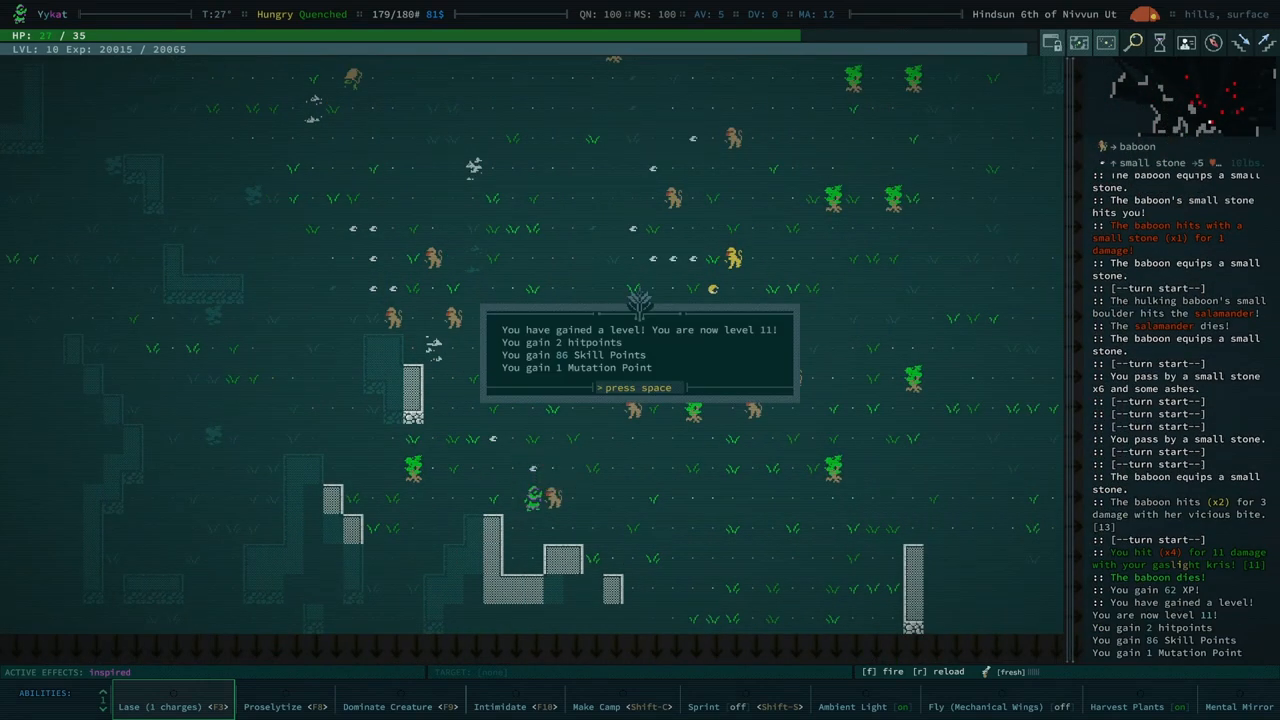
Step: Dismiss the level 11 summary, reload warning, and weak capacity warning while fighting baboons
key(space)
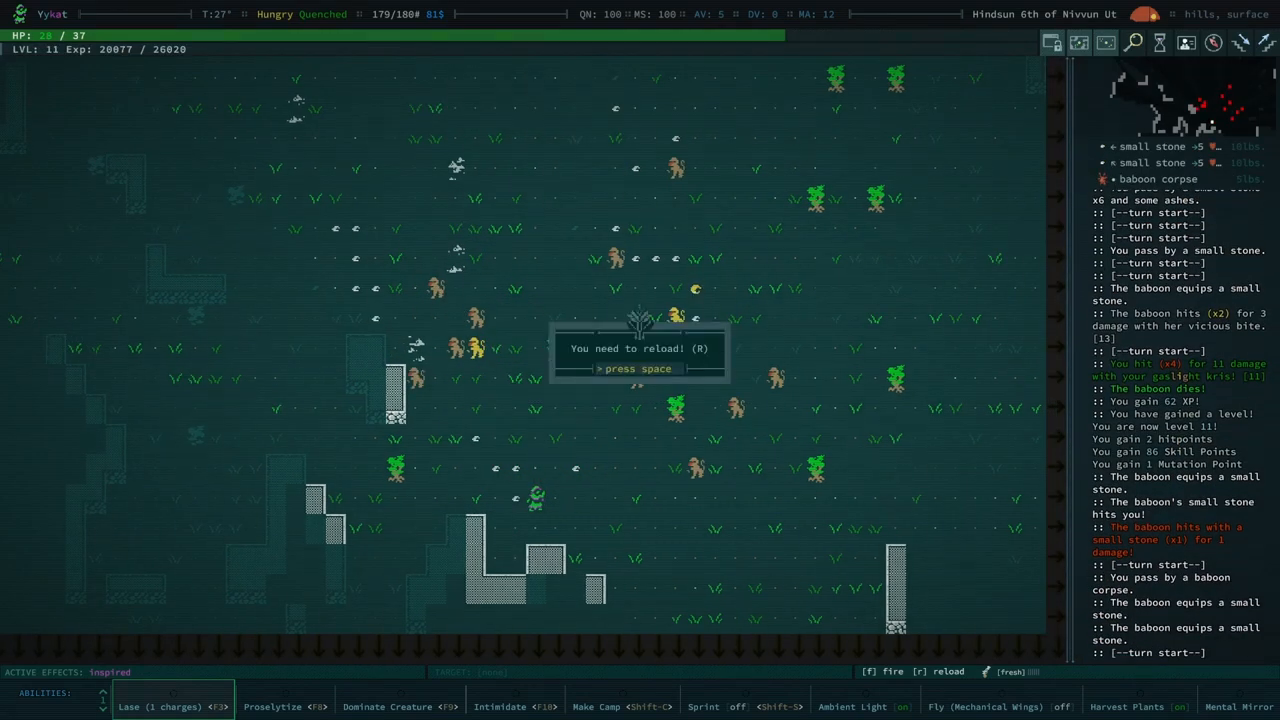
key(space)
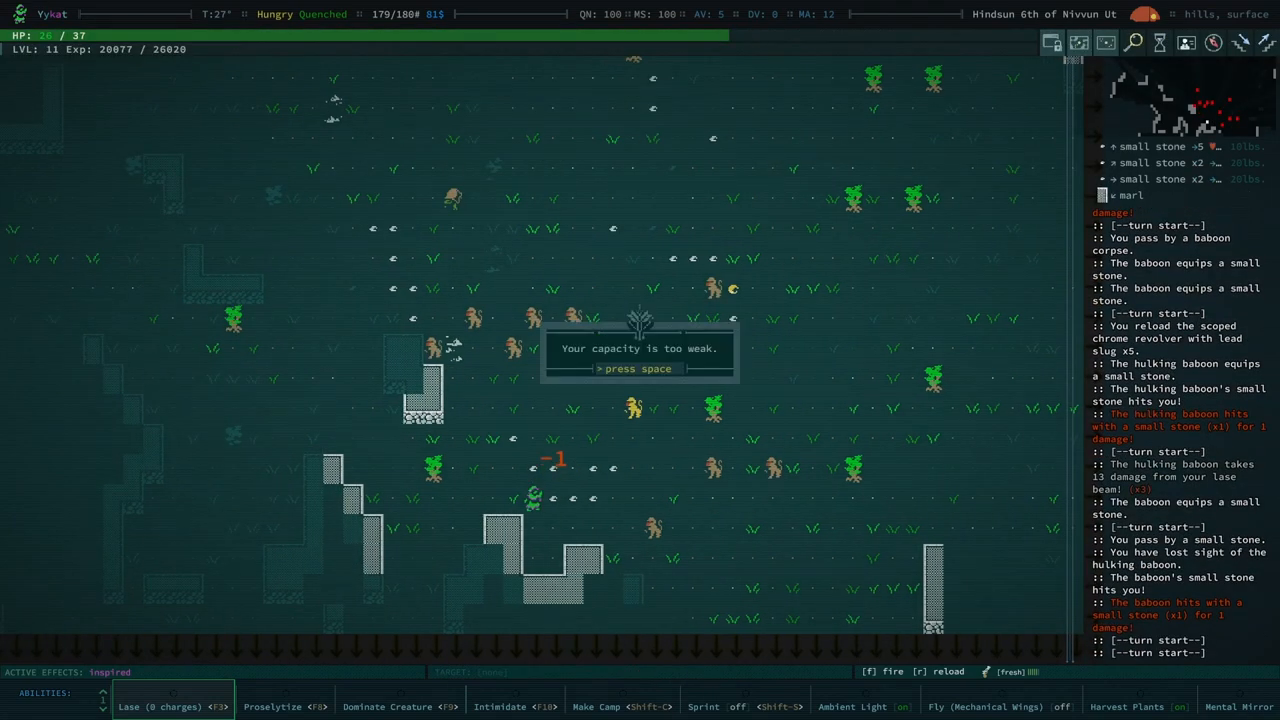
key(space)
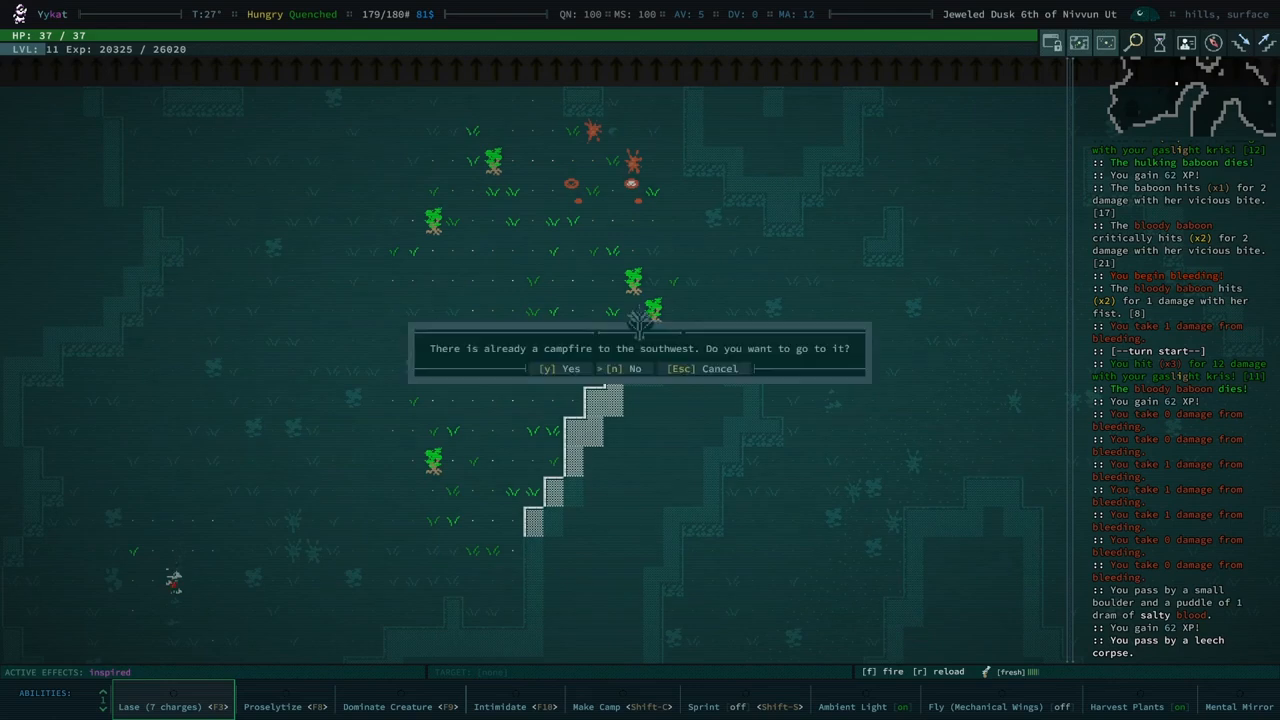
Step: Walk to the existing campfire and begin choosing starapple jam and vinewafer sheaf
key(y)
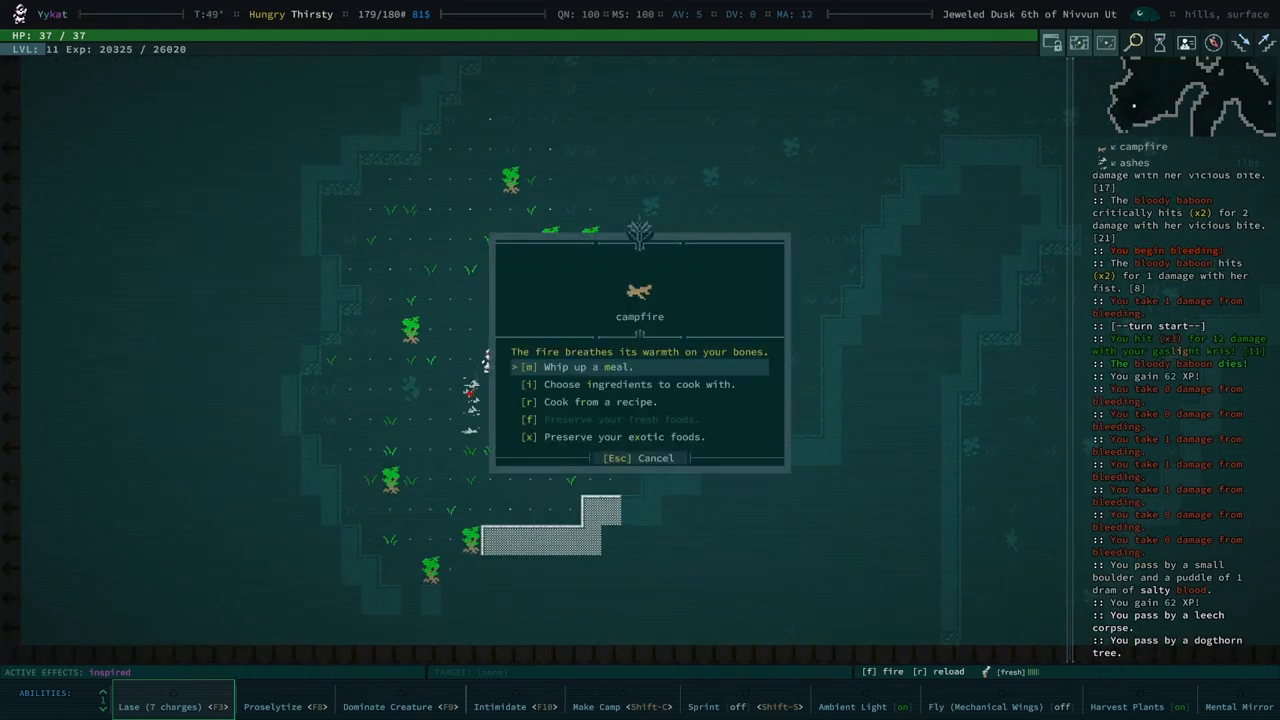
click(632, 384)
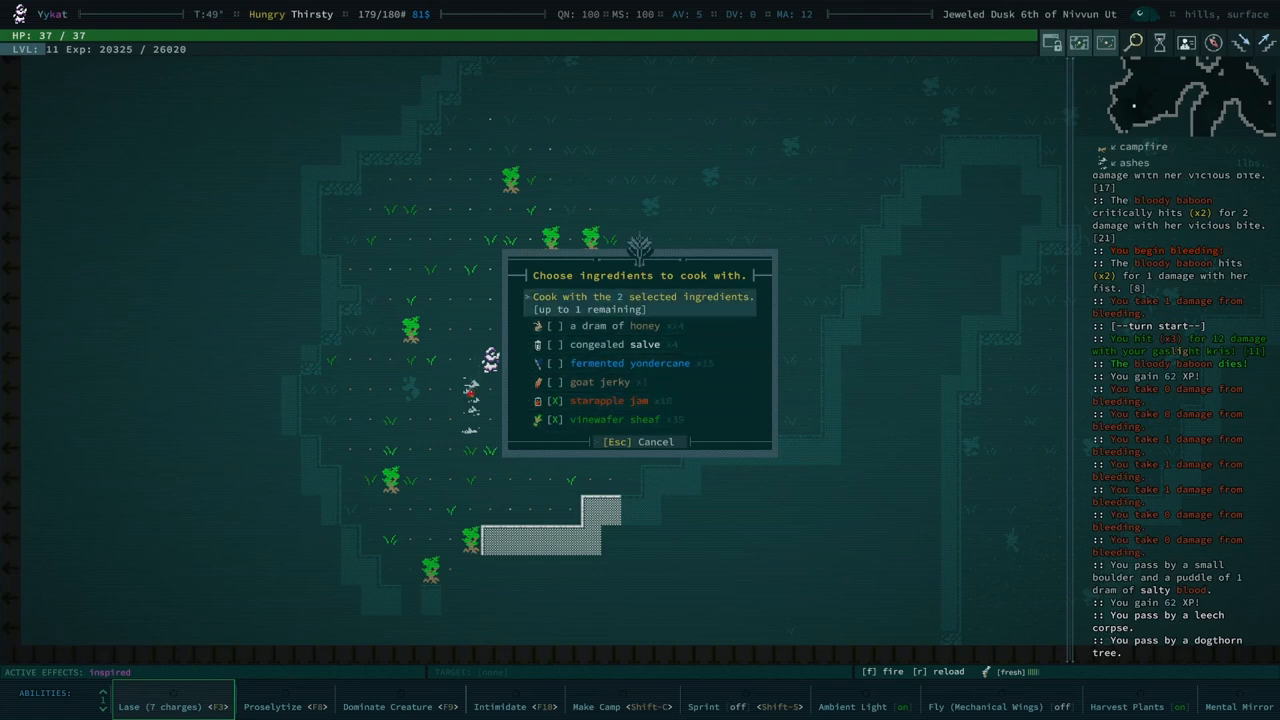
Step: Cook the two ingredients, pick the freshwater effect, and learn the starapple-vinewafer doughnut recipe
click(640, 303)
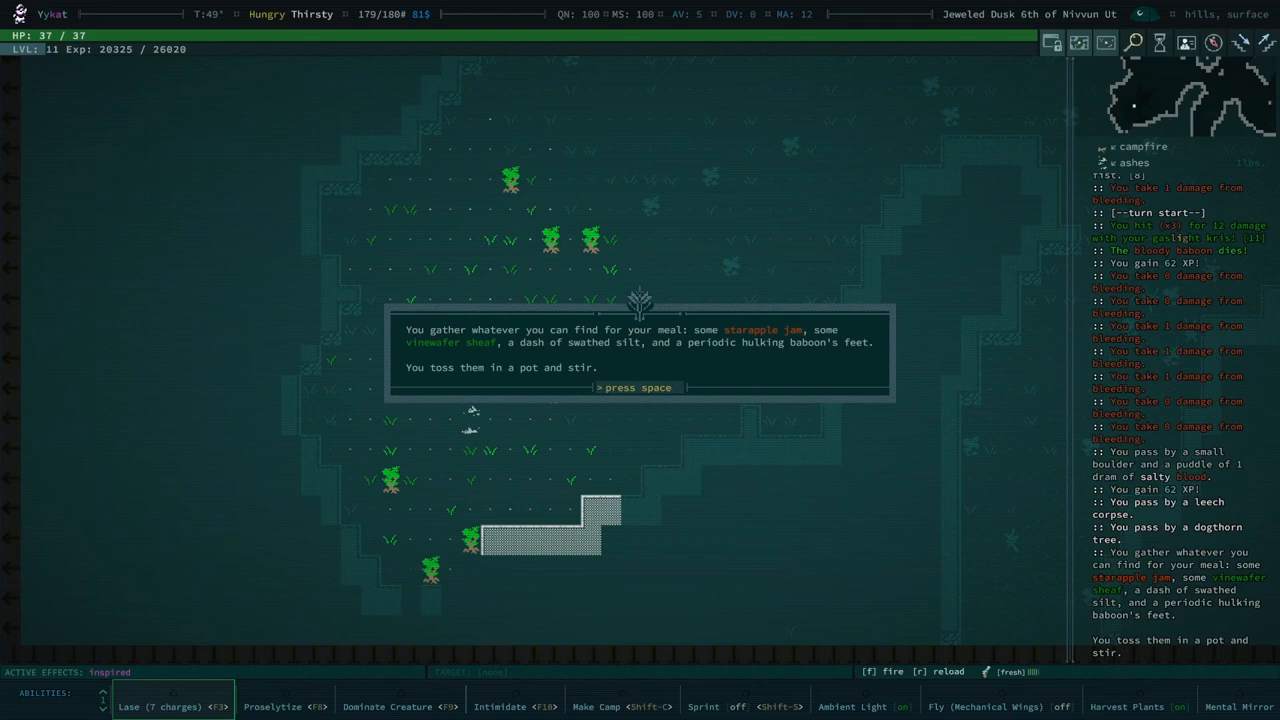
key(space)
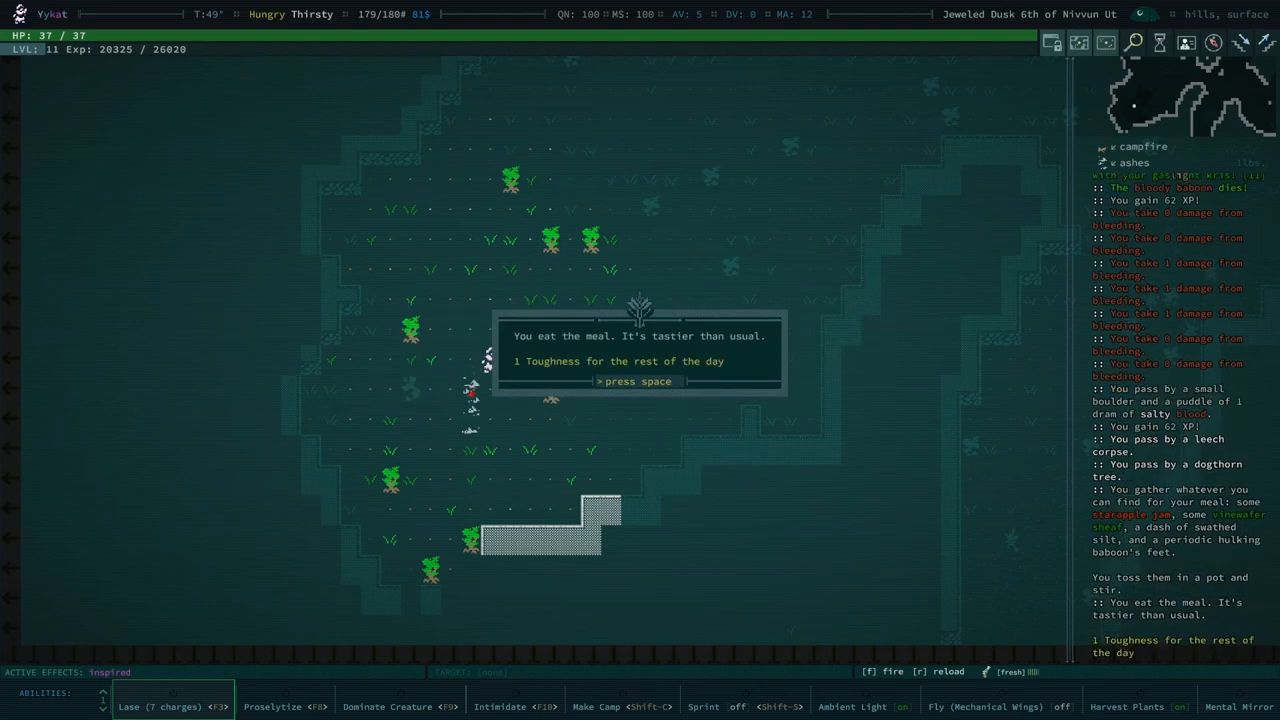
key(space)
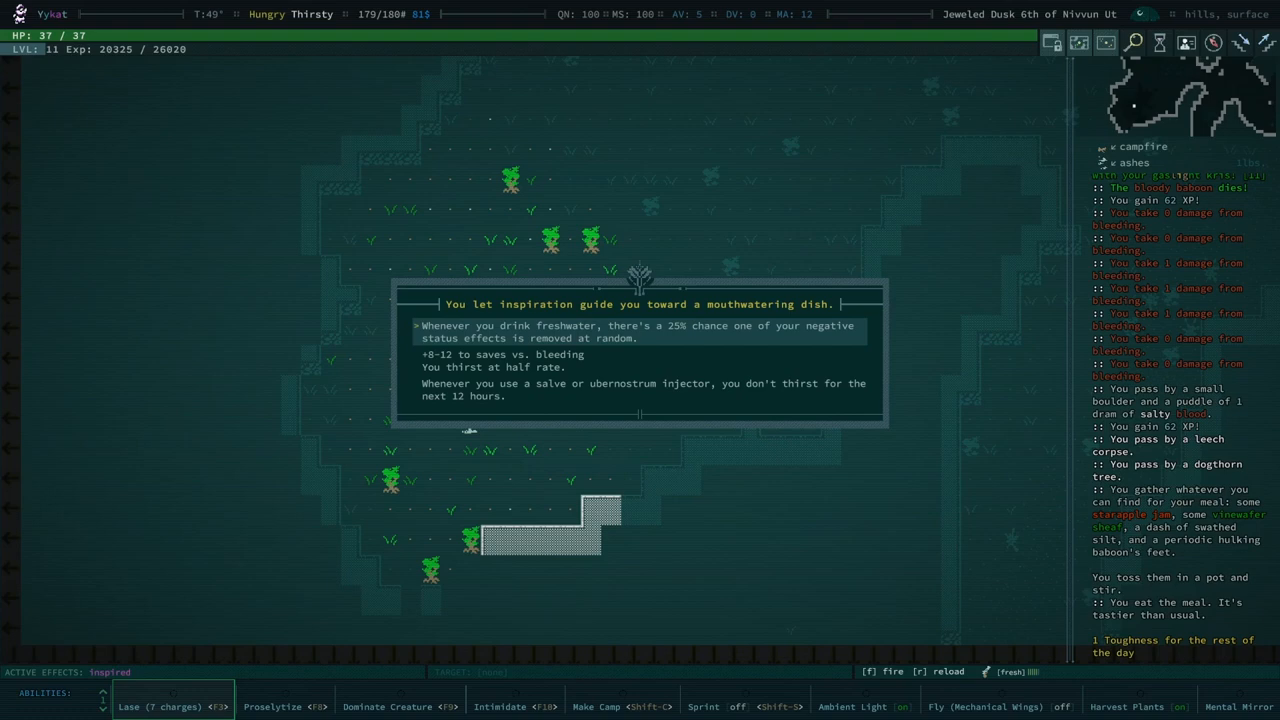
key(space)
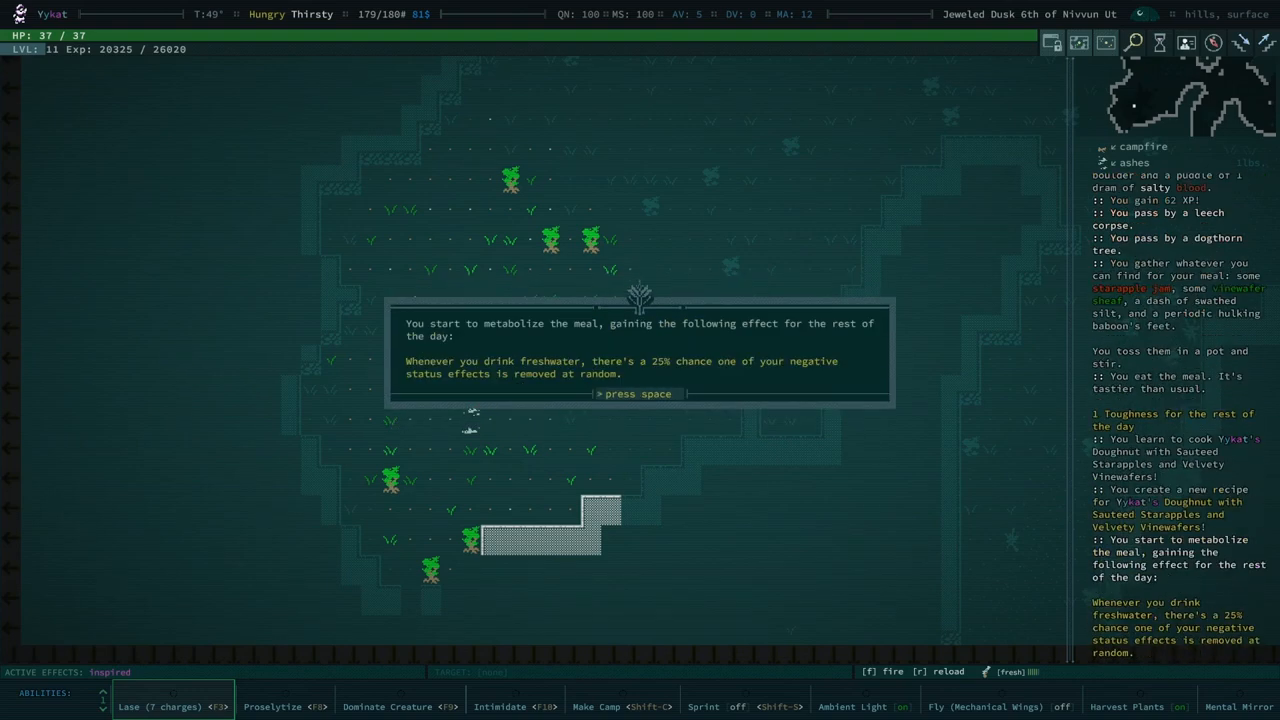
key(space)
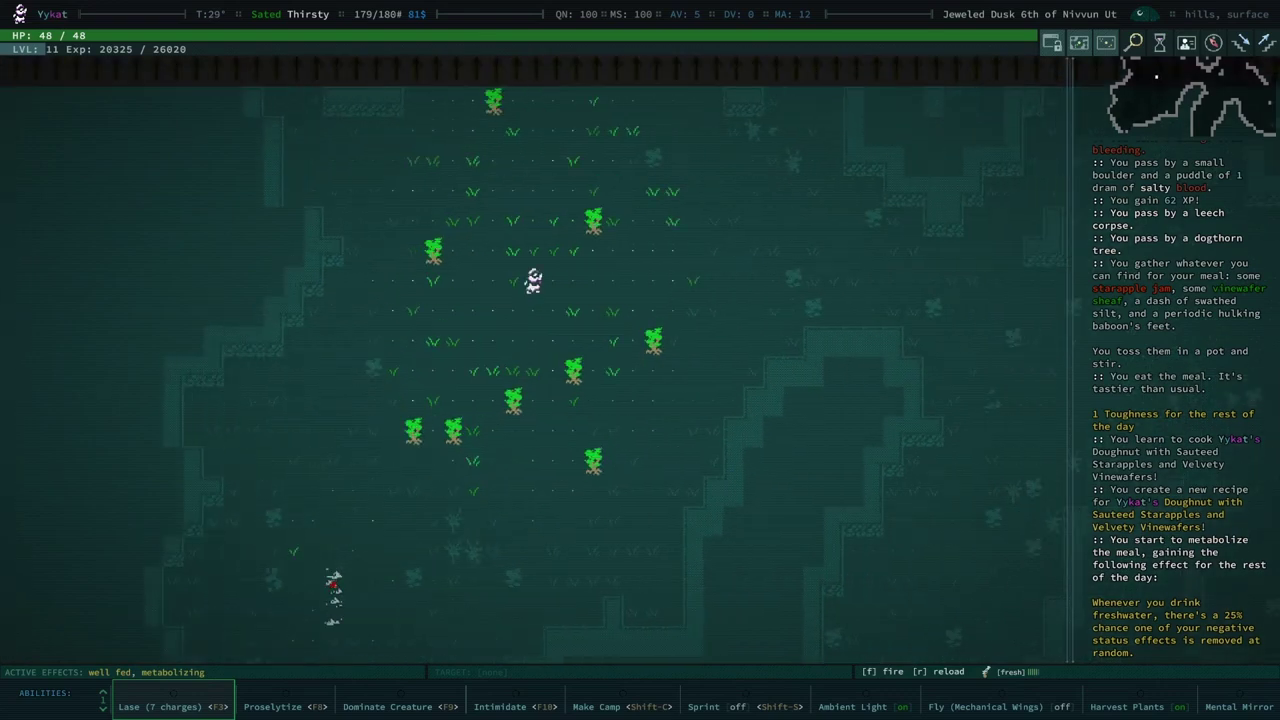
key(Down)
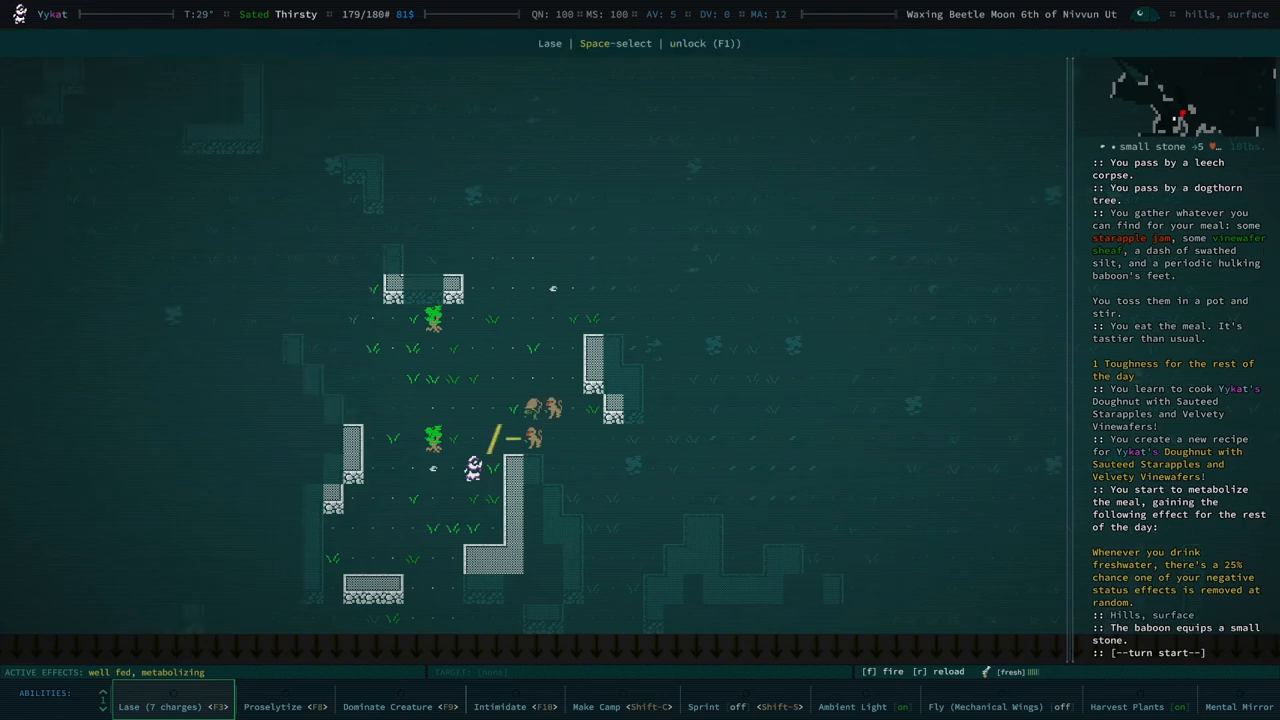
Step: Fire Lase at the baboons, finish the last one, and enter the tarry hills
key(f)
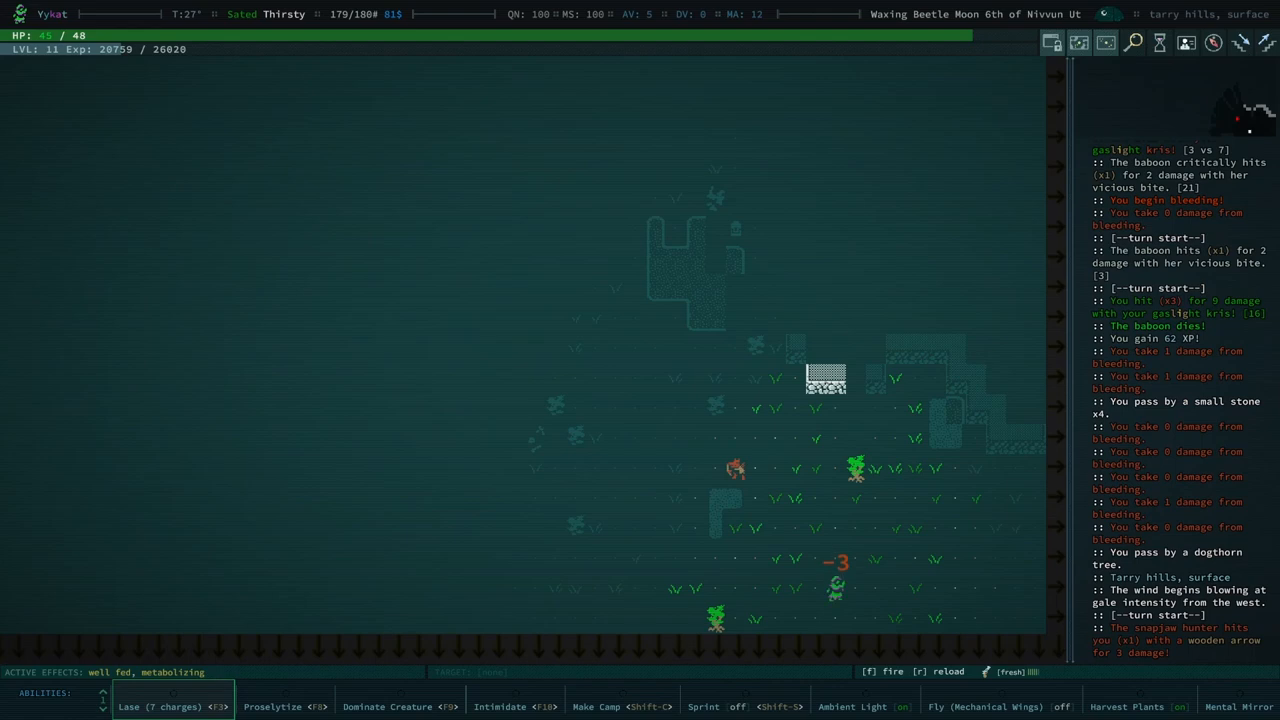
Step: Kill the snapjaw scavenger, loot the weird artifact and wooden arrows, and head west
key(F3)
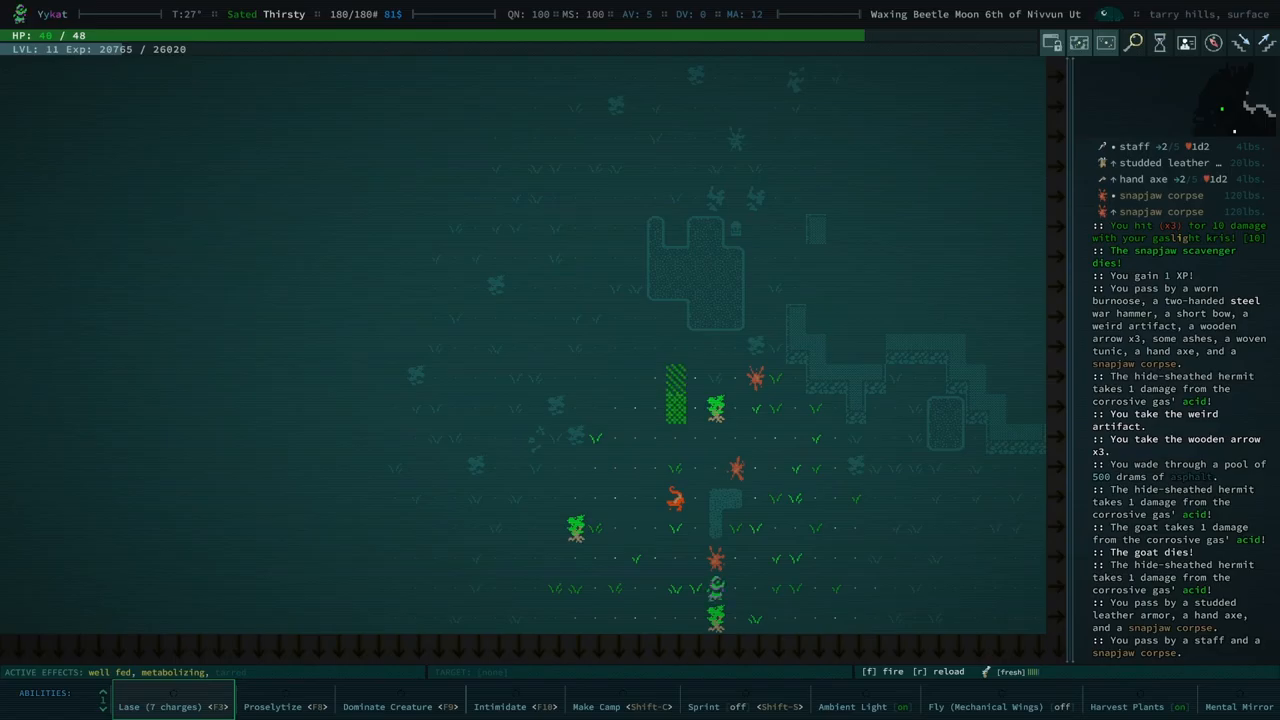
key(e)
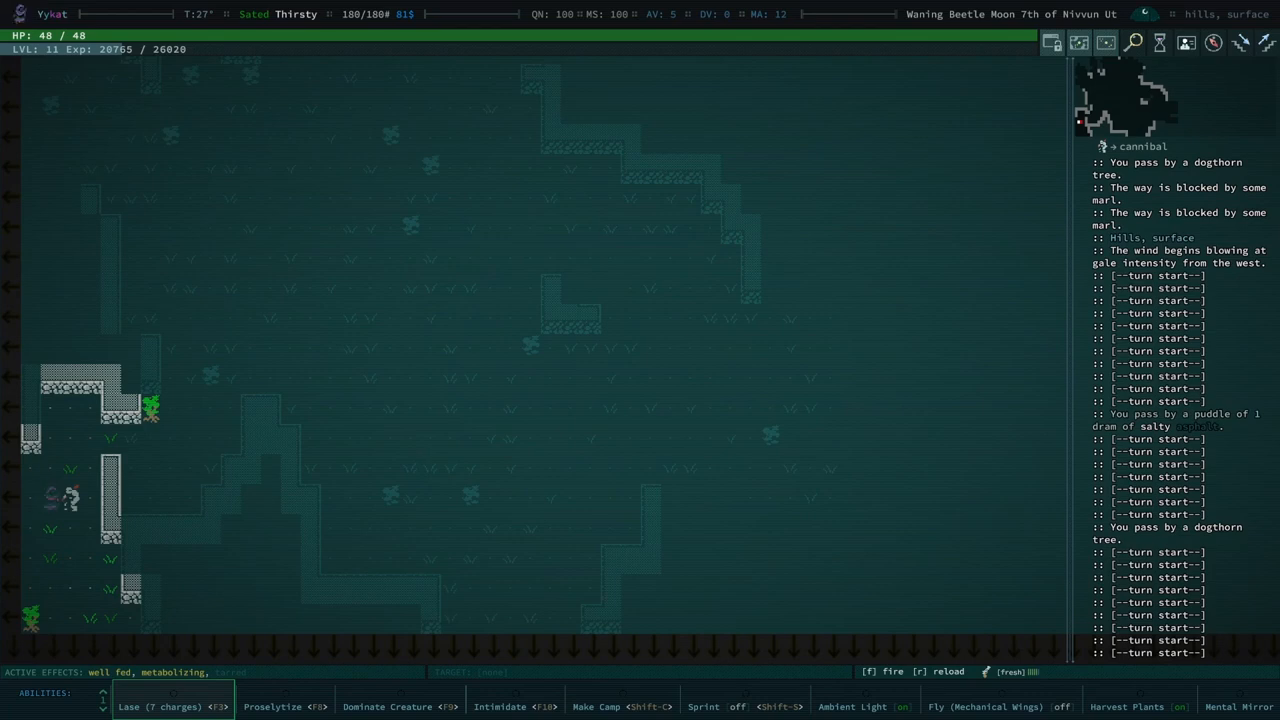
Step: Dominate the nearby cannibal with Dominate Creature, then bring up the game menu
click(388, 706)
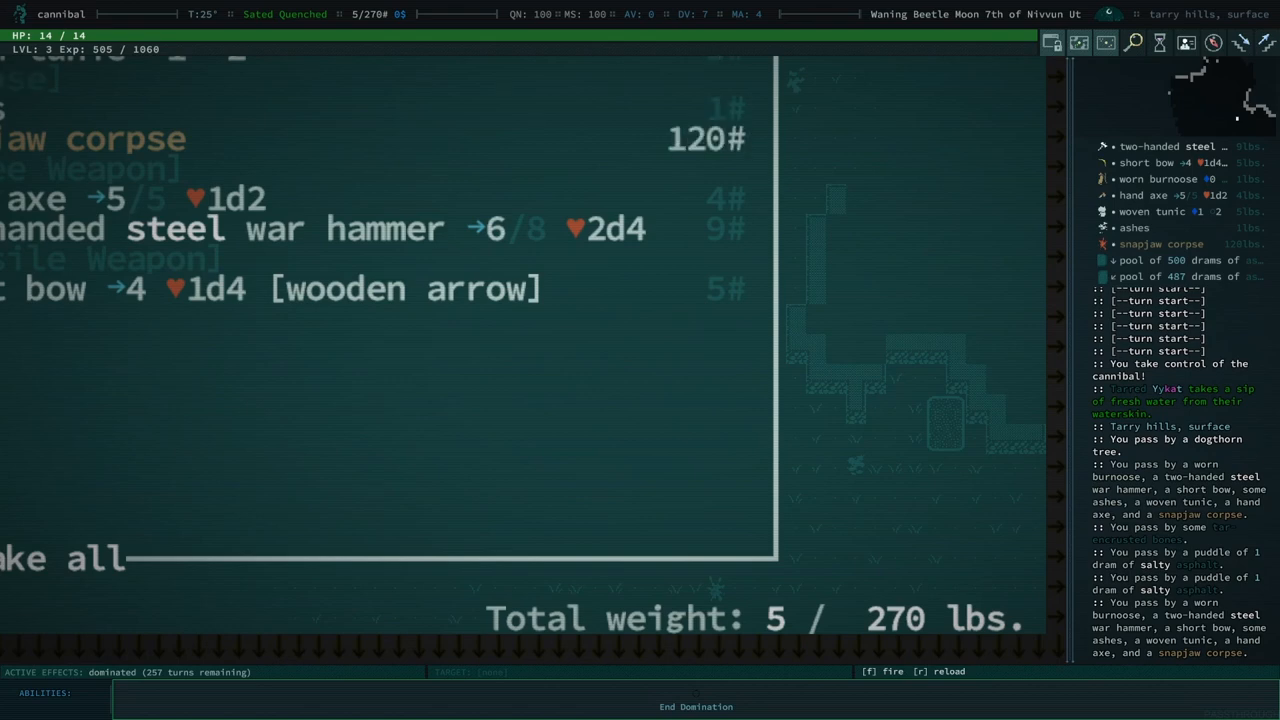
key(Escape)
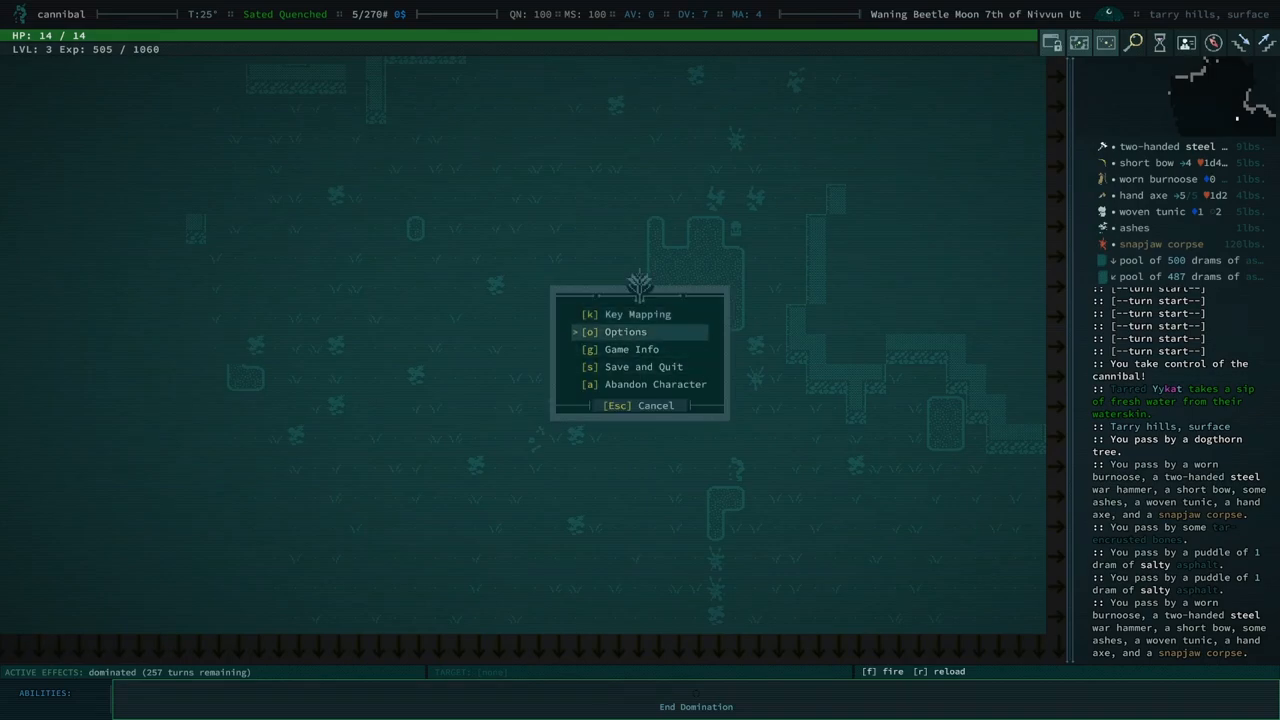
Step: Browse the general and overlay settings in Options, then leave back to the map
click(625, 331)
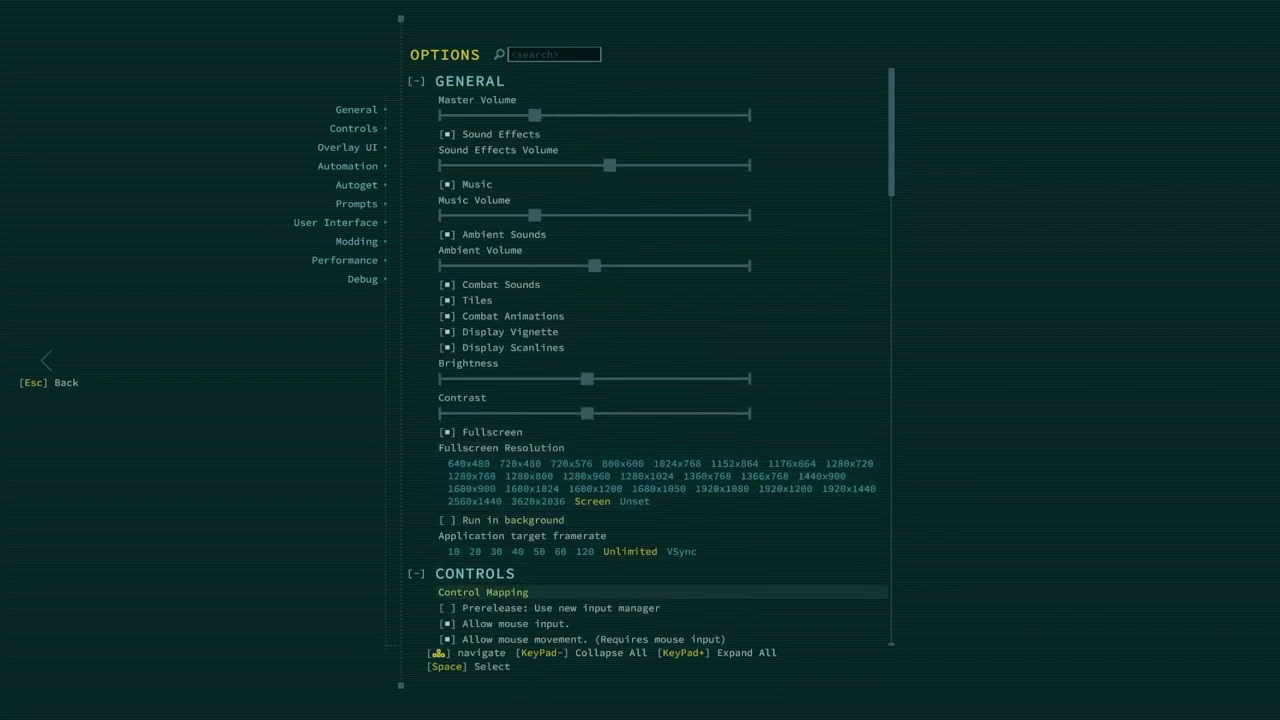
scroll(down, 3)
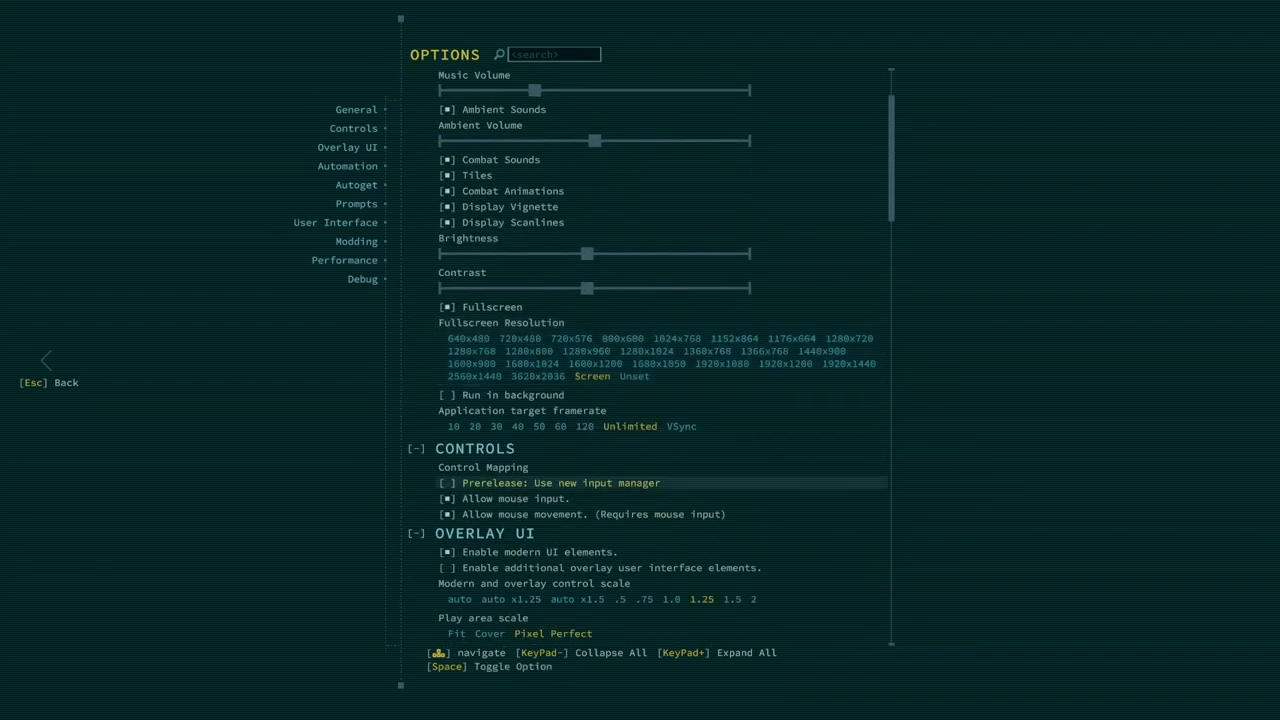
scroll(down, 3)
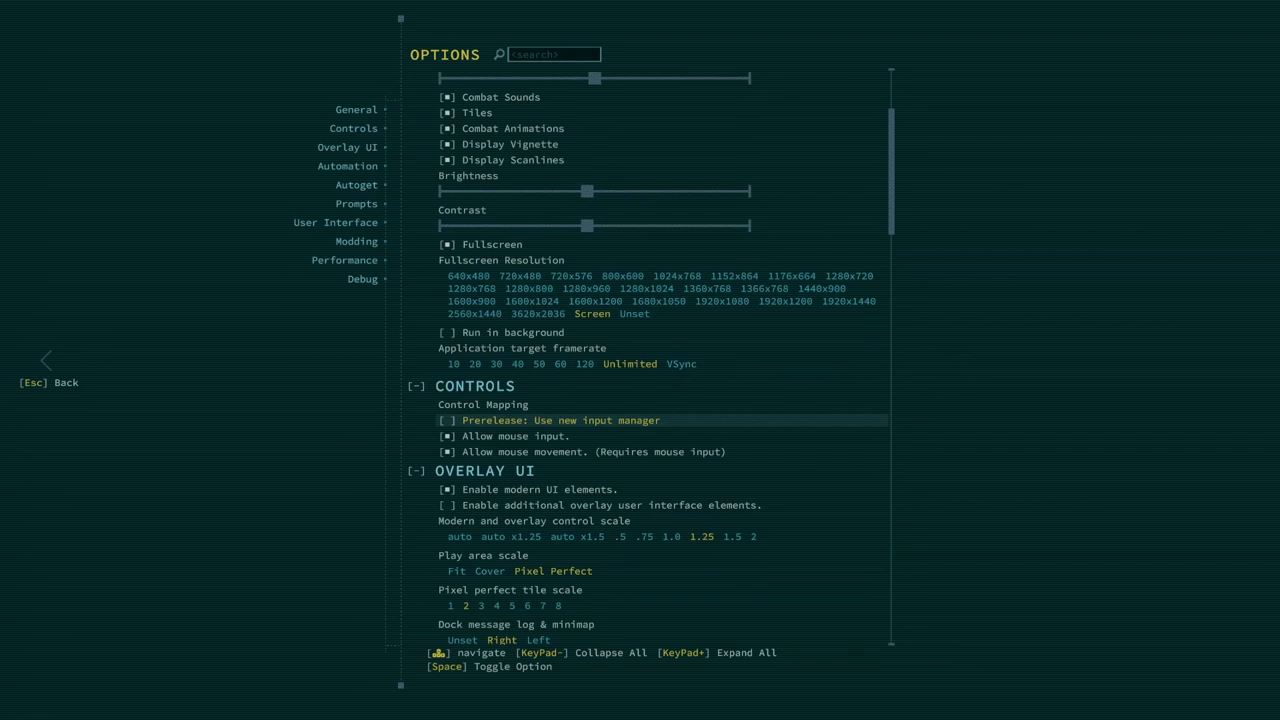
scroll(down, 3)
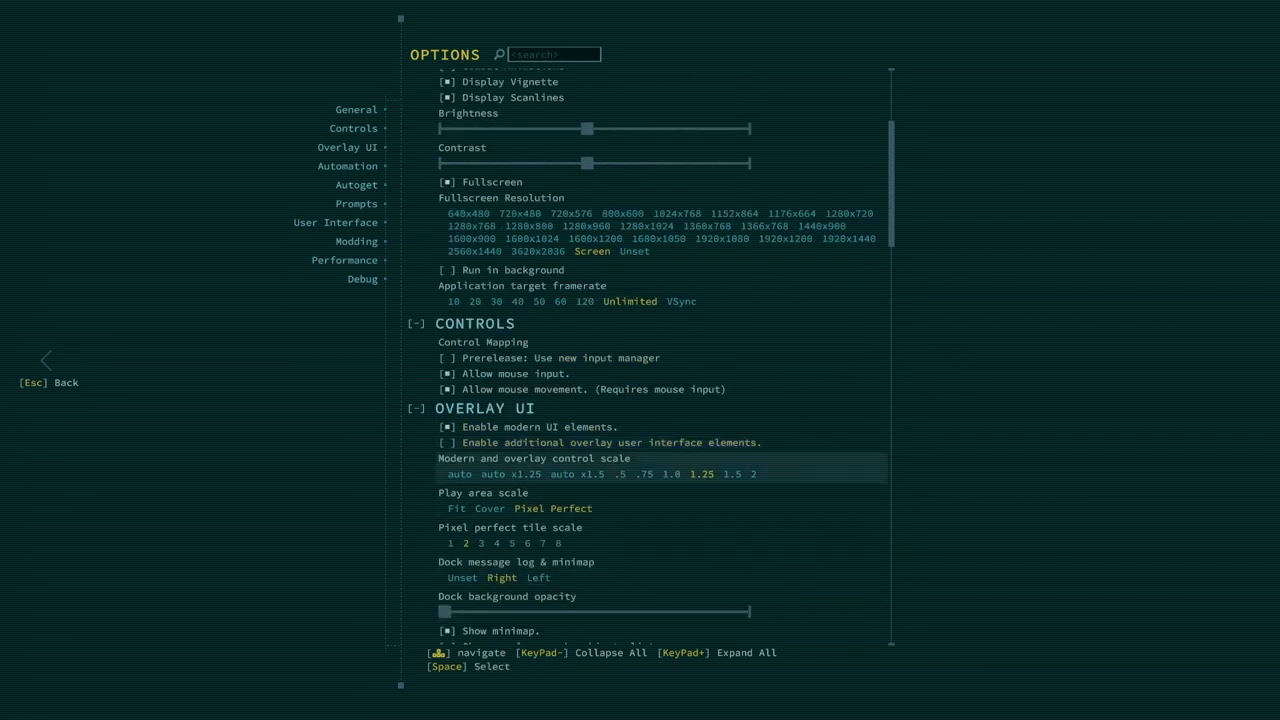
key(Escape)
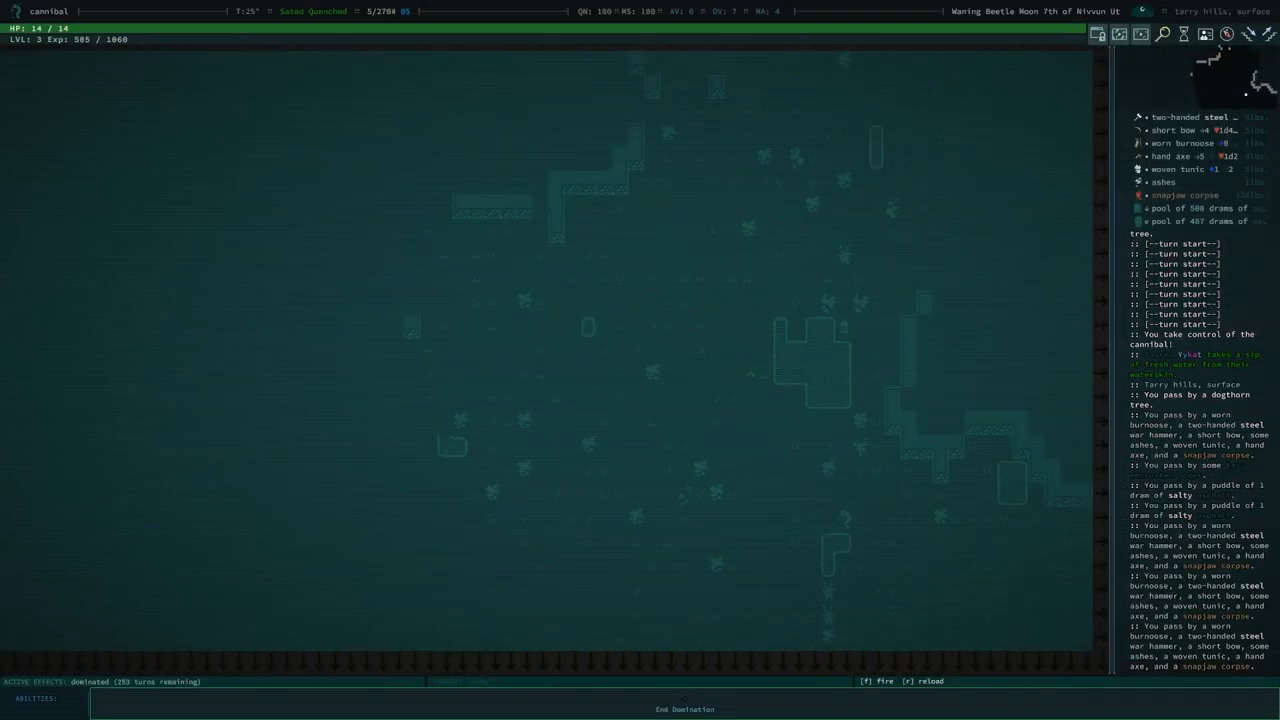
Step: Close the game menu and check the items lying under the dominated cannibal
key(g)
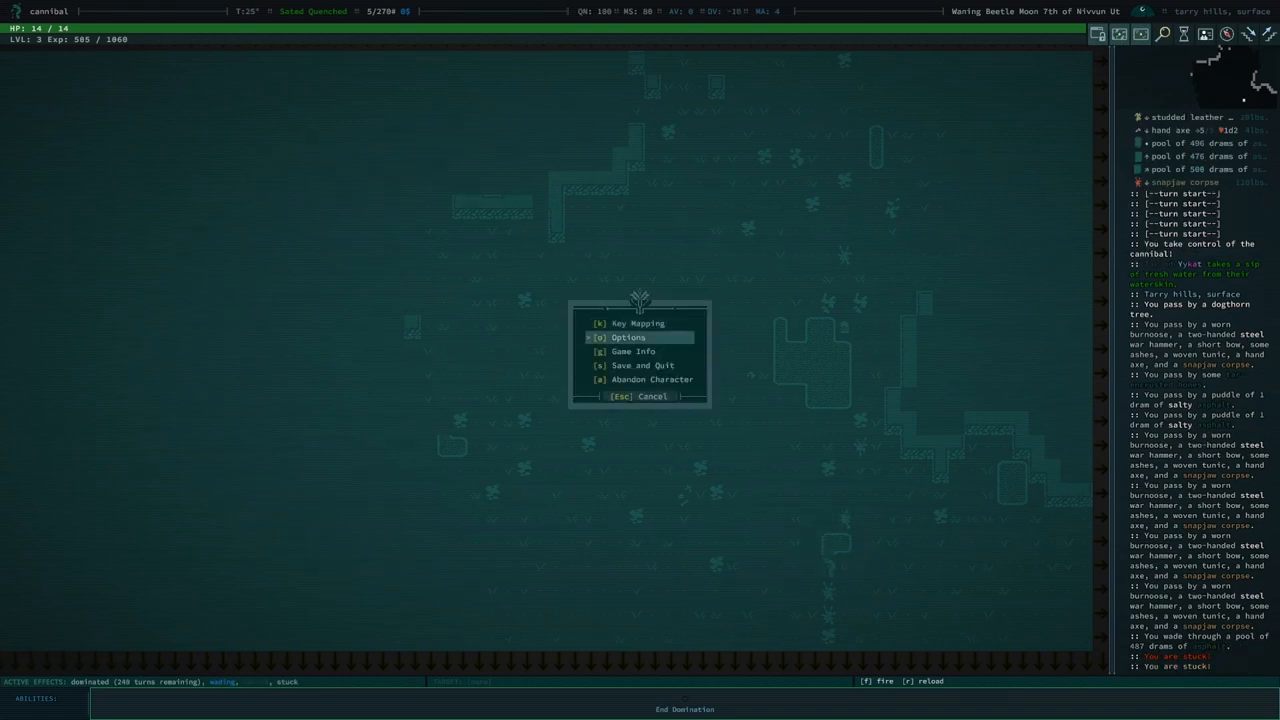
click(628, 337)
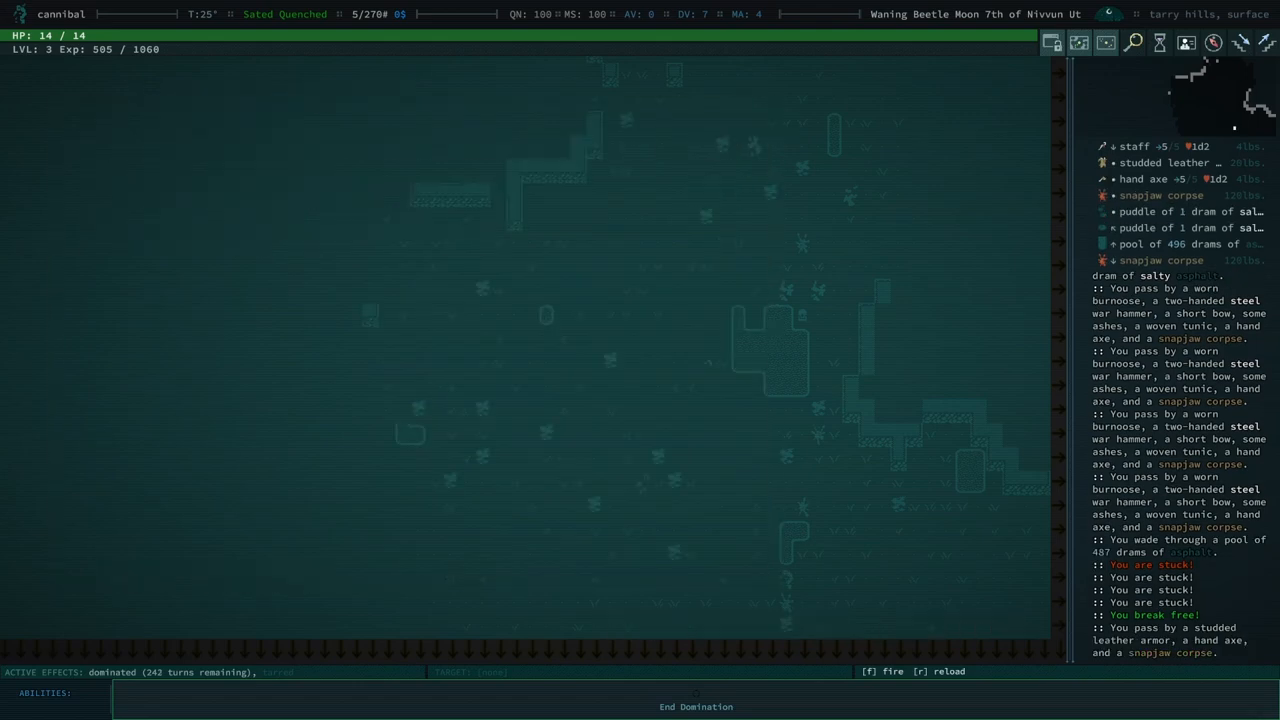
key(g)
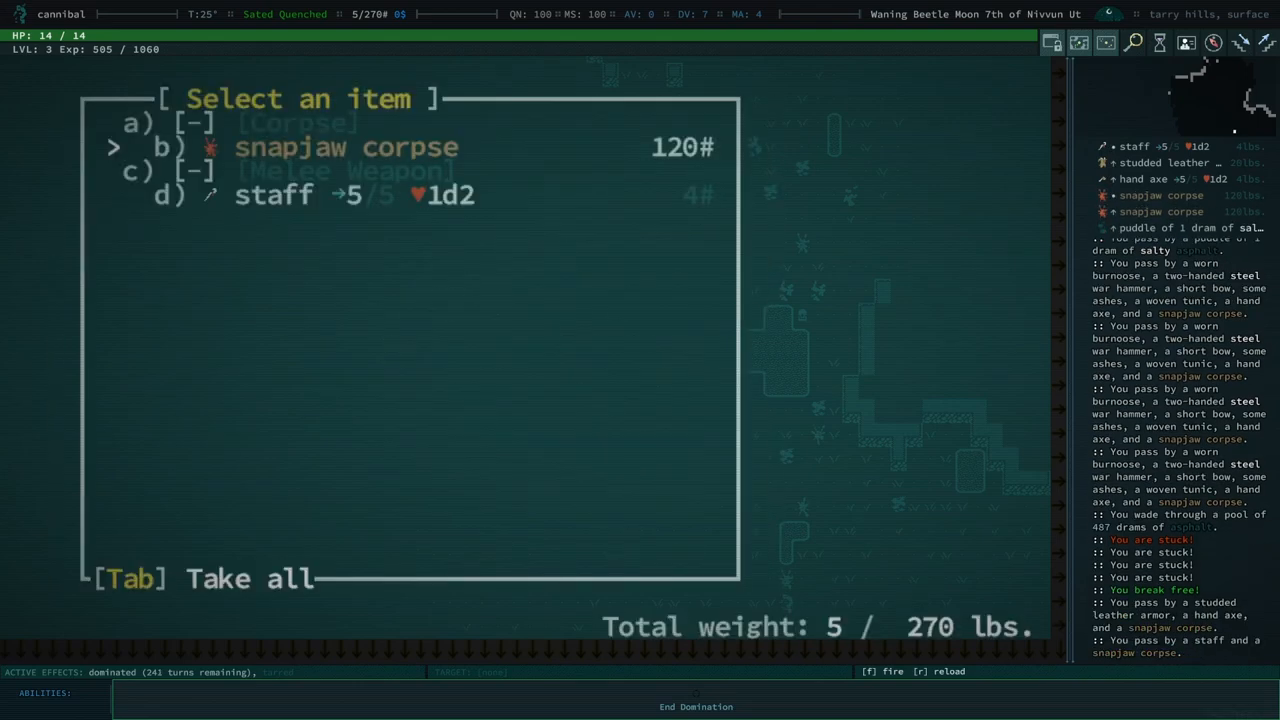
key(Escape)
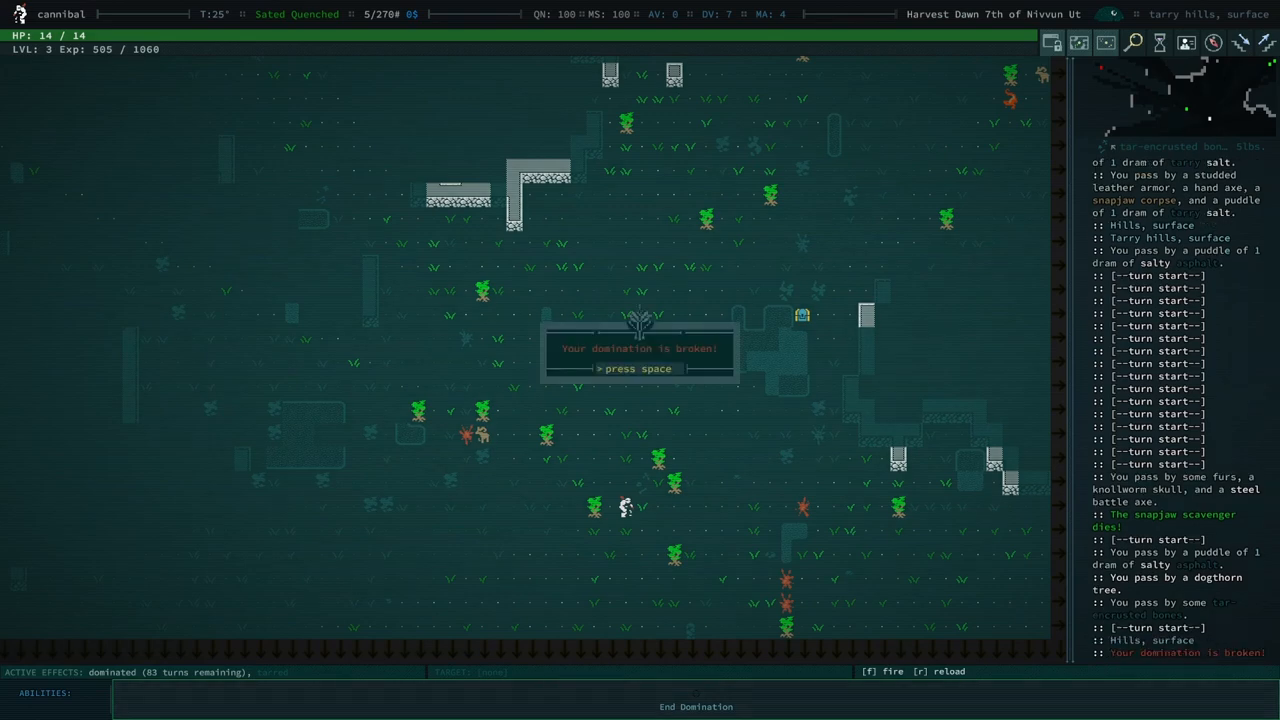
Step: Acknowledge the broken domination and take the lead slug from the chest
key(space)
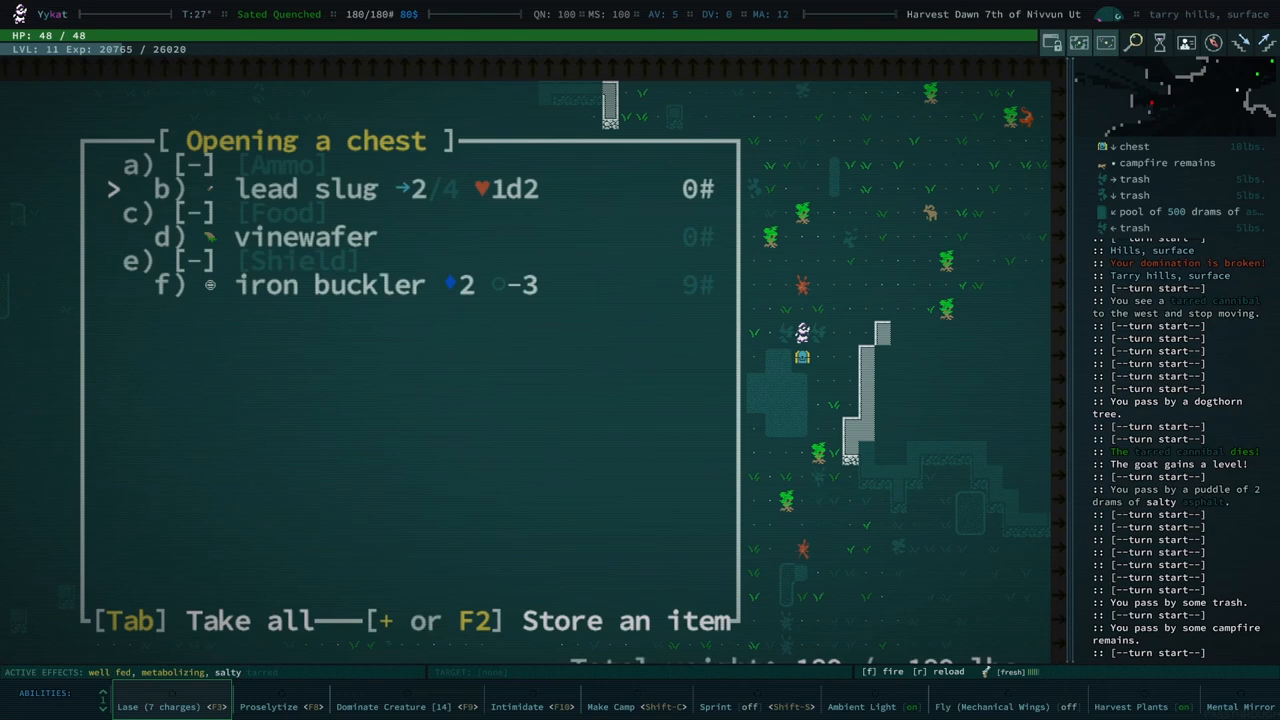
key(b)
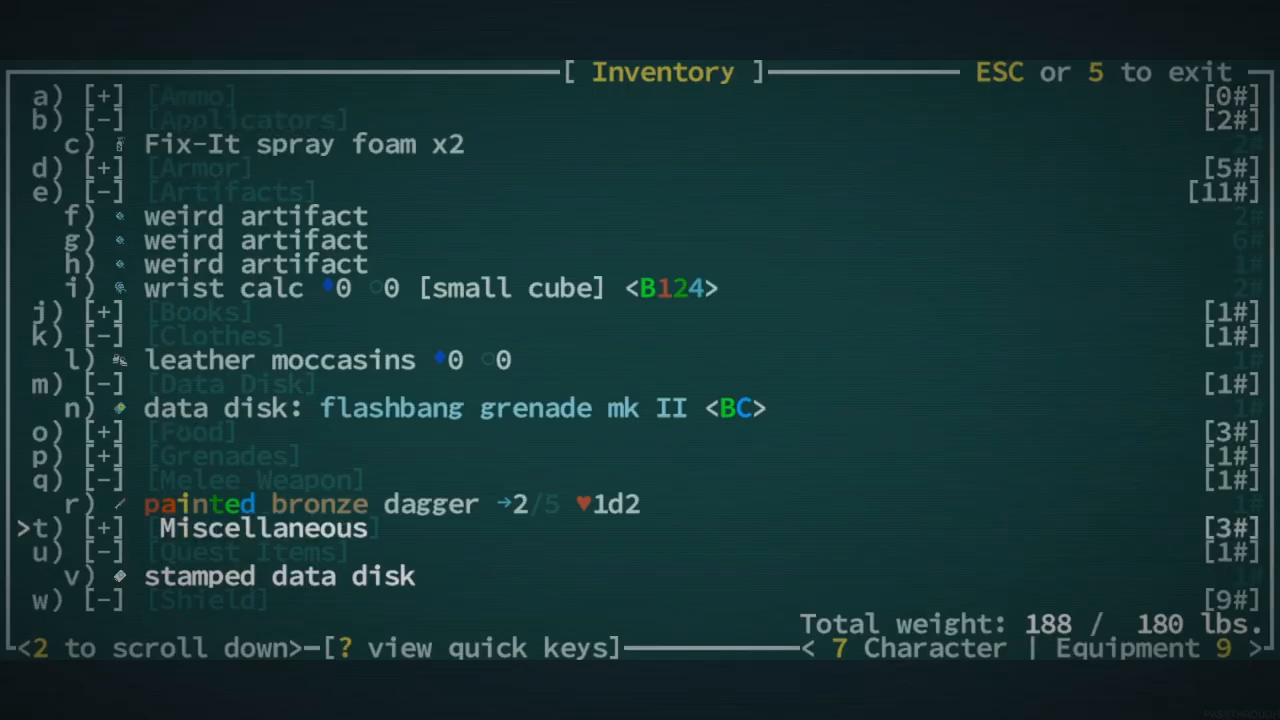
Step: Scroll through Ykat's inventory toward the iron buckler
scroll(down, 3)
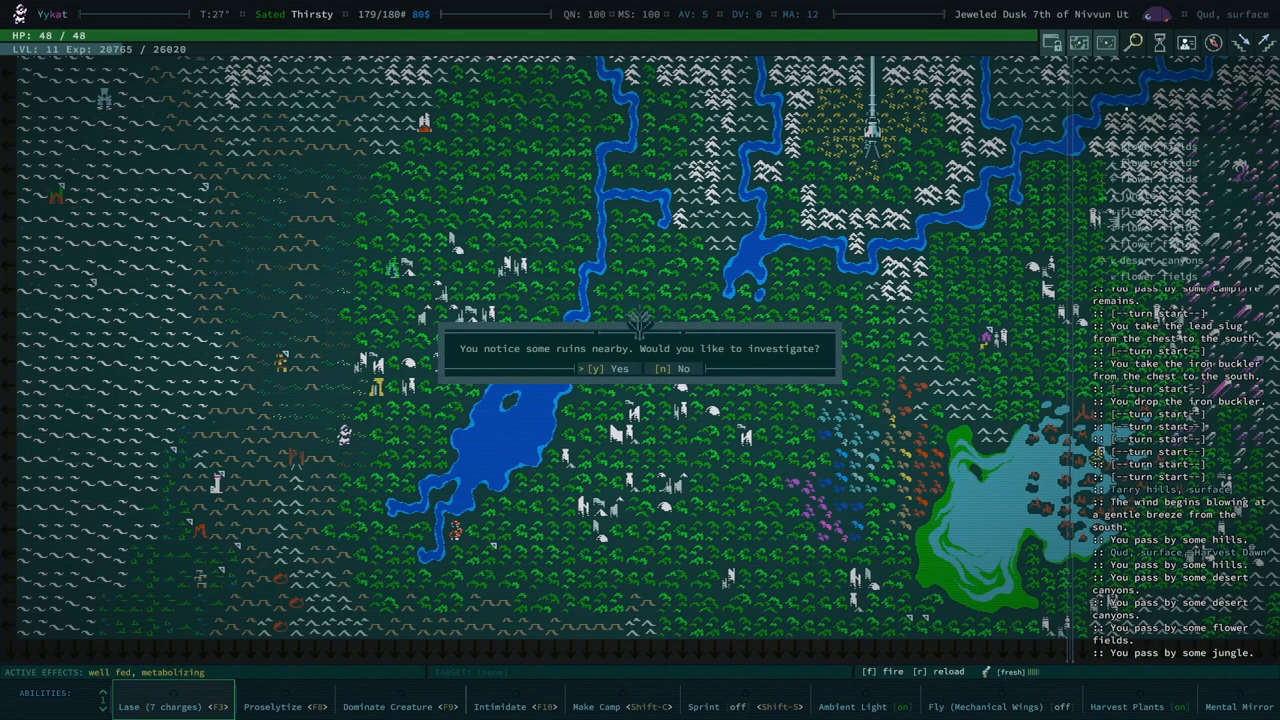
Step: Decline the nearby ruins and acknowledge the completed Grit Gate quest step
key(n)
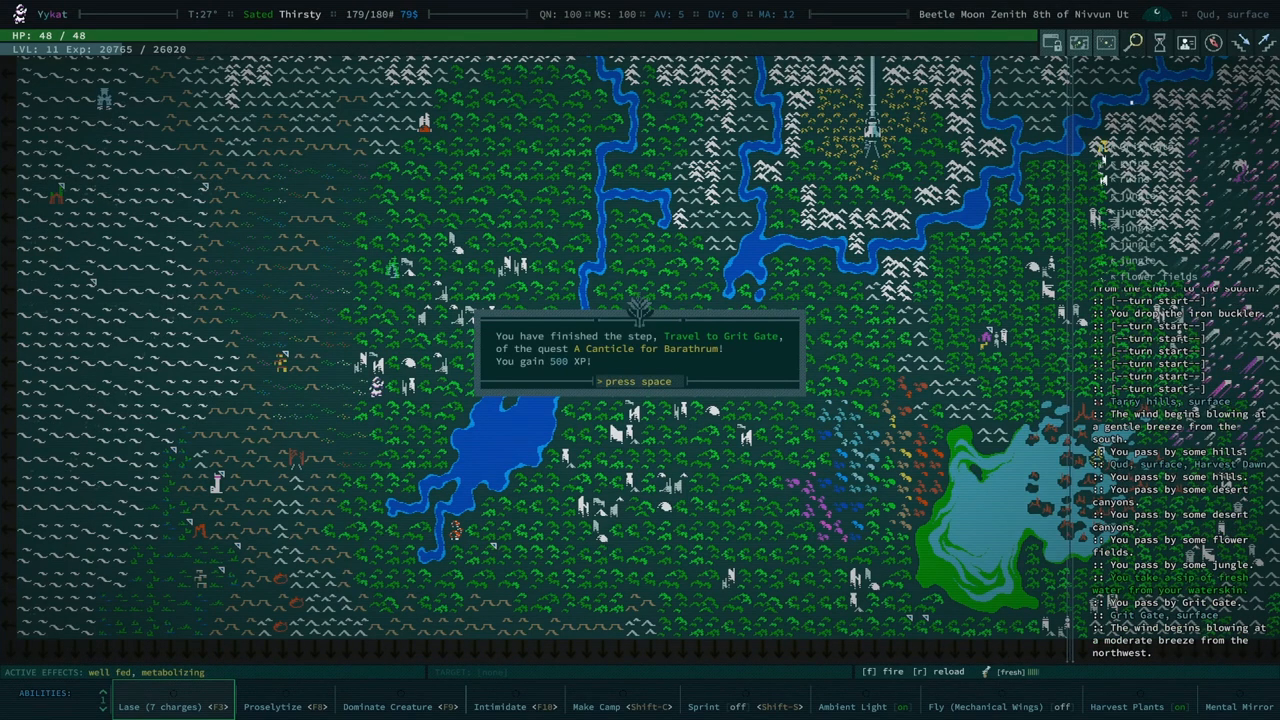
key(space)
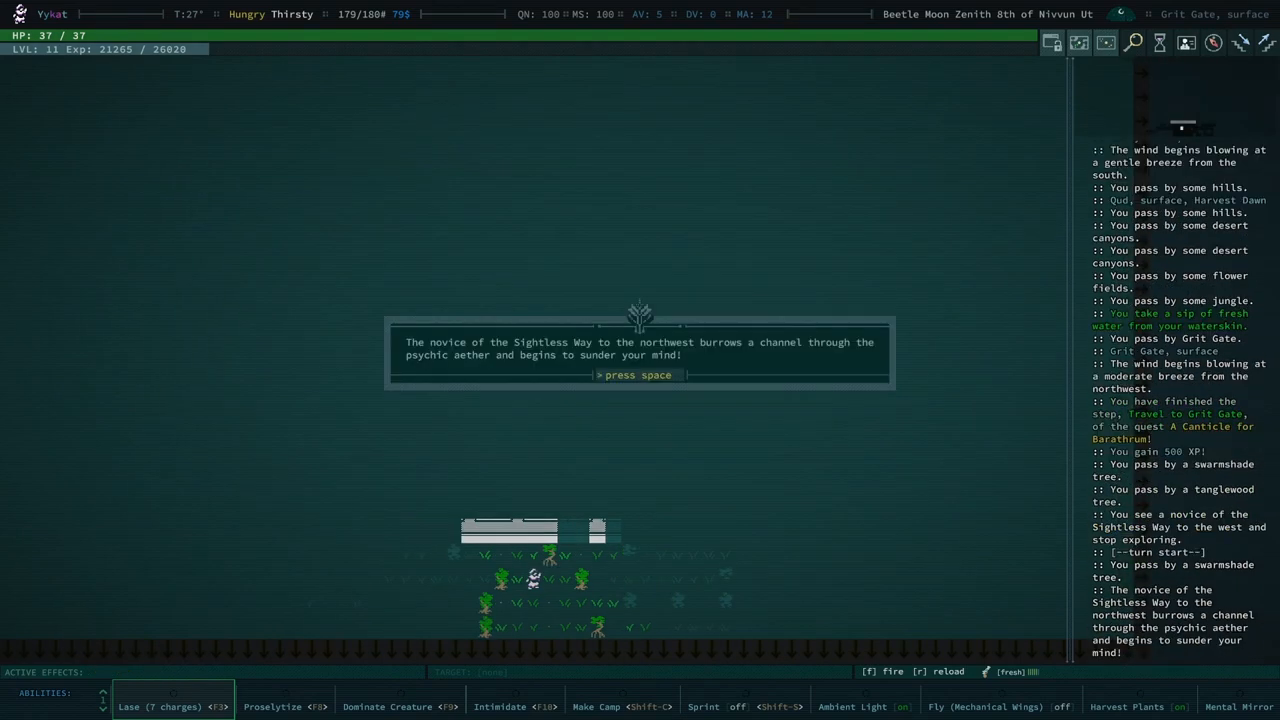
Step: Dismiss the novice's psychic attack warning and fight the spark ticks and eyeless crabs
key(space)
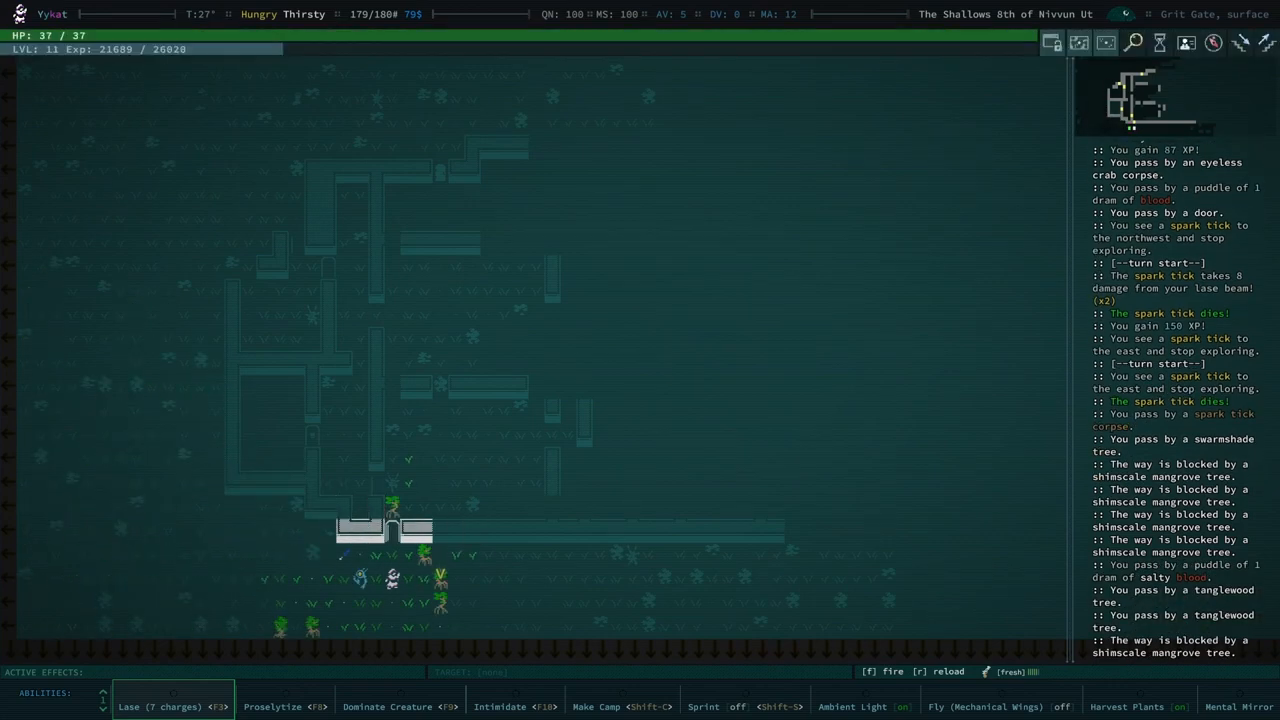
key(g)
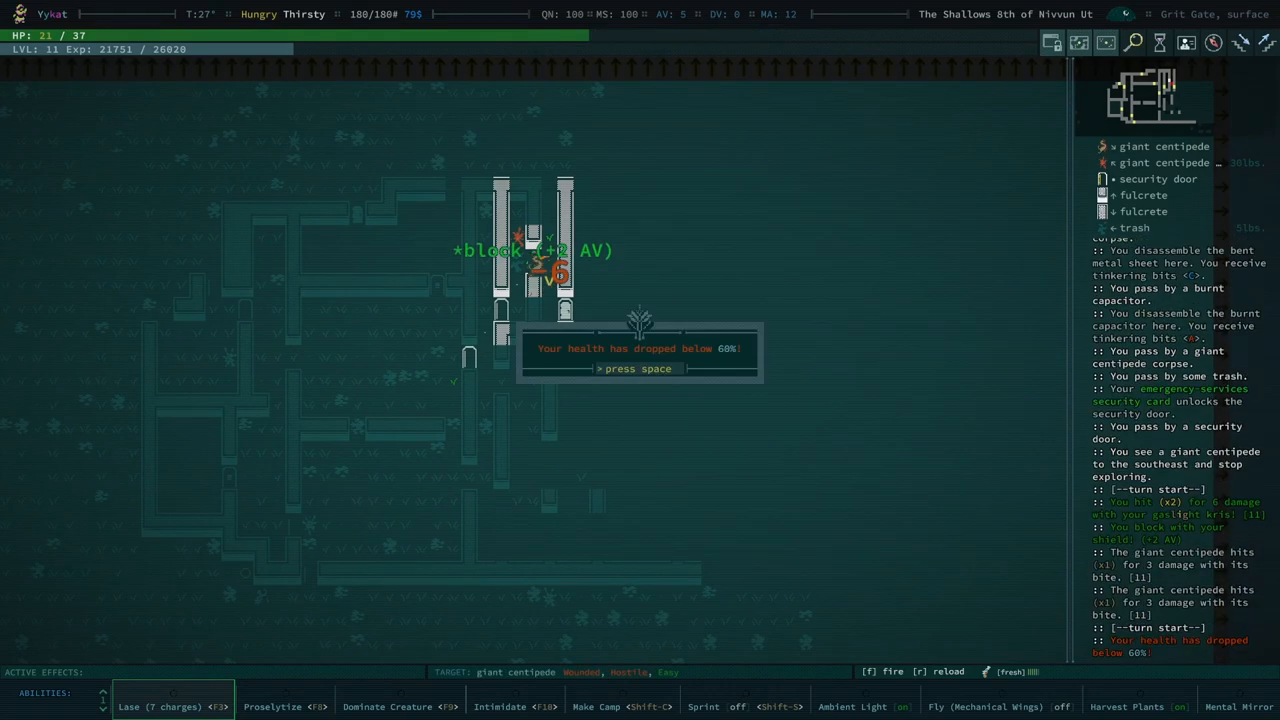
Step: Dismiss the low-health warning and fire Lase at the giant centipede
key(space)
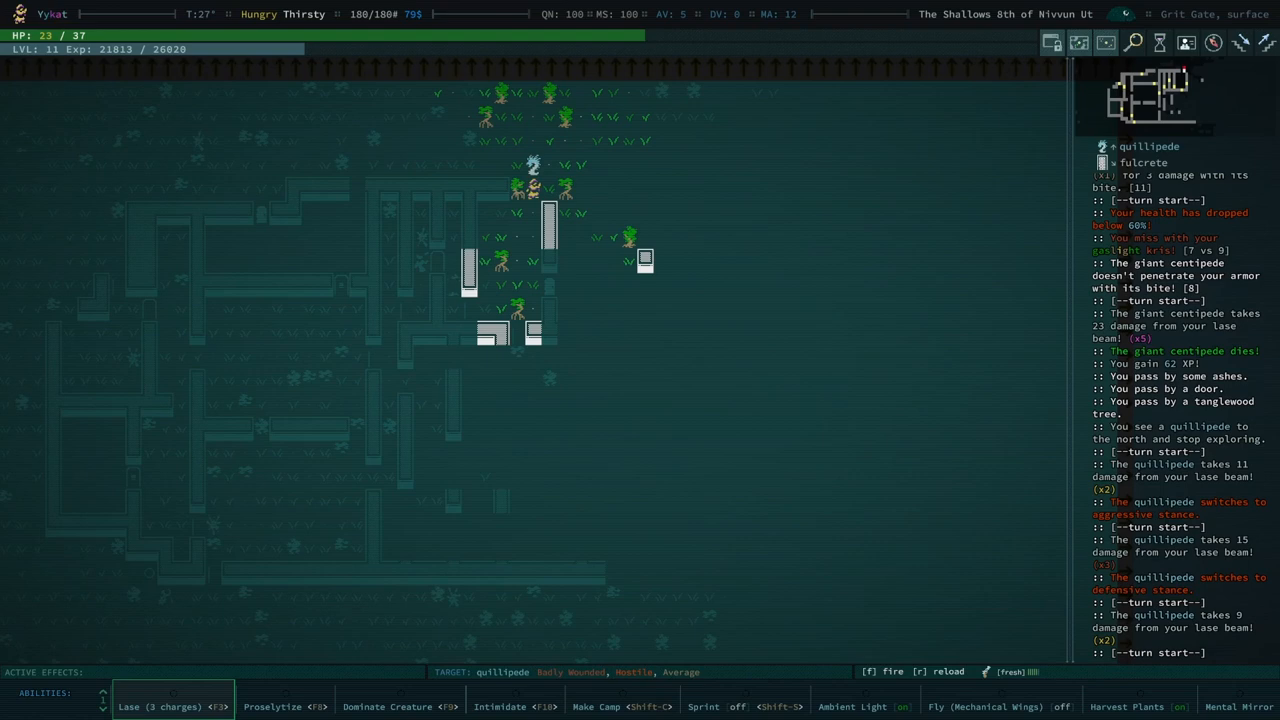
click(284, 706)
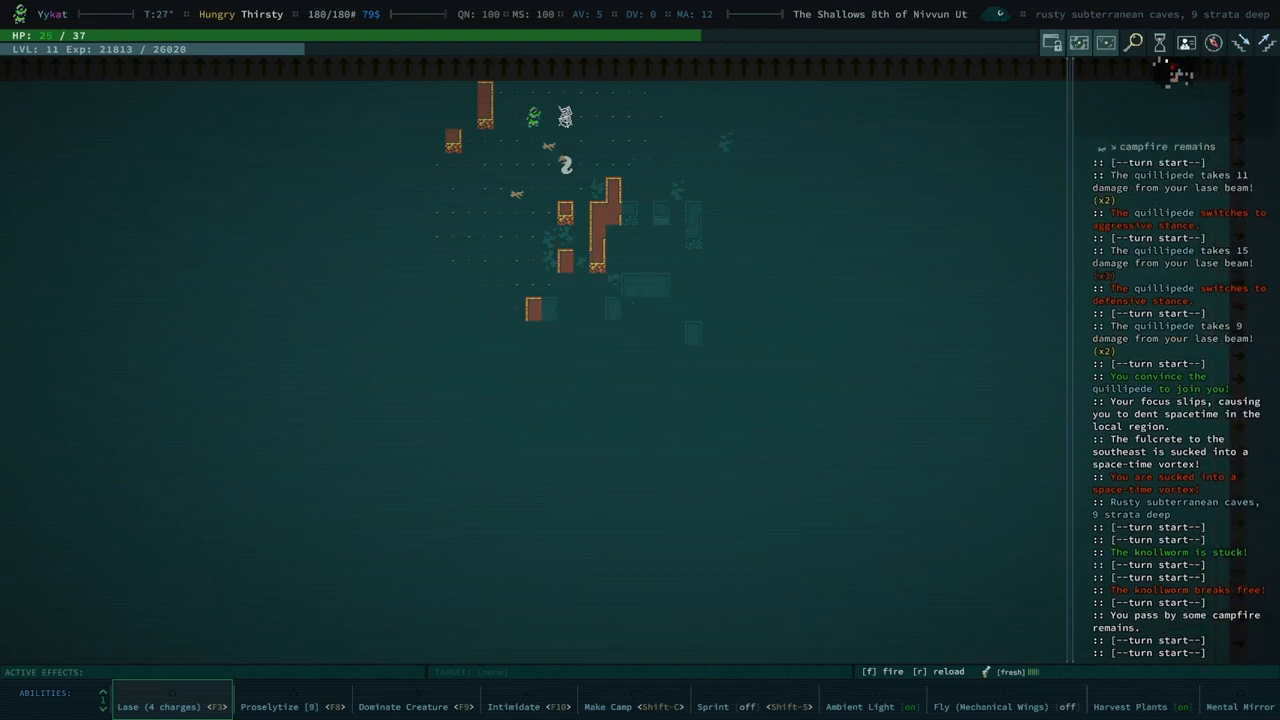
Step: Fight the knollworms, dismiss the companion death notice, and fall to the slumberling
key(f)
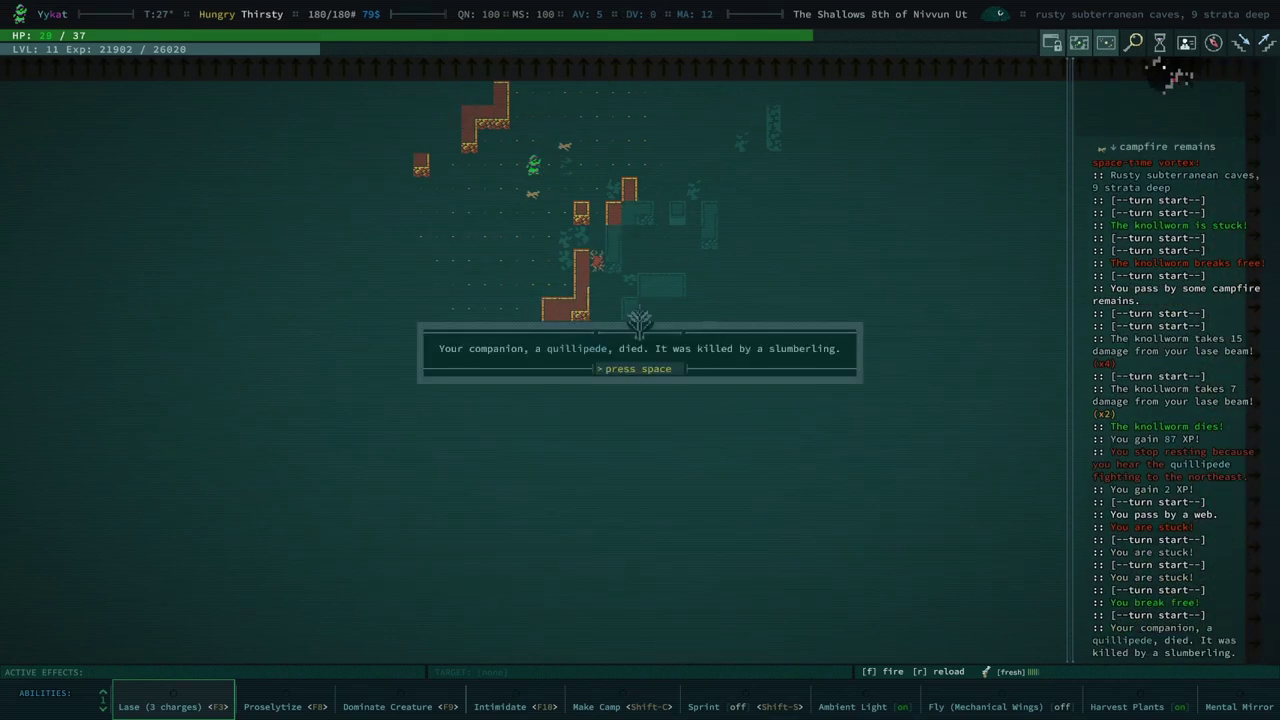
key(space)
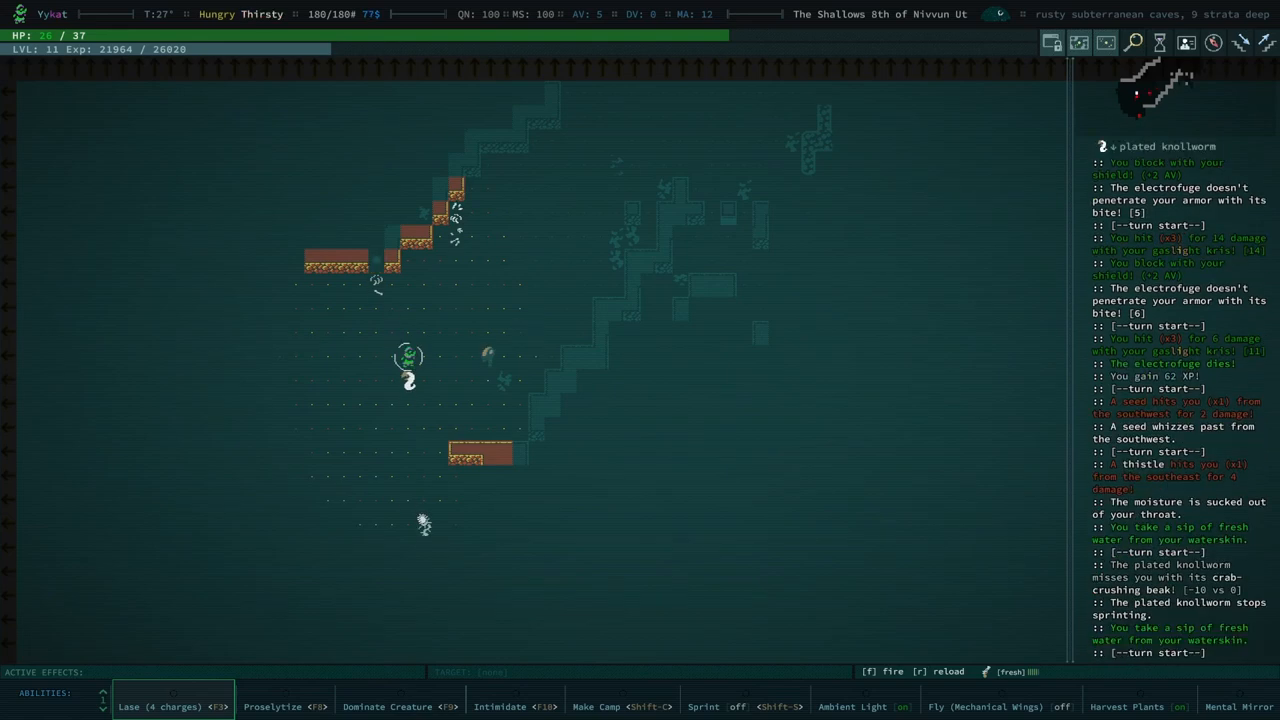
key(f)
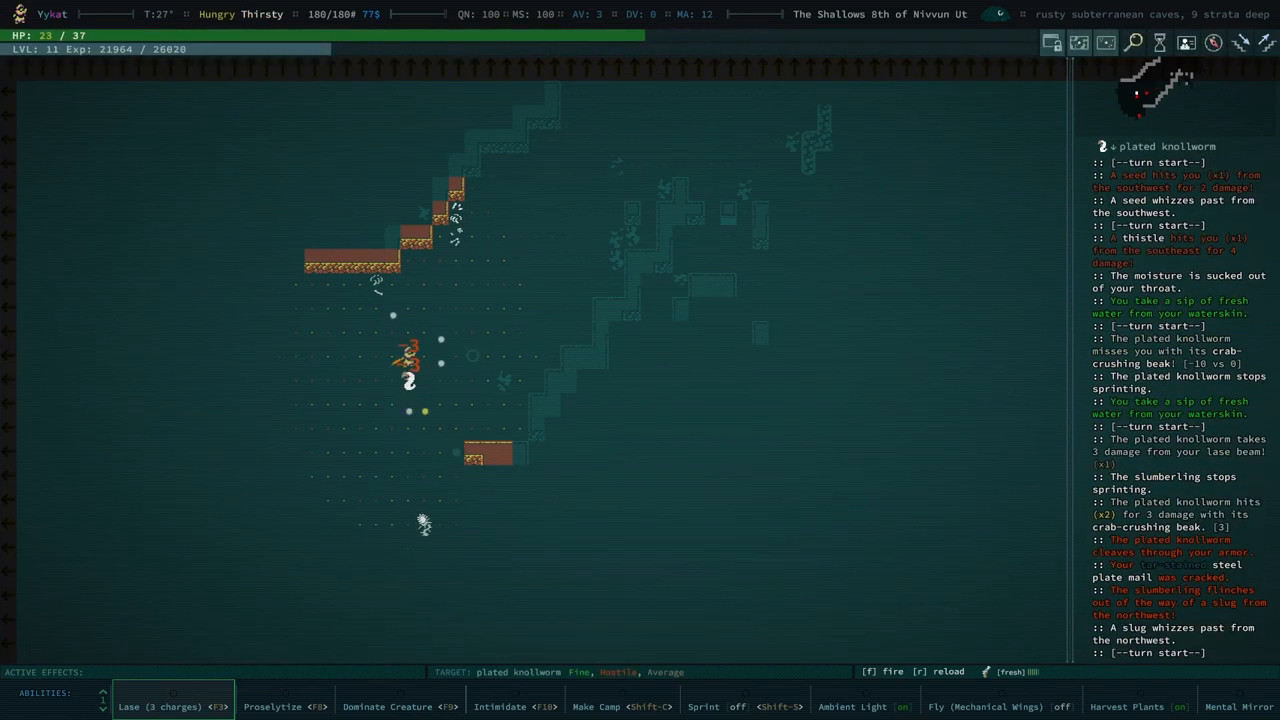
click(159, 706)
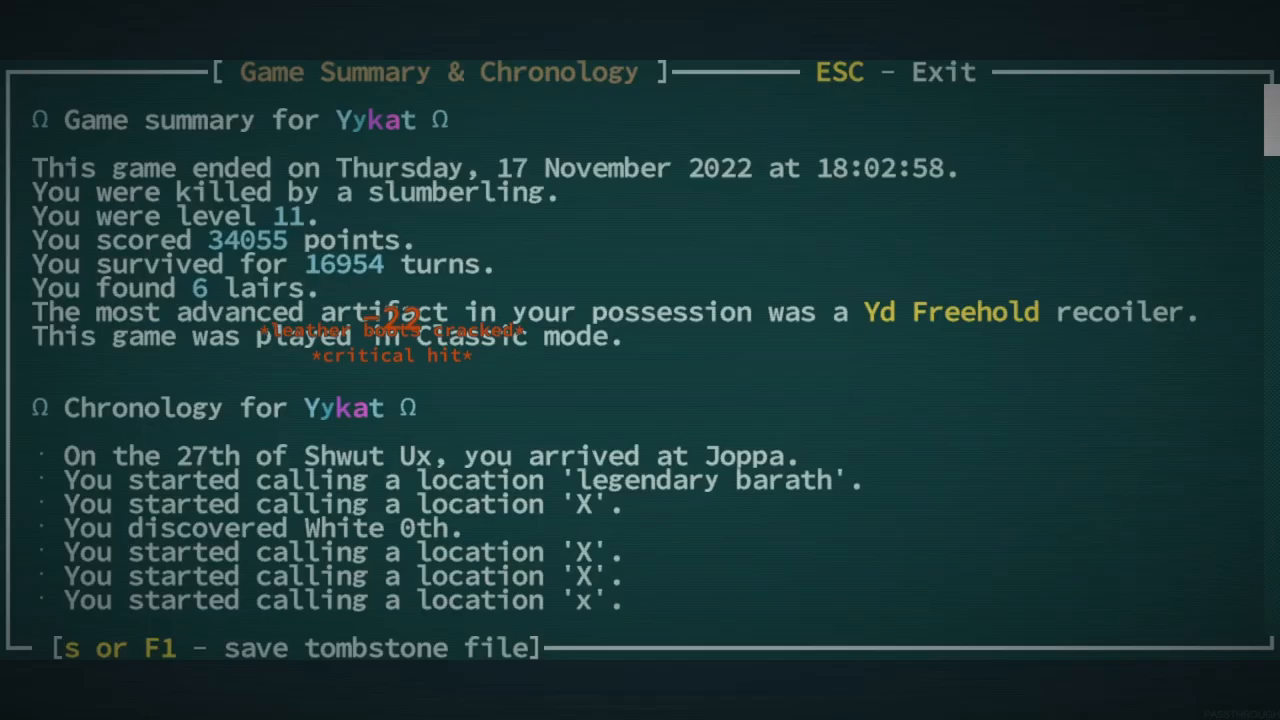
Step: Exit the Game Summary and choose Continue on the main menu
key(Escape)
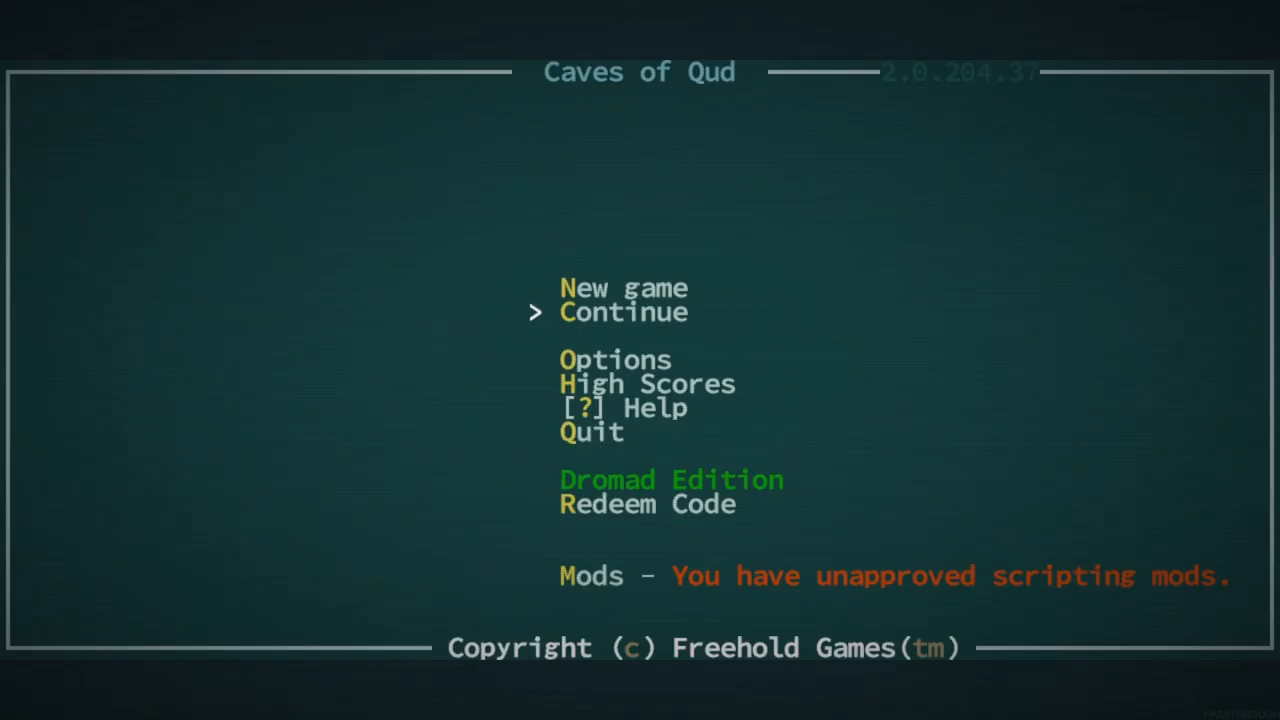
click(623, 311)
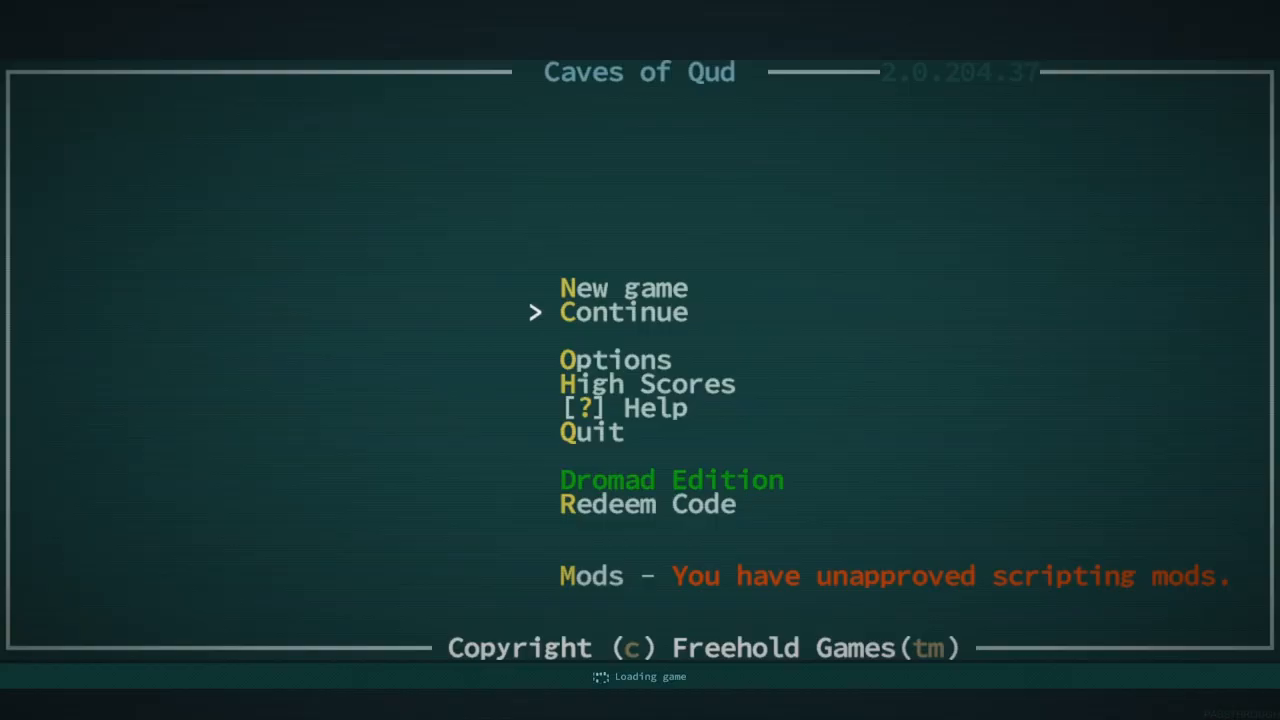
Step: Try Dominate and Proselytize on the eyeless crab, melee it, then lase a spark tick
click(623, 311)
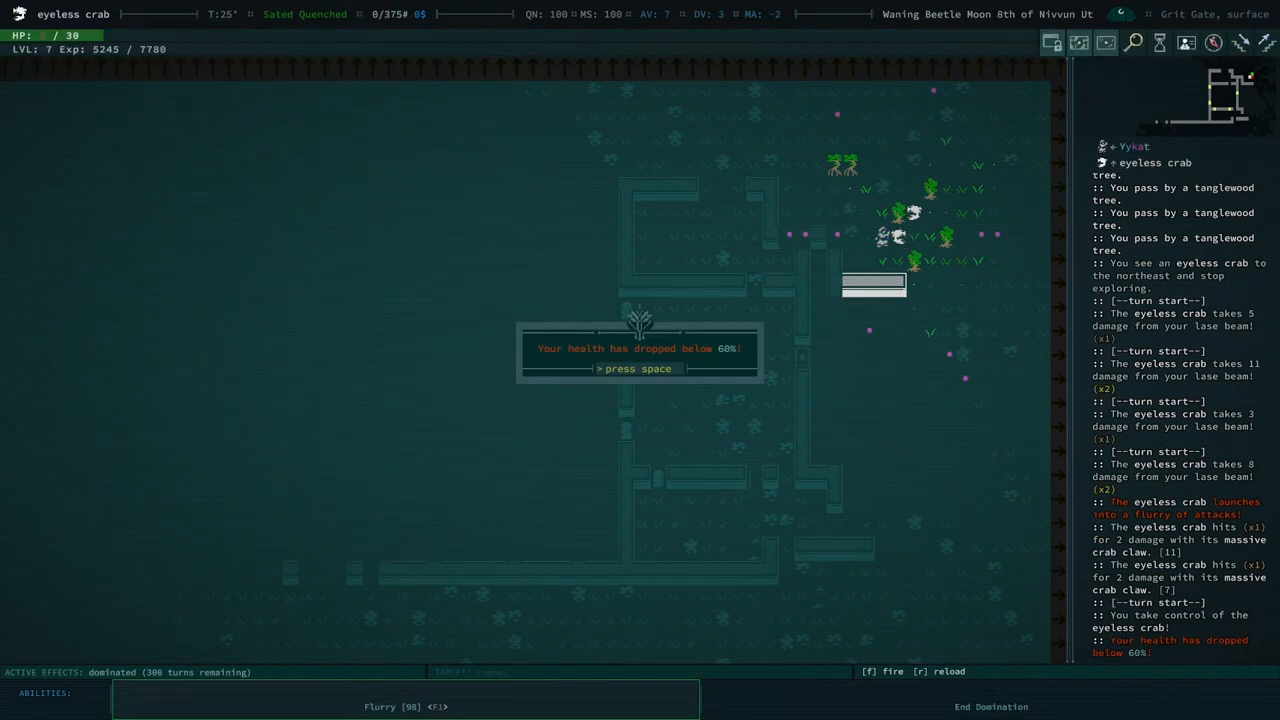
key(space)
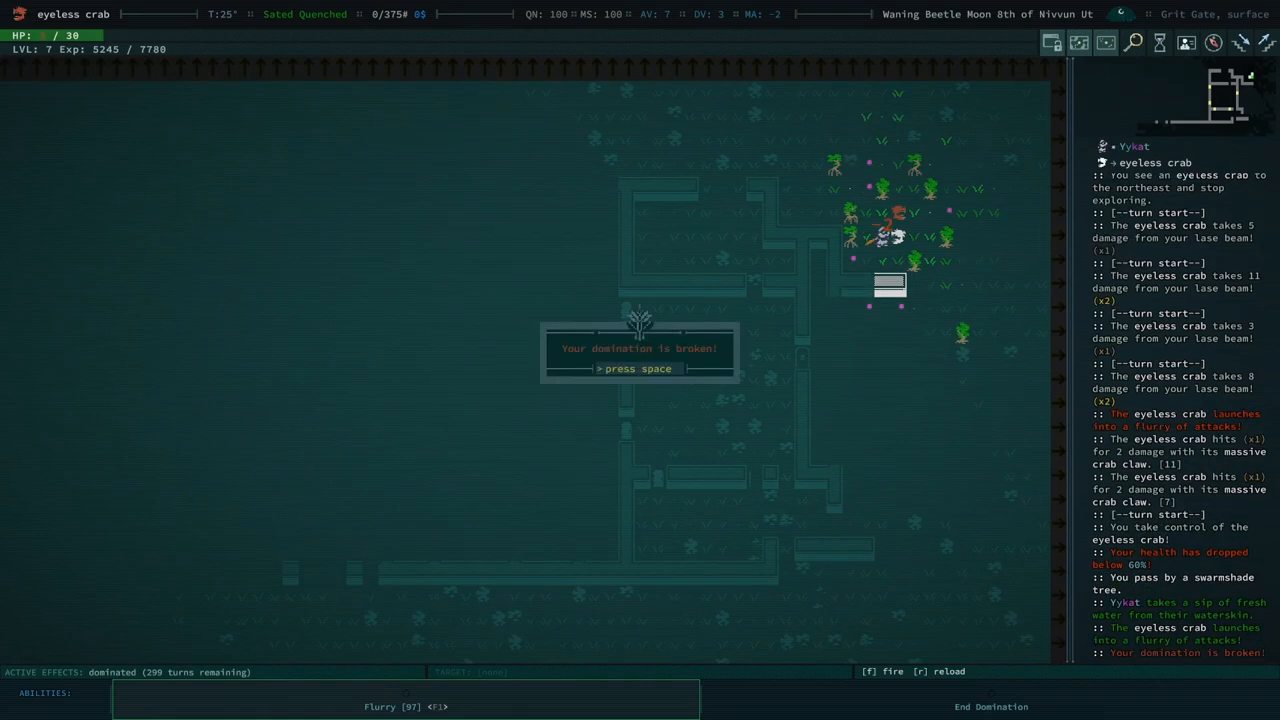
key(space)
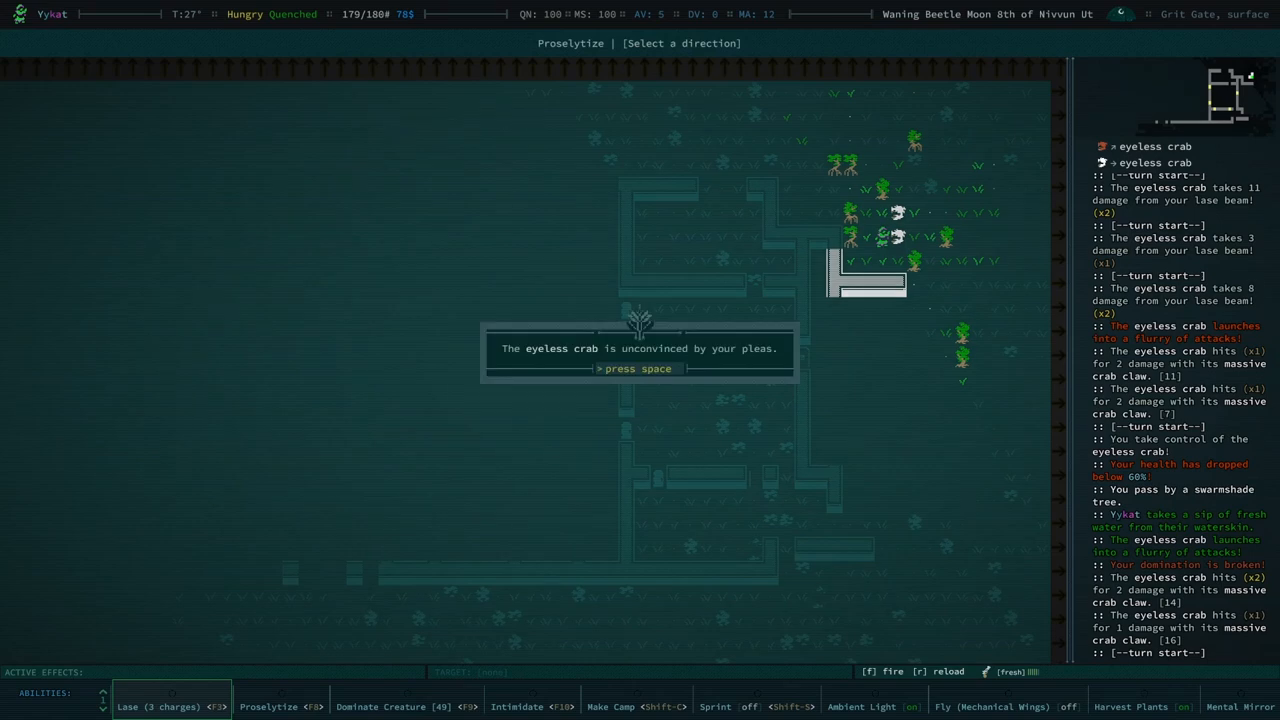
key(space)
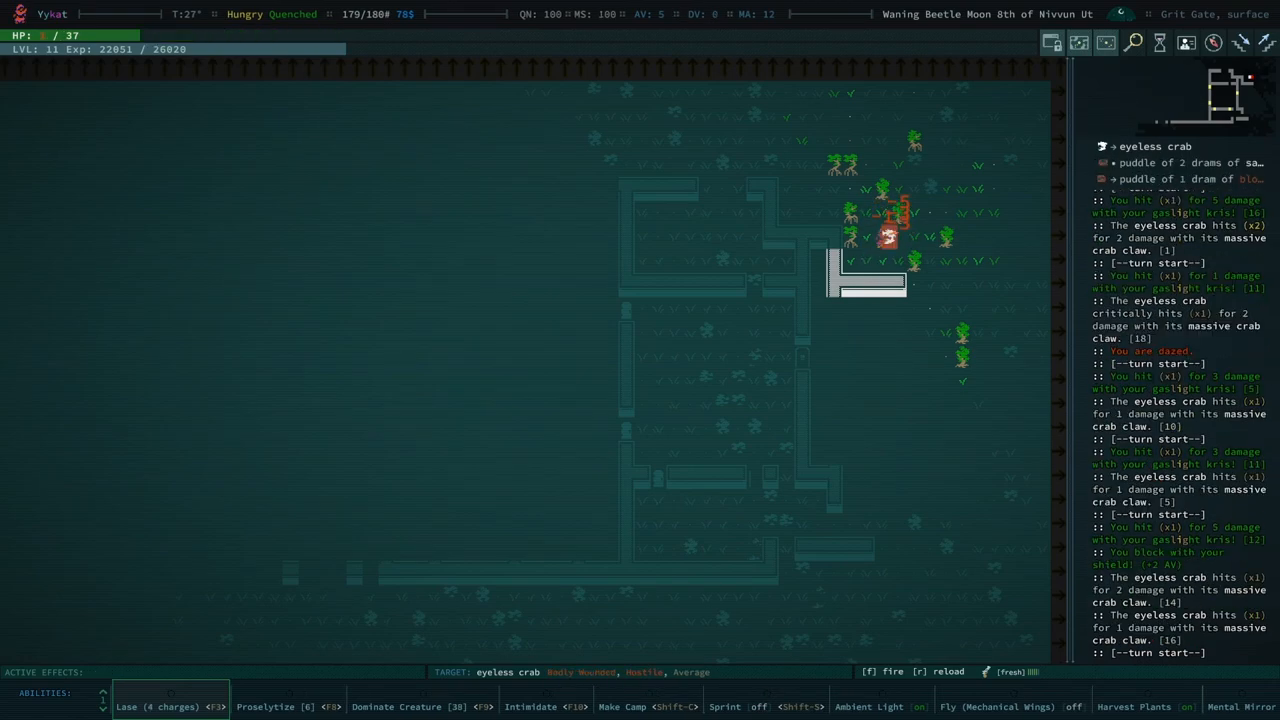
key(i)
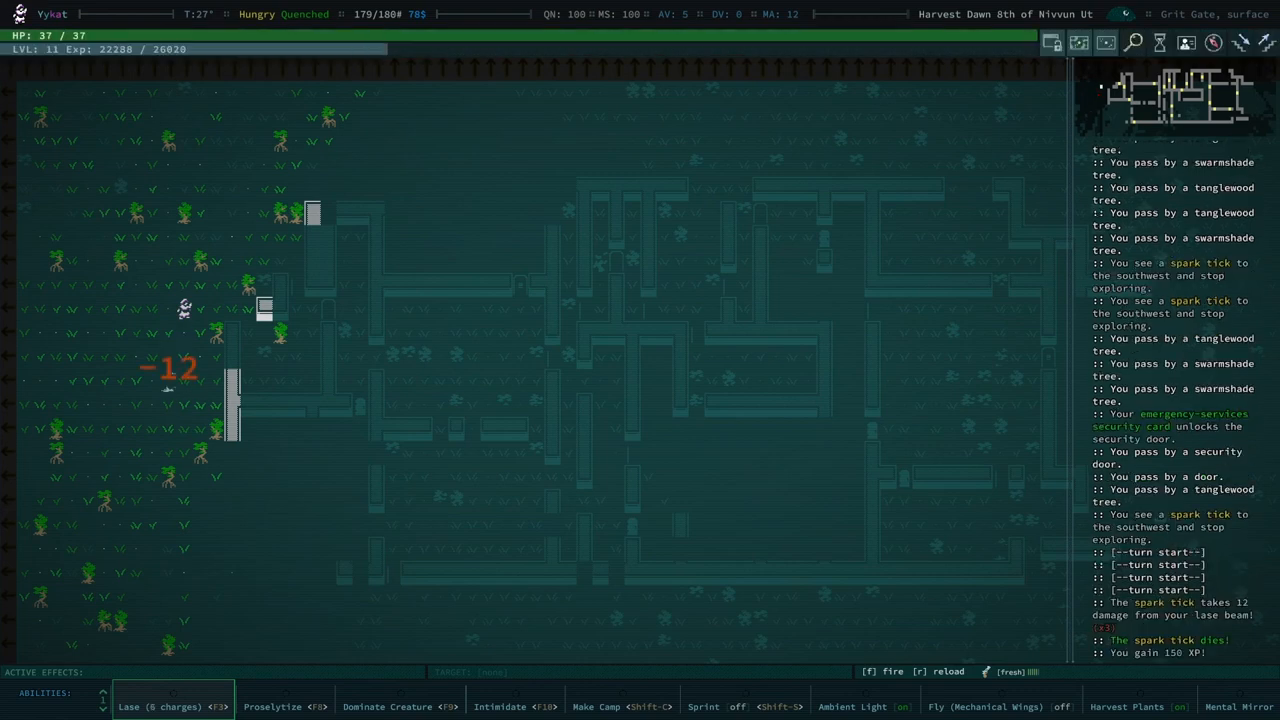
Step: Lase the giant centipede, rest to full health, descend, and kill the giant amoeba
key(f)
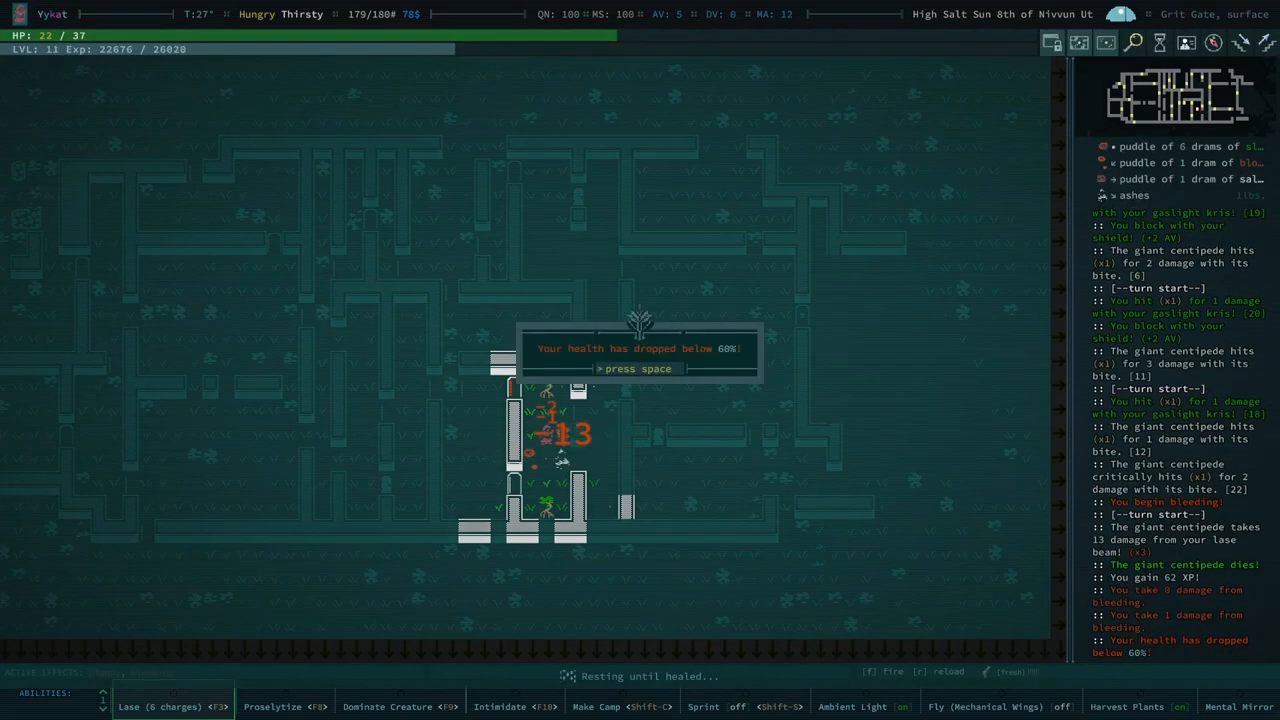
key(space)
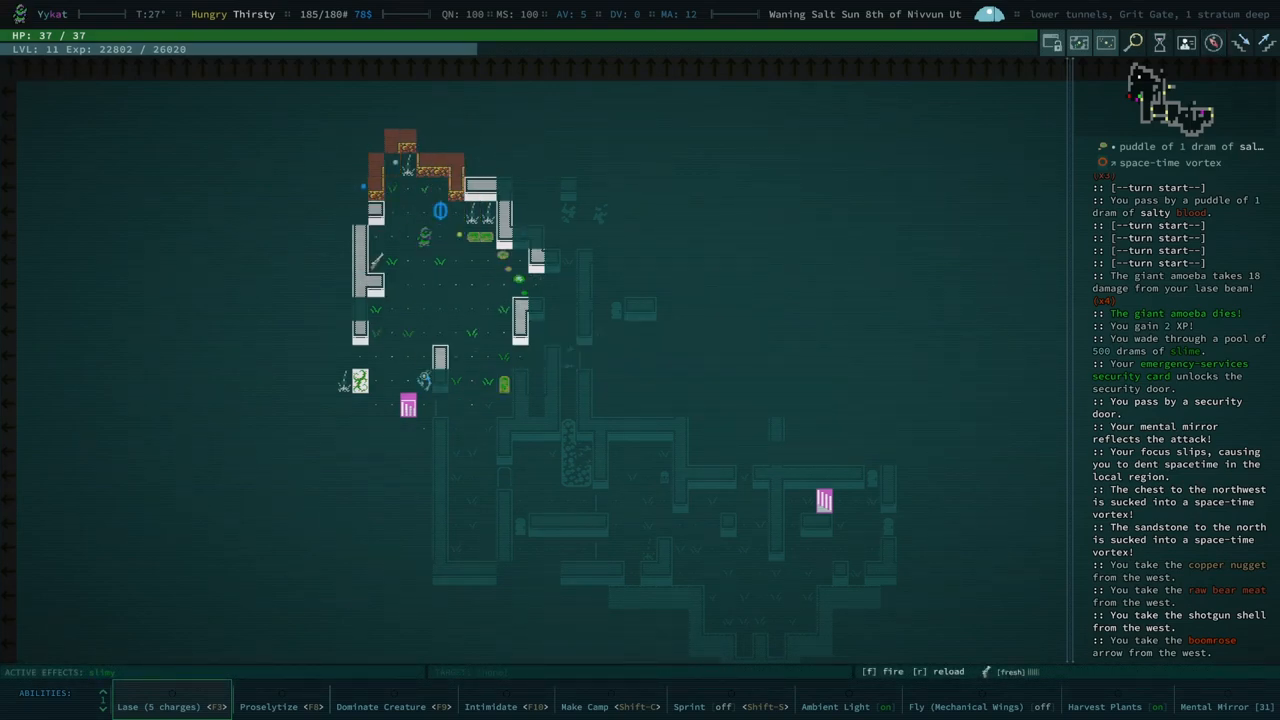
Step: Drop both qudzu stems, then pick up and reload the musket near a bloody spark tick
key(i)
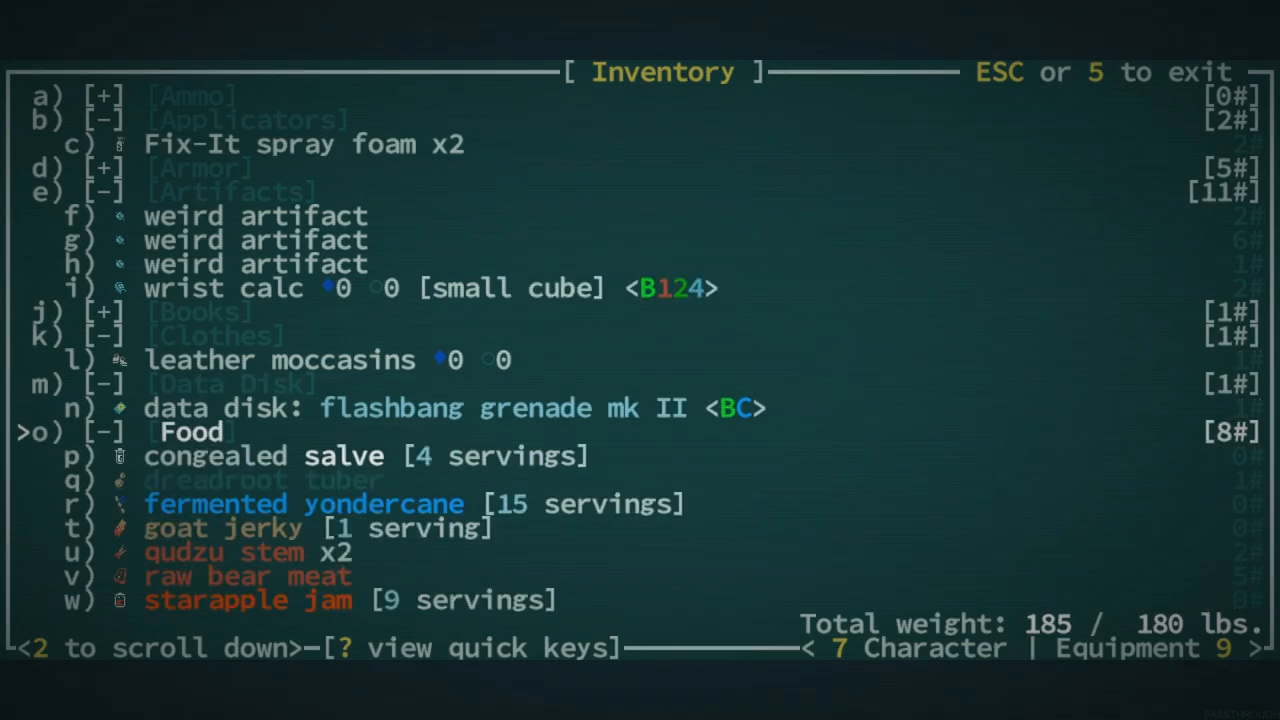
scroll(down, 3)
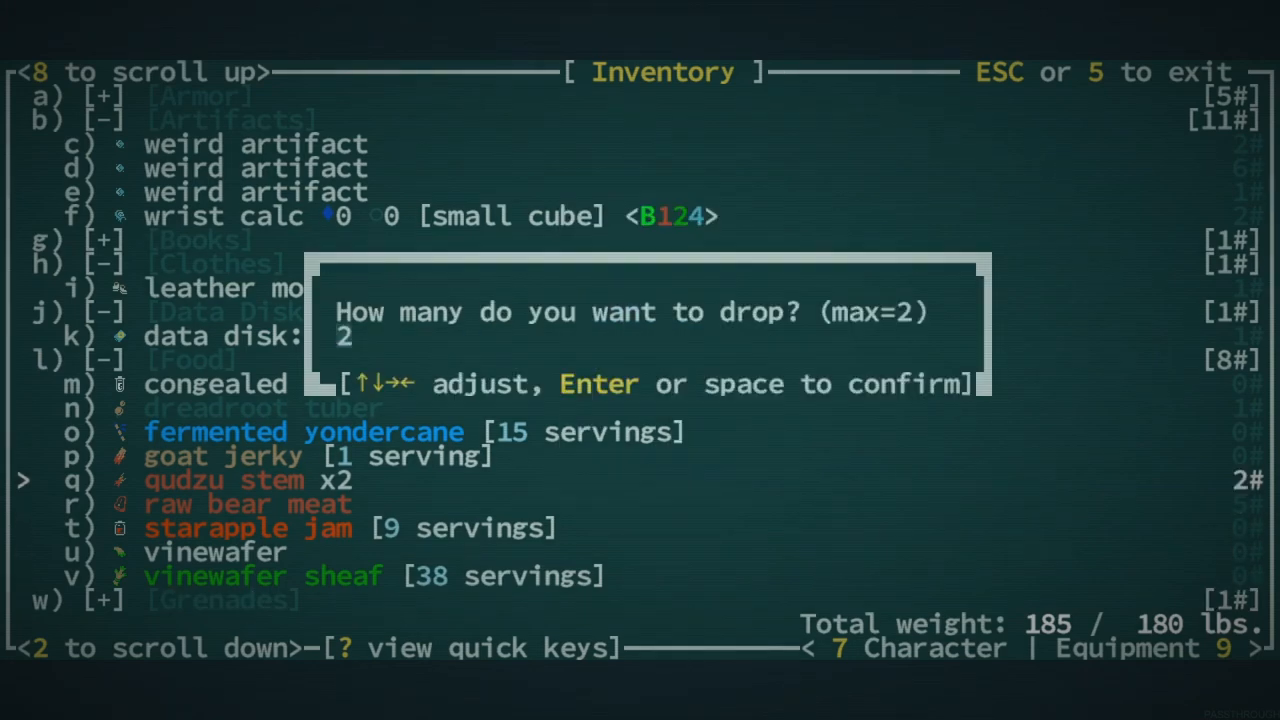
key(Return)
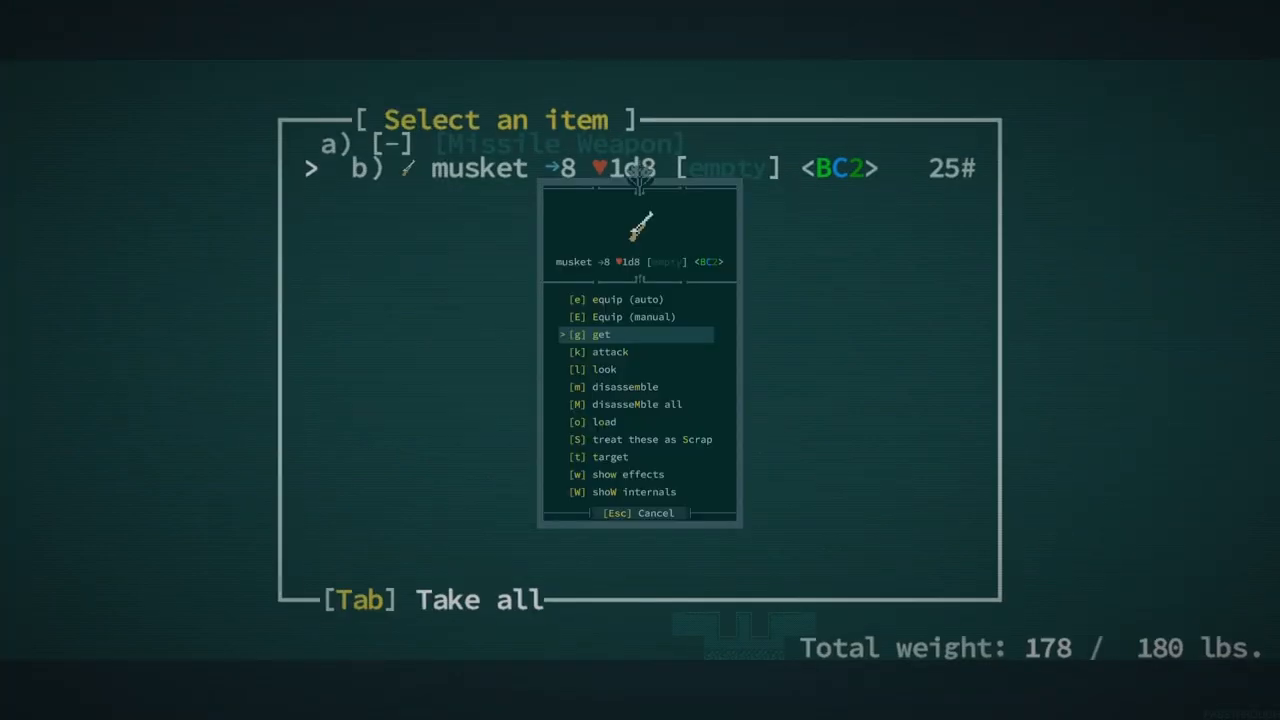
key(o)
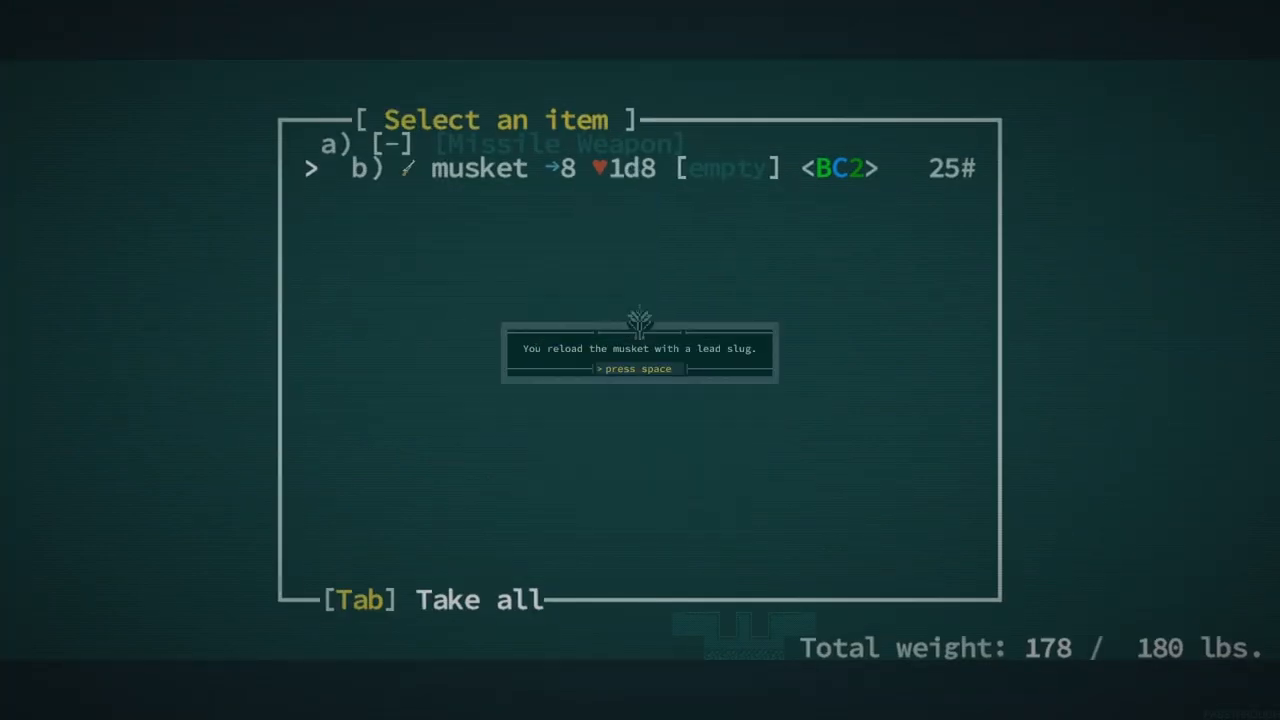
key(space)
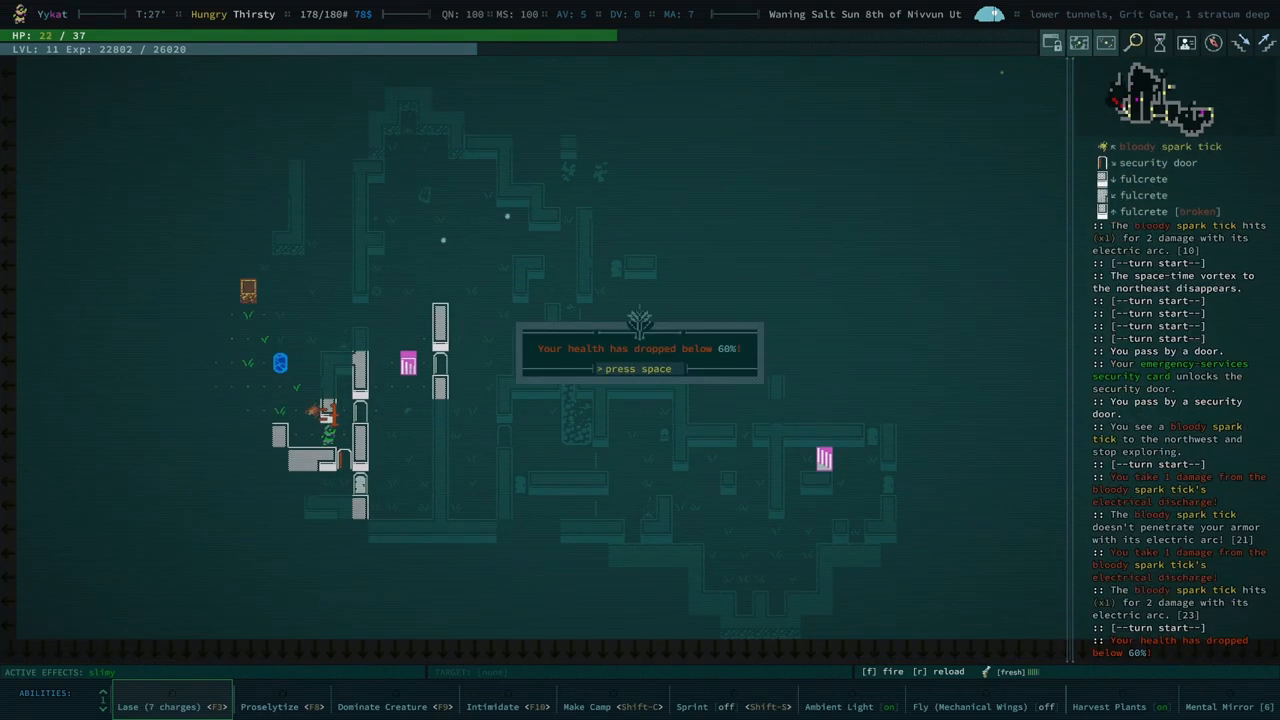
Step: Lase the bloody spark tick, giant centipede and second spark tick, then take the weird artifacts
key(space)
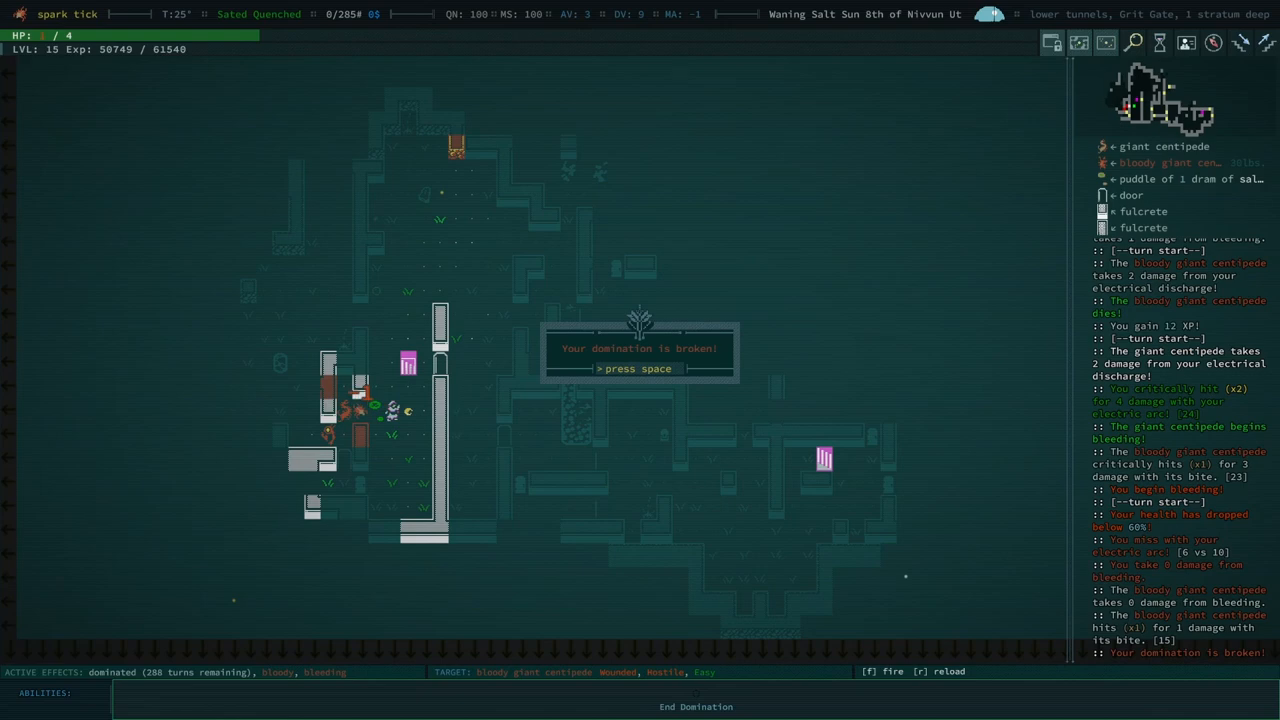
key(space)
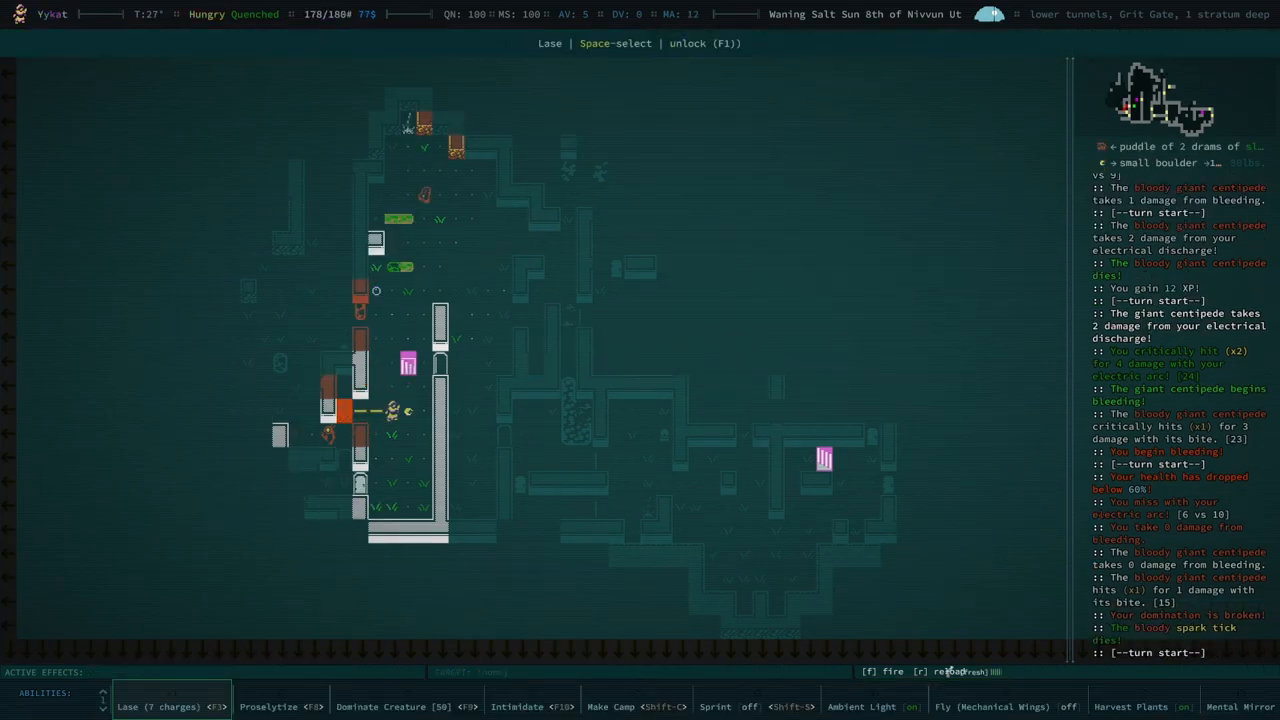
key(f)
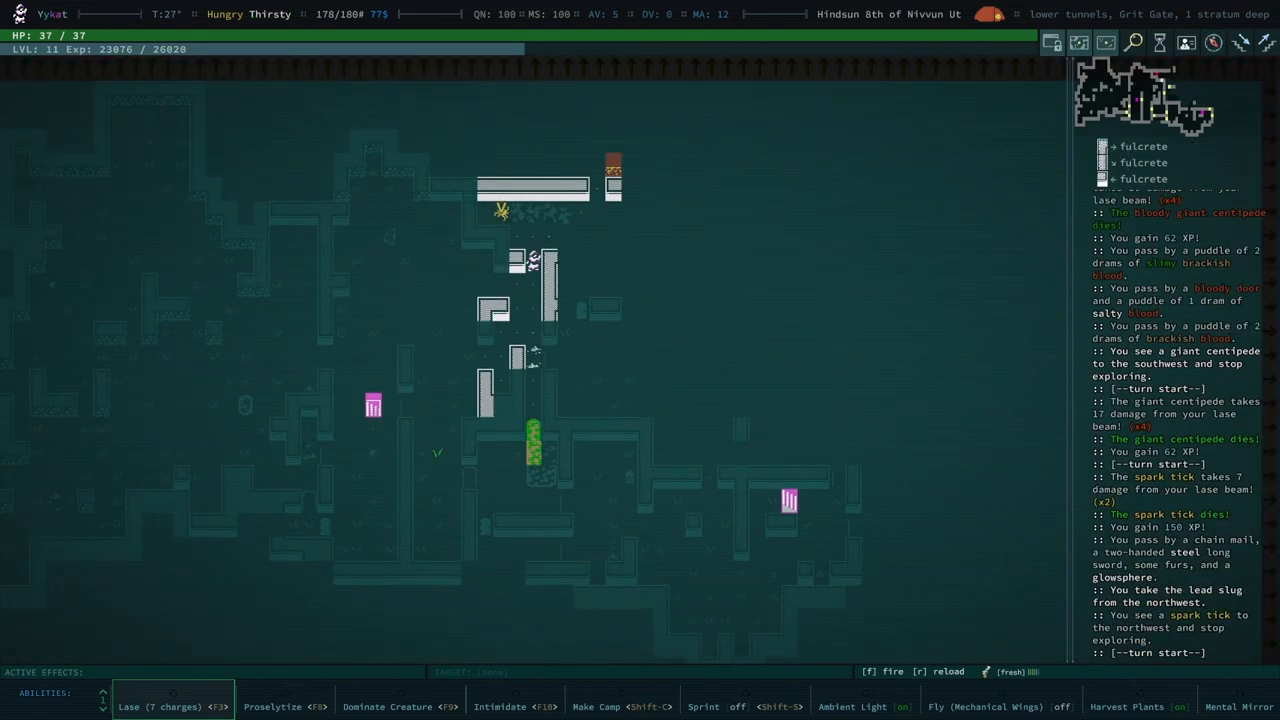
key(f)
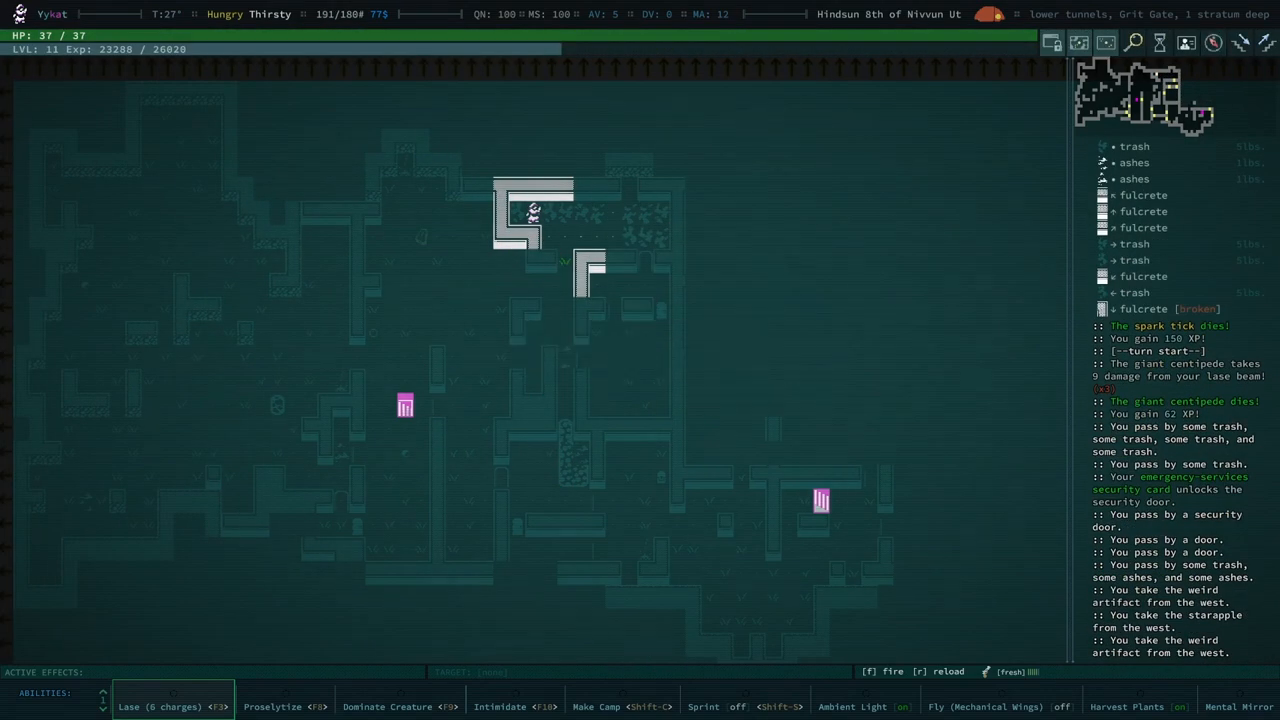
key(i)
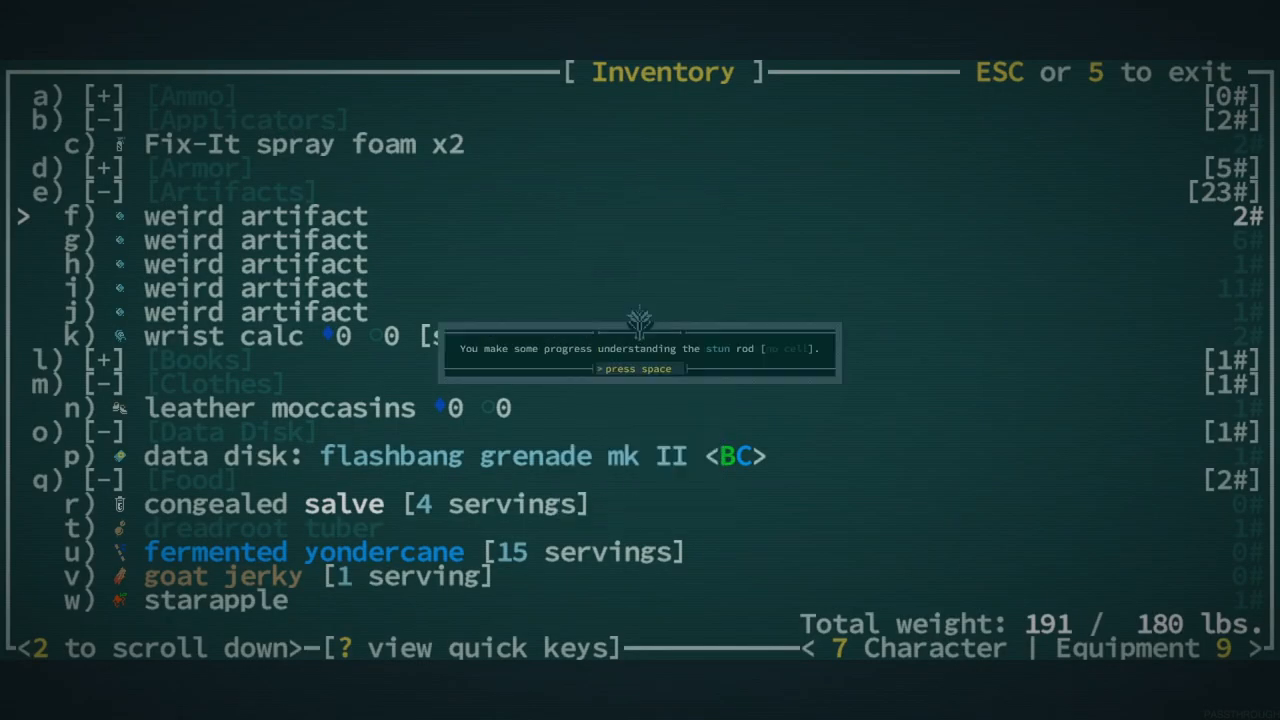
Step: Examine the stun rod, flaming iron mace and electrified bronze dagger, dismissing each progress message
key(space)
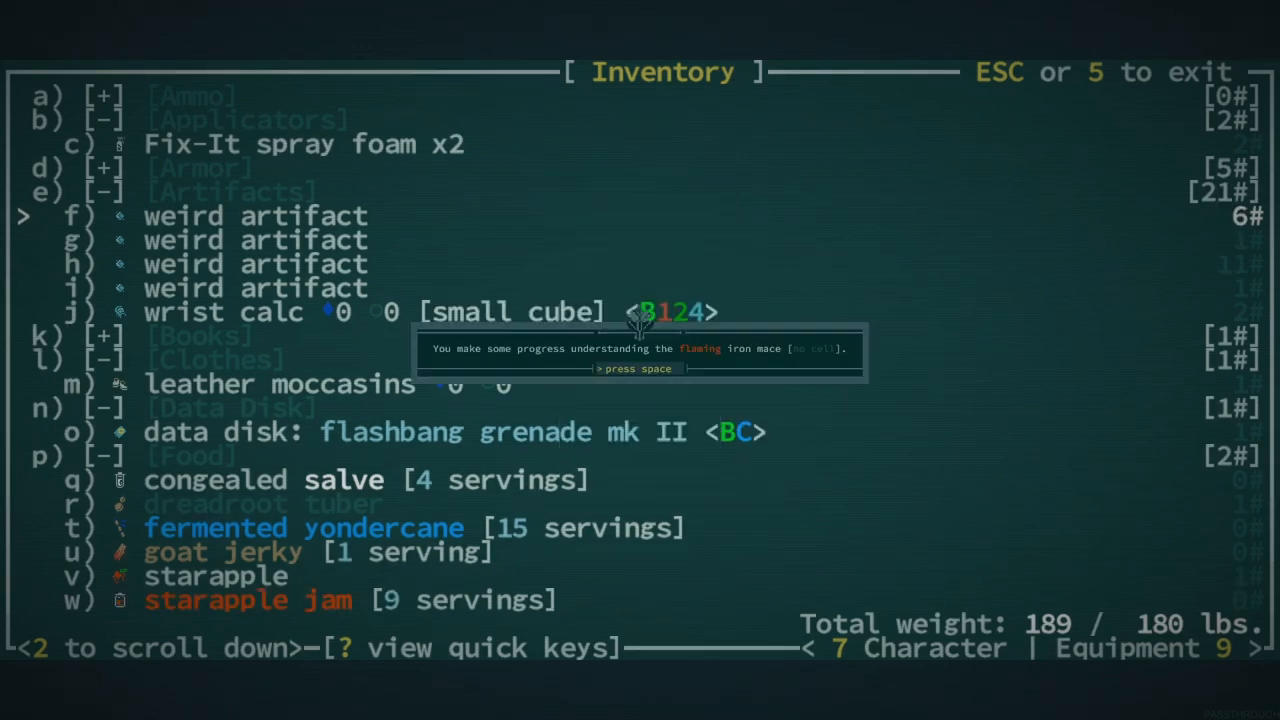
key(space)
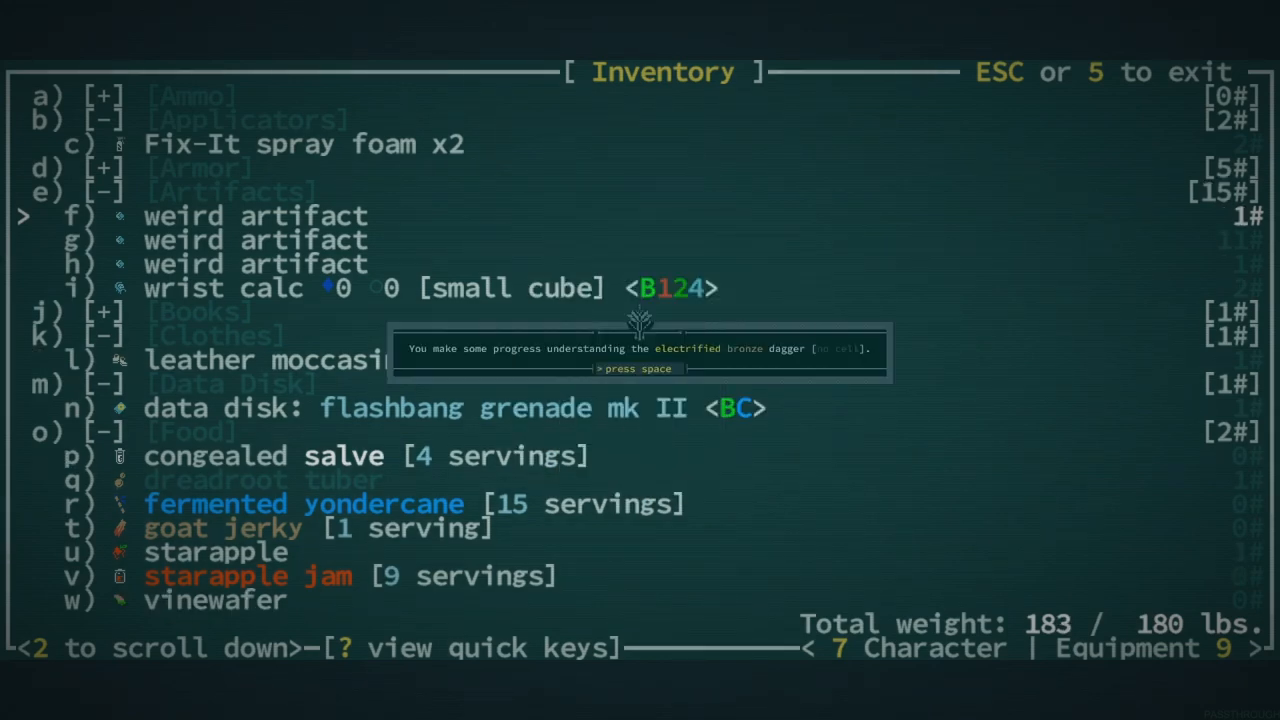
key(space)
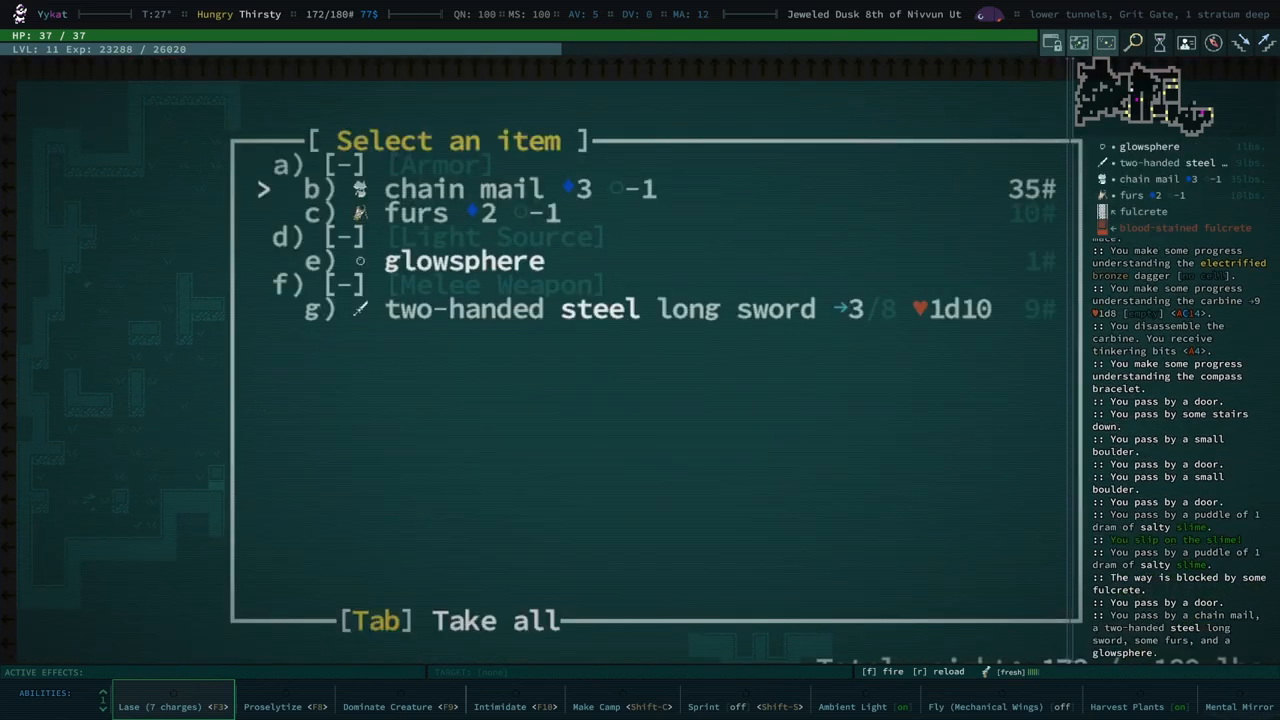
Step: Close the nearby-items list, switch from Equipment to Inventory, and return to the map
key(Tab)
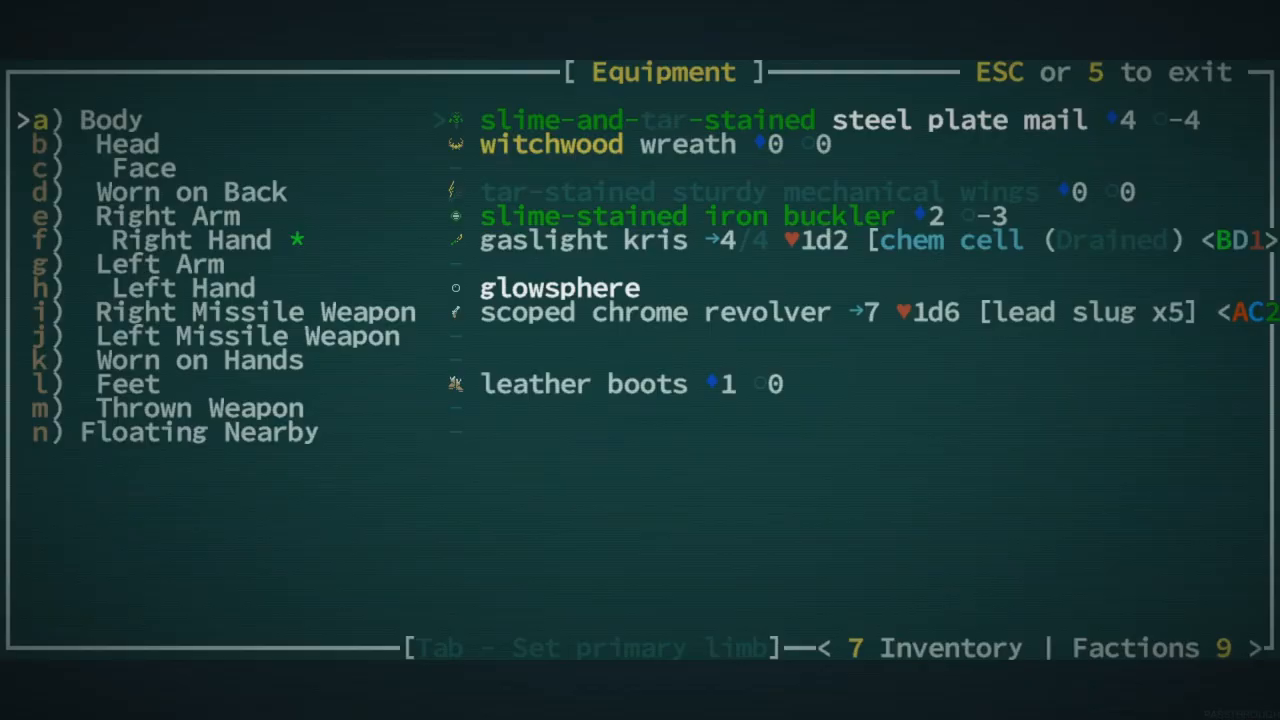
key(7)
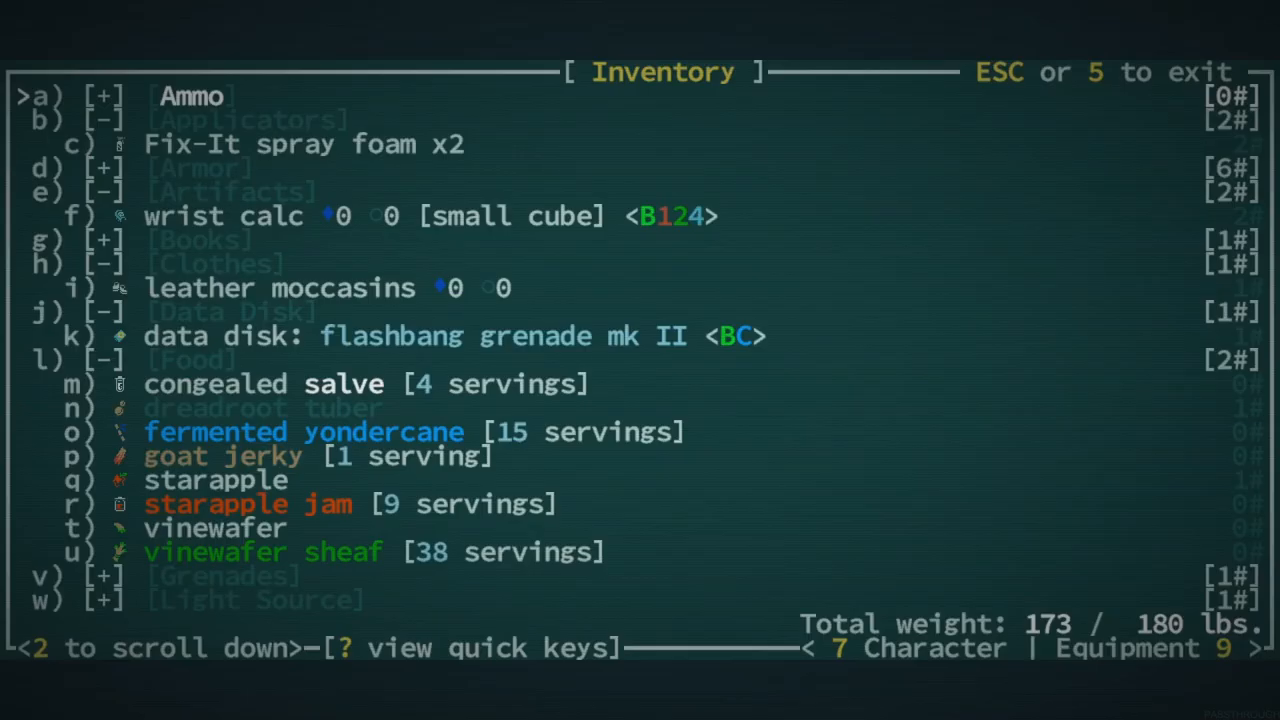
key(Escape)
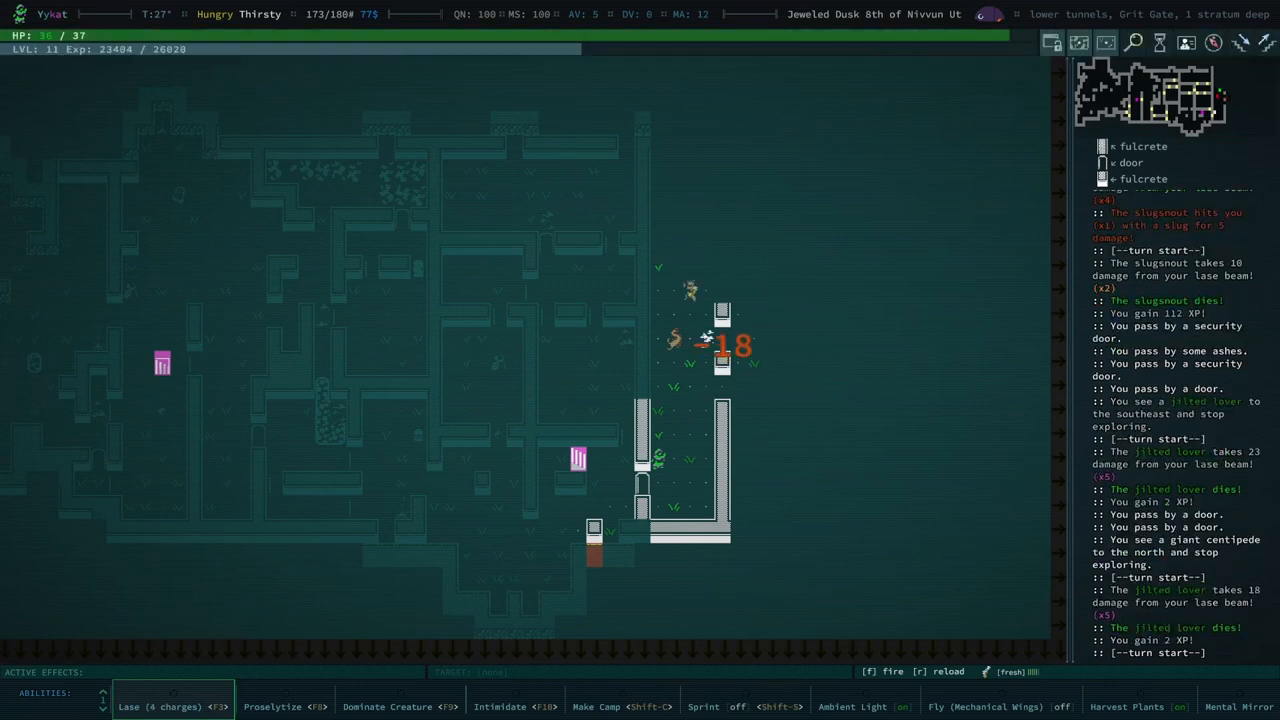
Step: Dominate the quillipede and lase a giant centipede while exploring the tunnels
key(f)
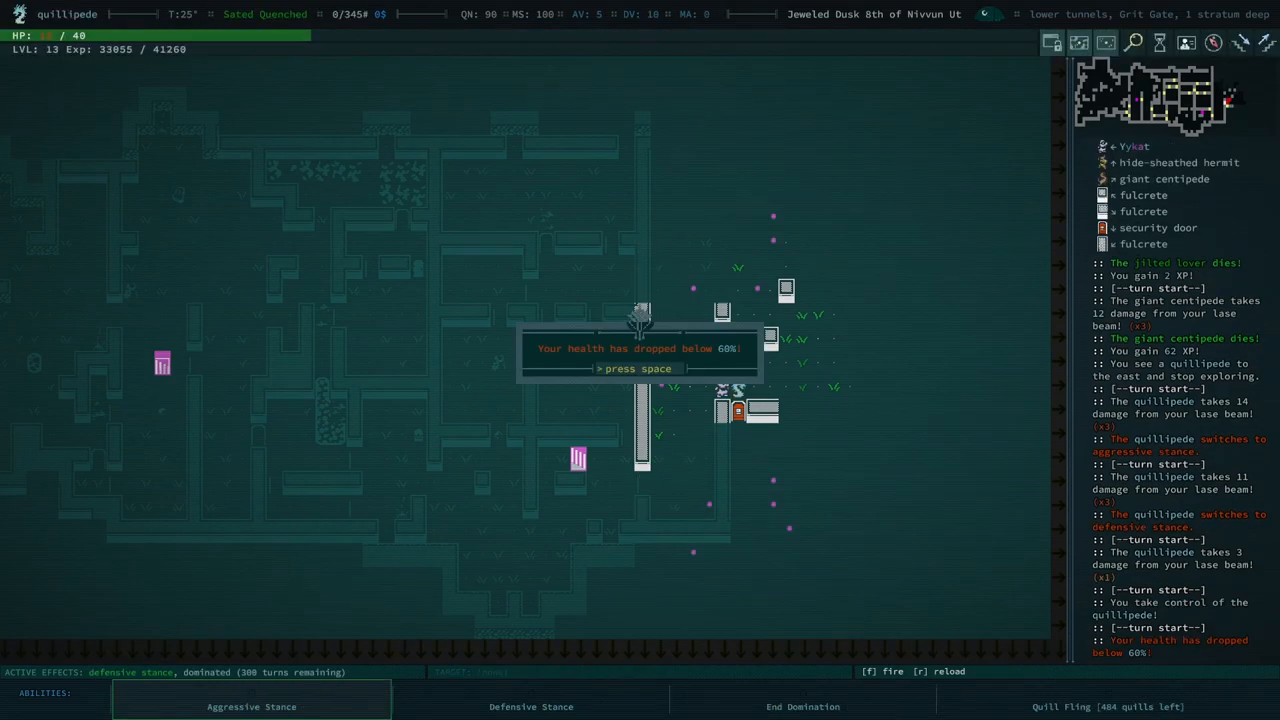
key(space)
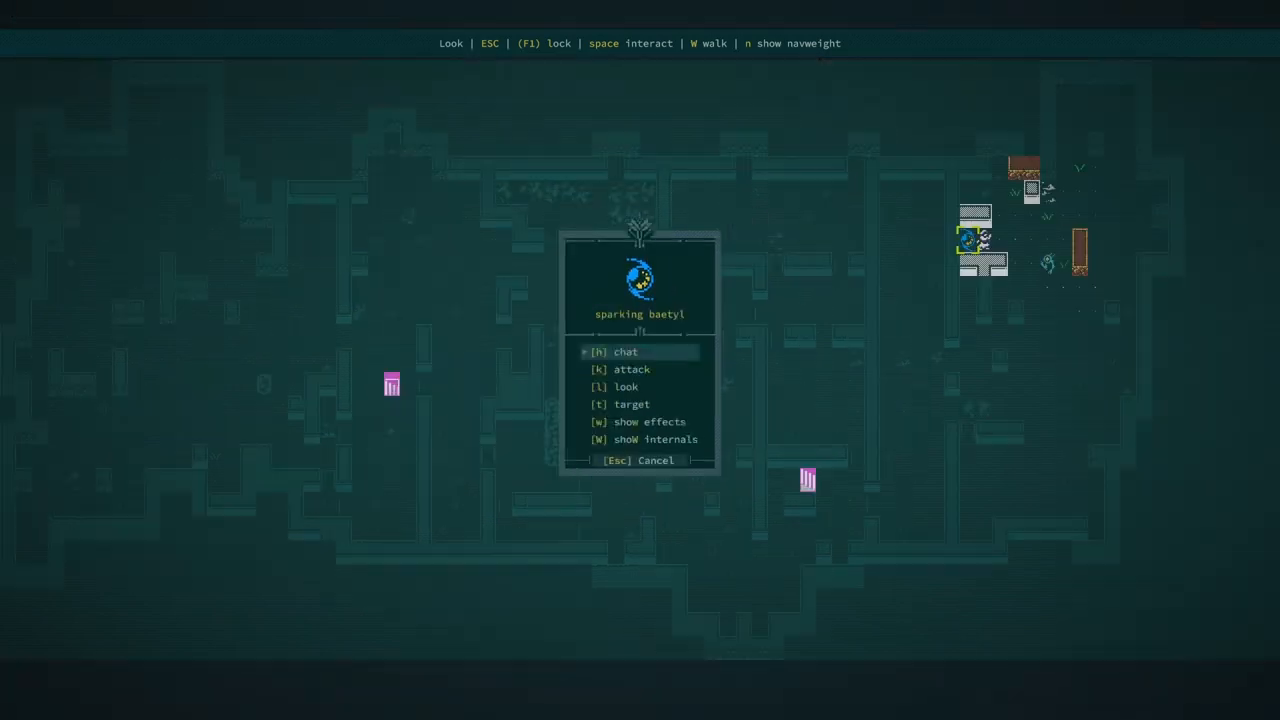
Step: Chat with the sparking baetyl and log its five-wooly-items demand in the journal
key(h)
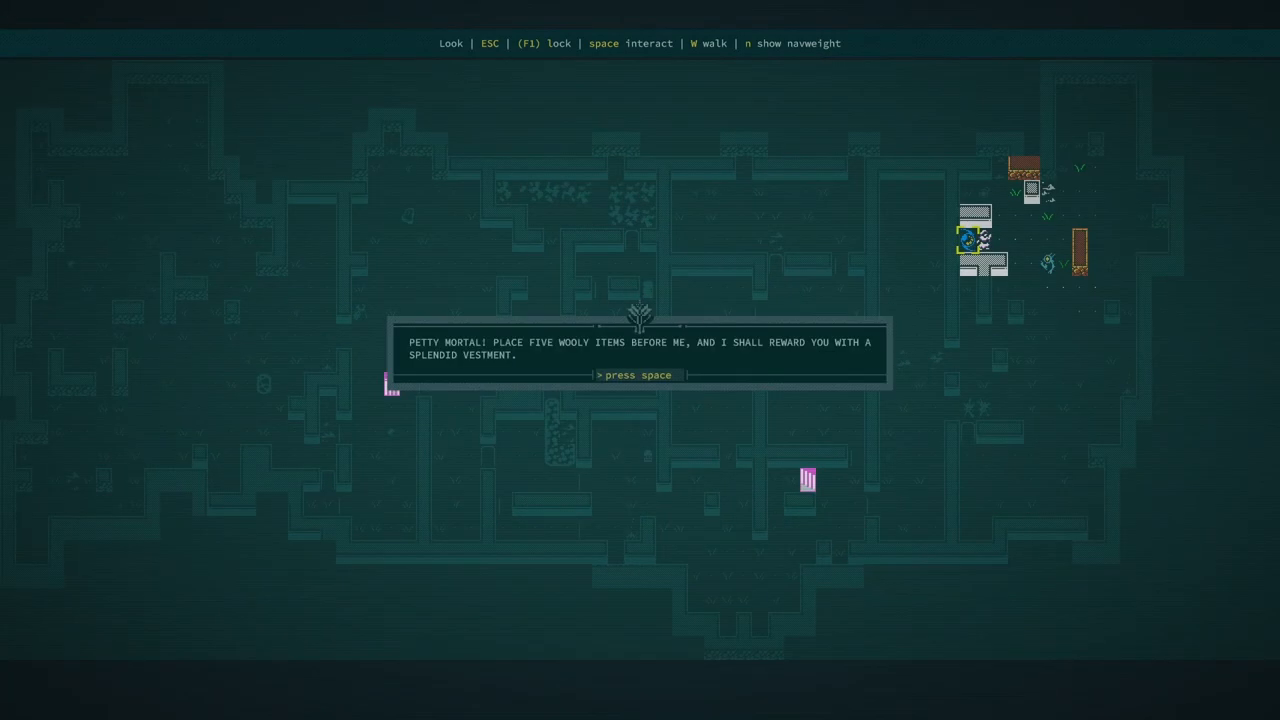
key(space)
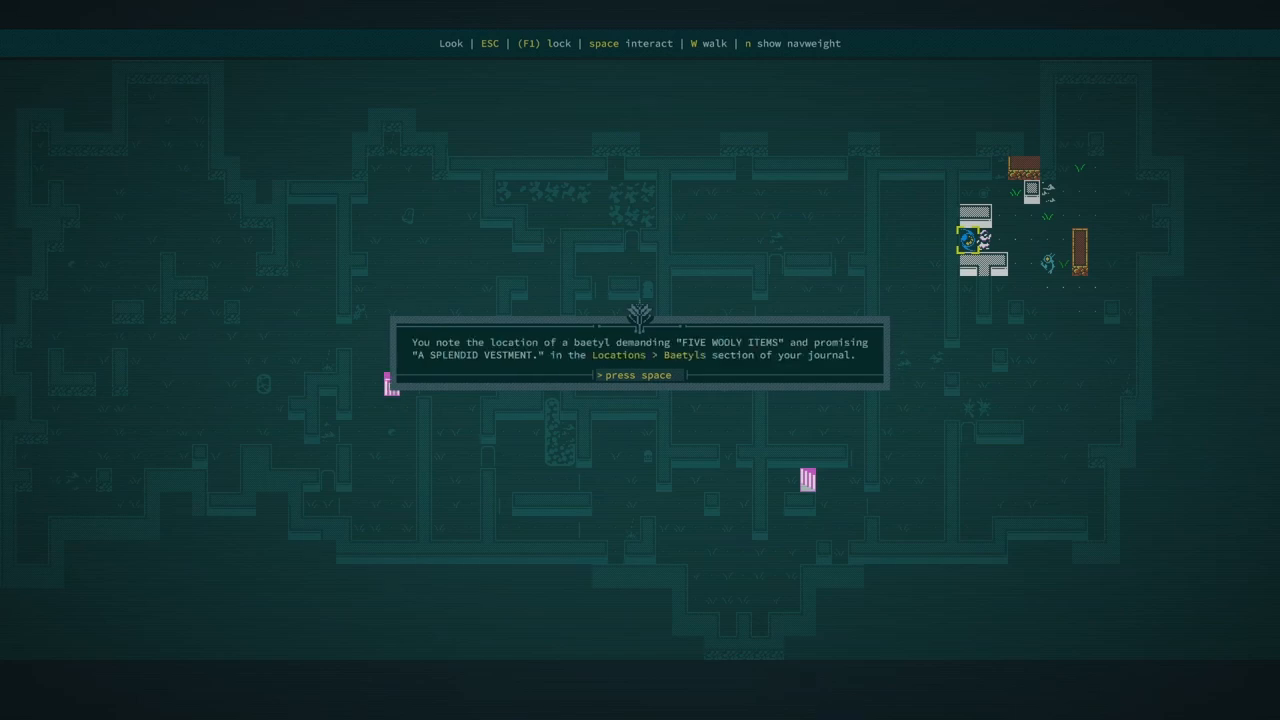
key(space)
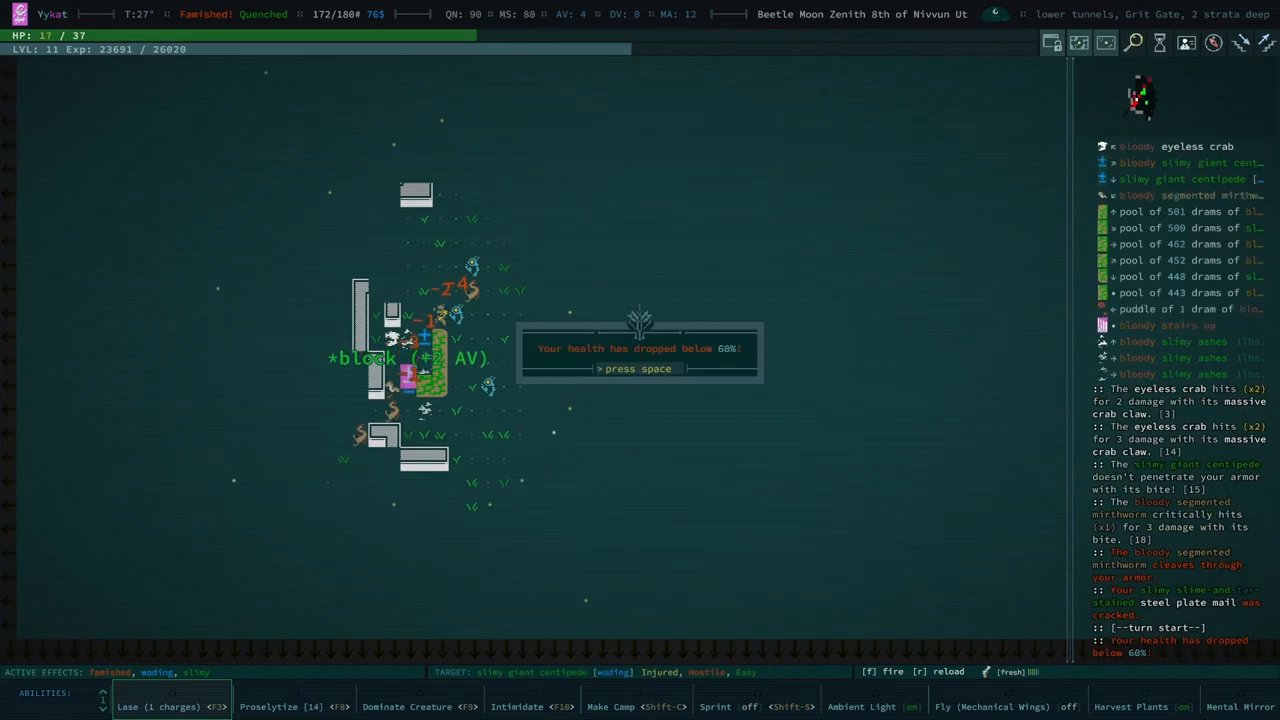
Step: Lase the eyeless crab and slimy centipedes until a slugsnout kills Ykat
key(space)
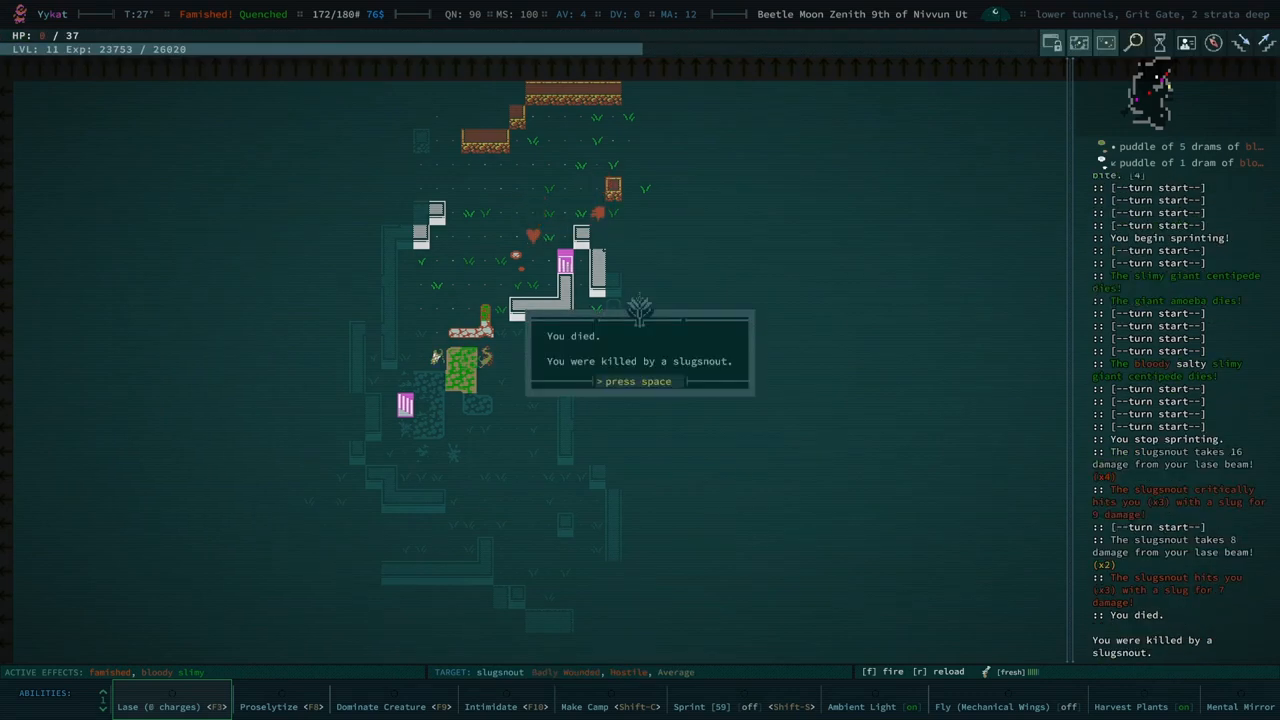
Step: Dismiss the death message and Game Summary, then load the level 11 Classic save
key(space)
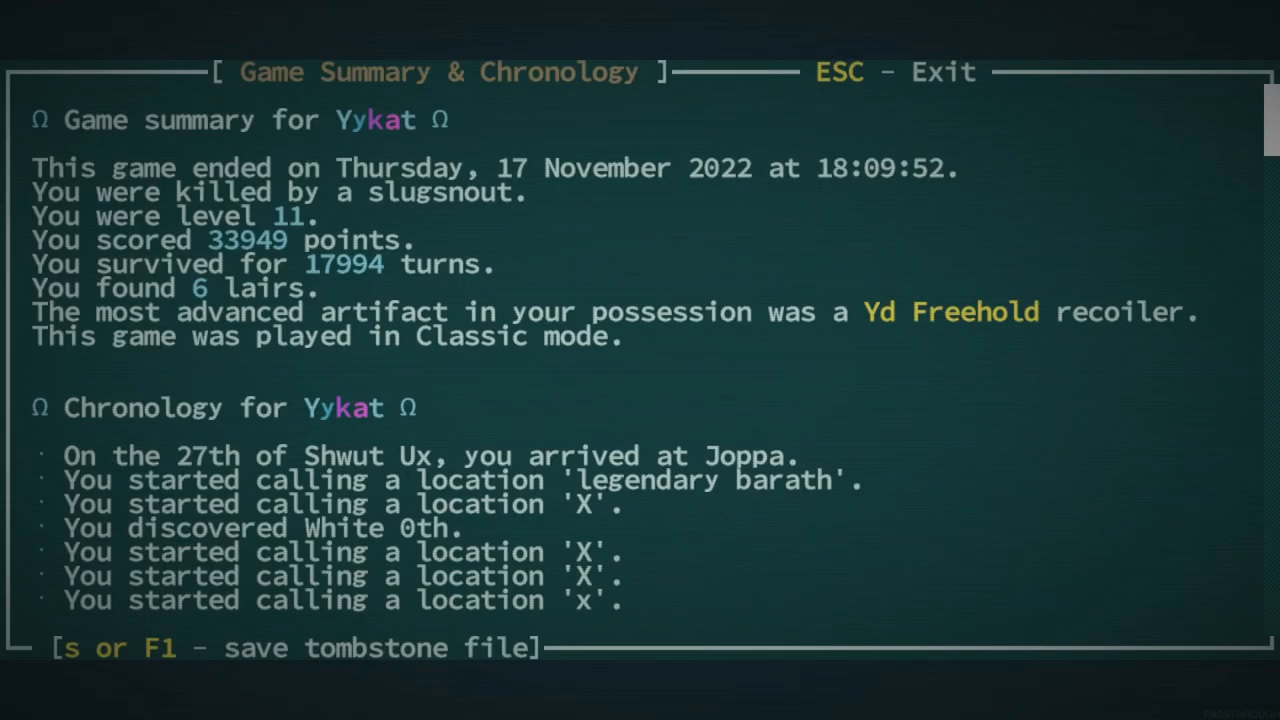
key(Escape)
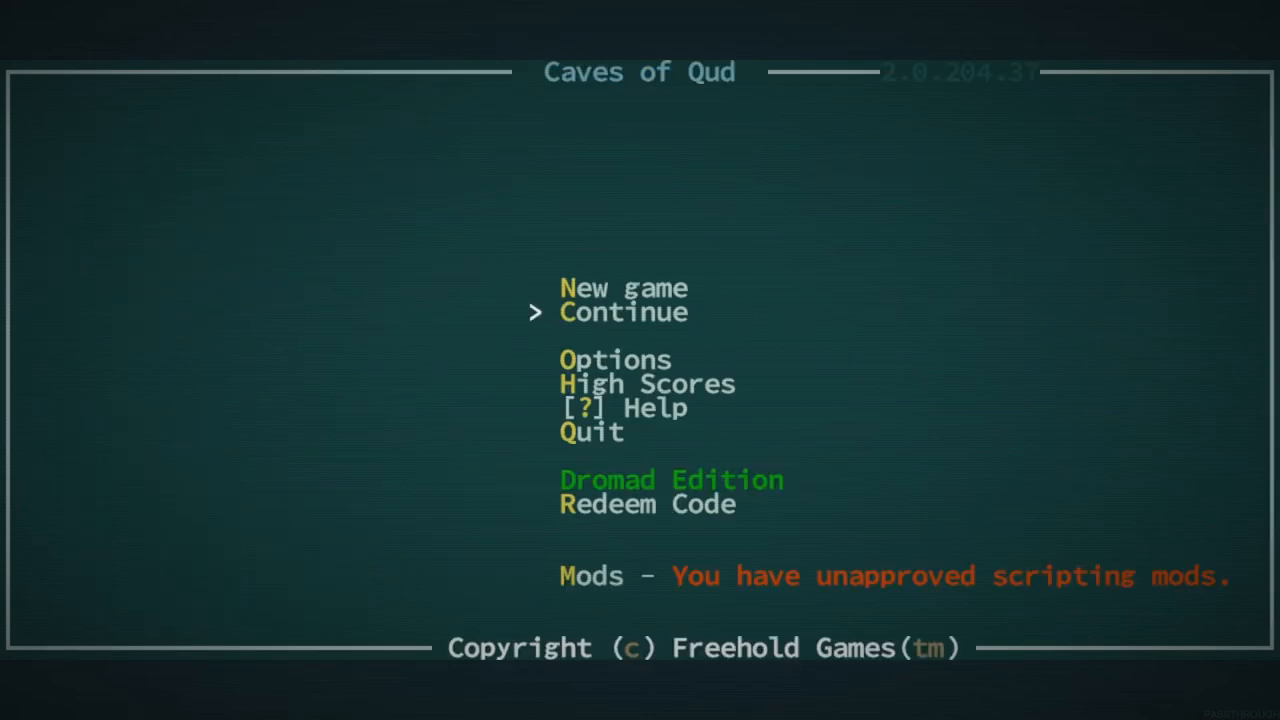
click(622, 311)
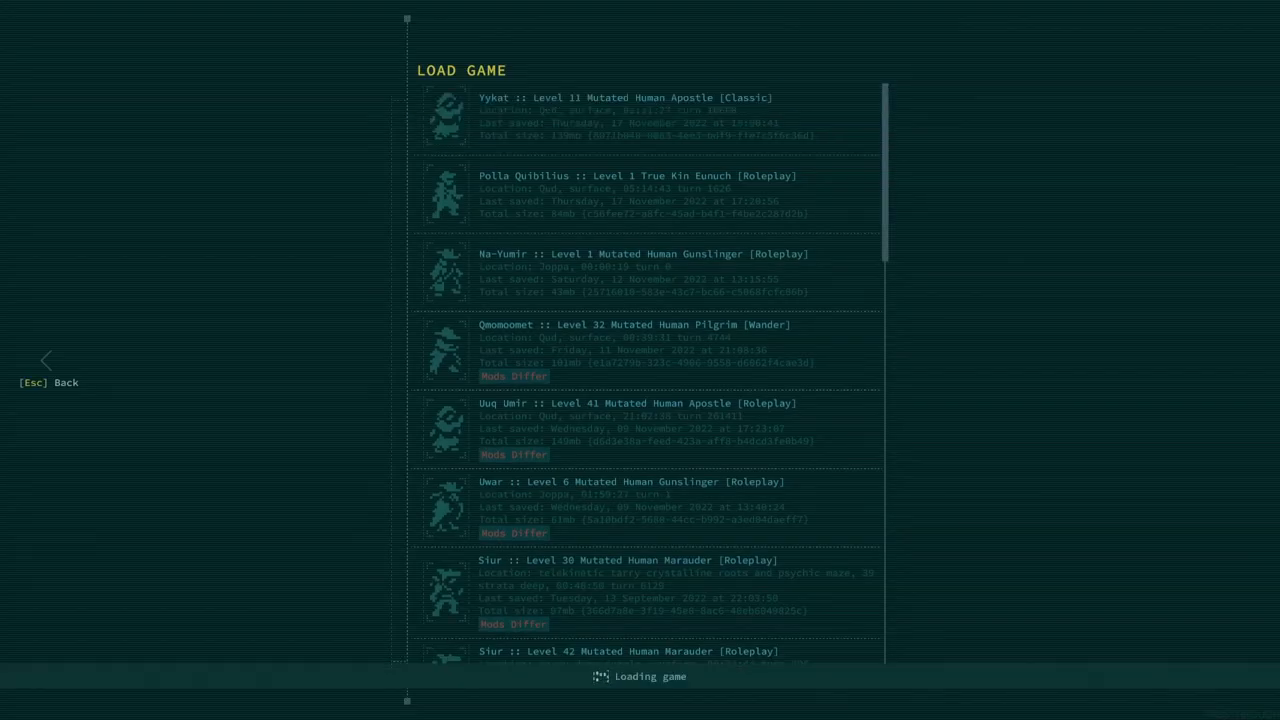
click(640, 116)
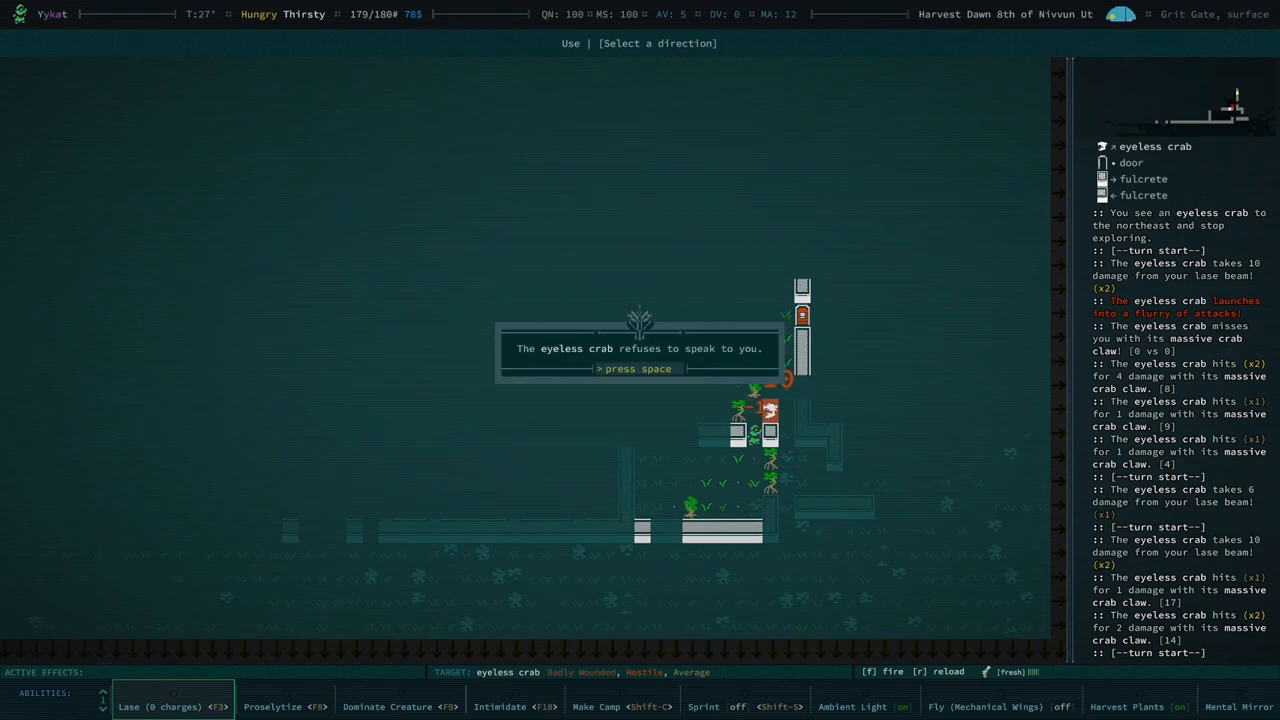
Step: Kill the giant centipede, quillipede and eyeless crab on the surface, then open the save-and-quit menu
key(space)
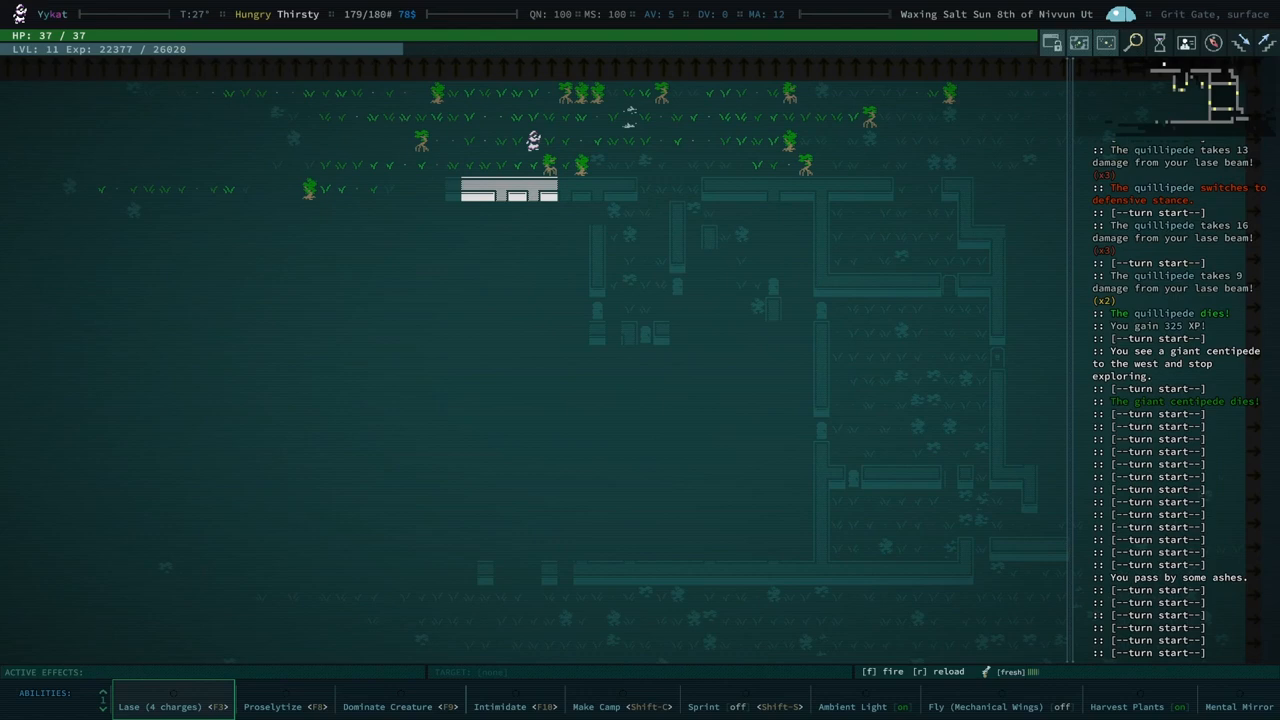
key(f)
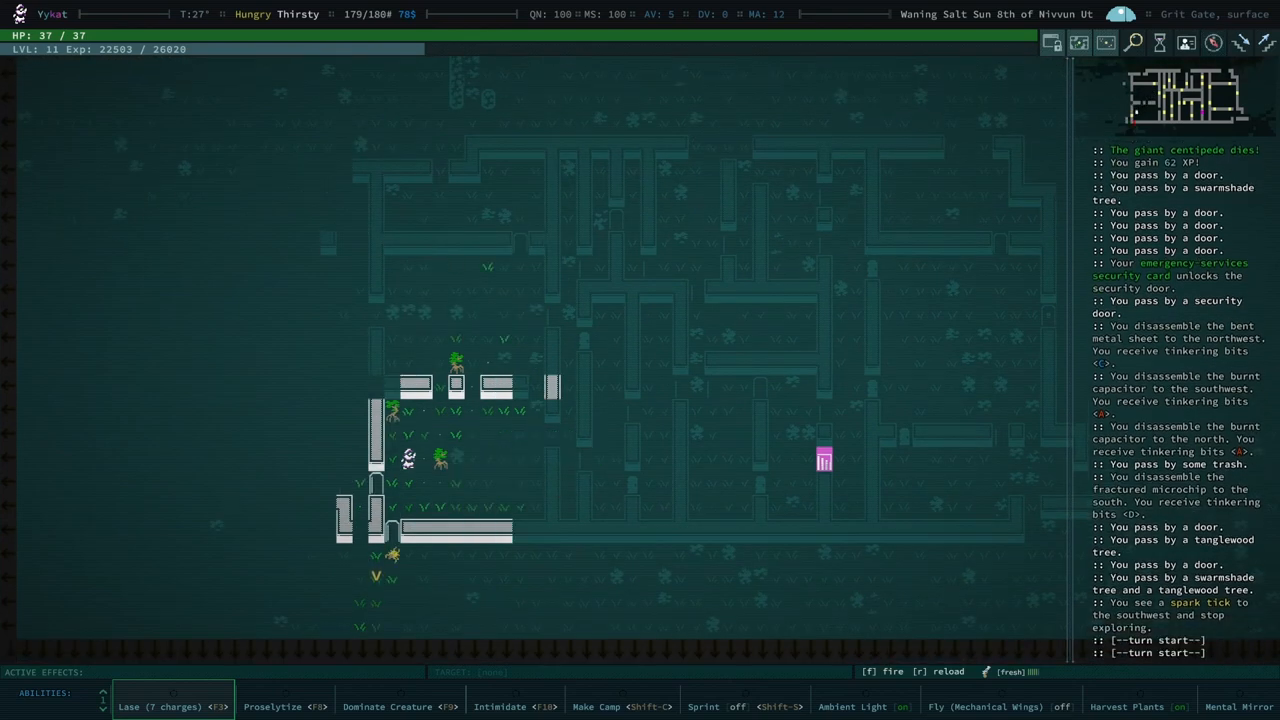
key(f)
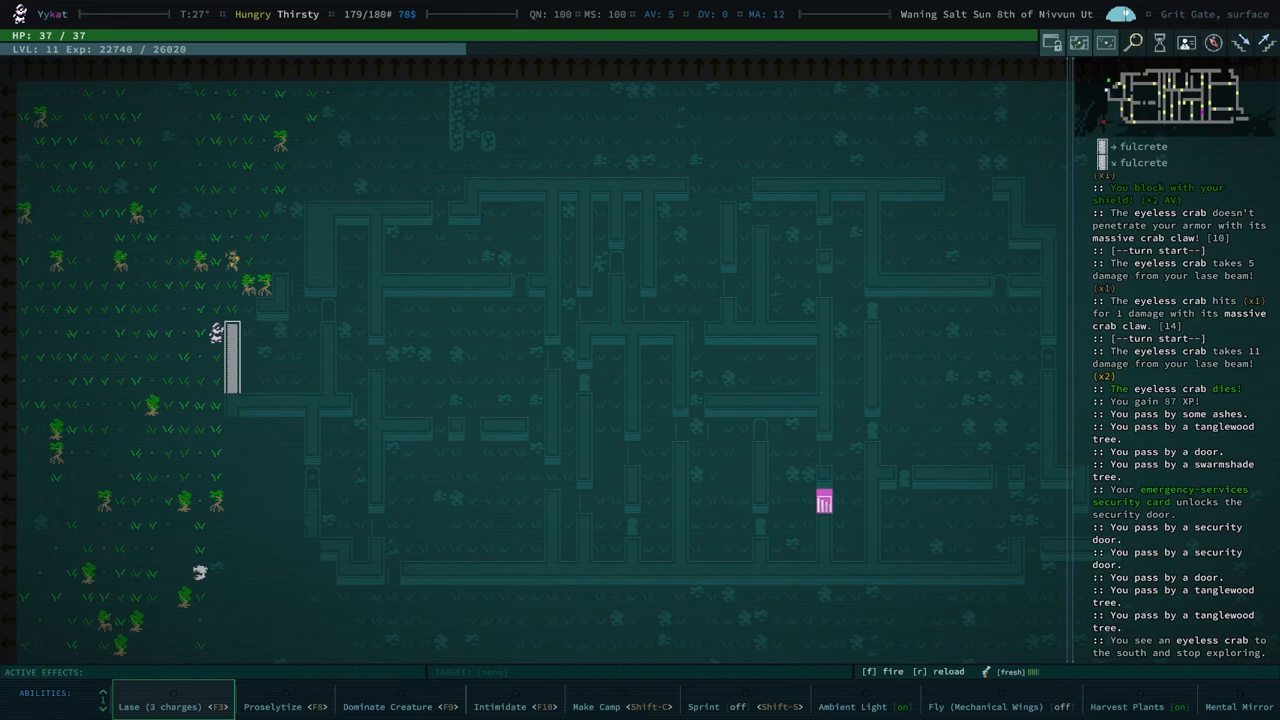
key(Escape)
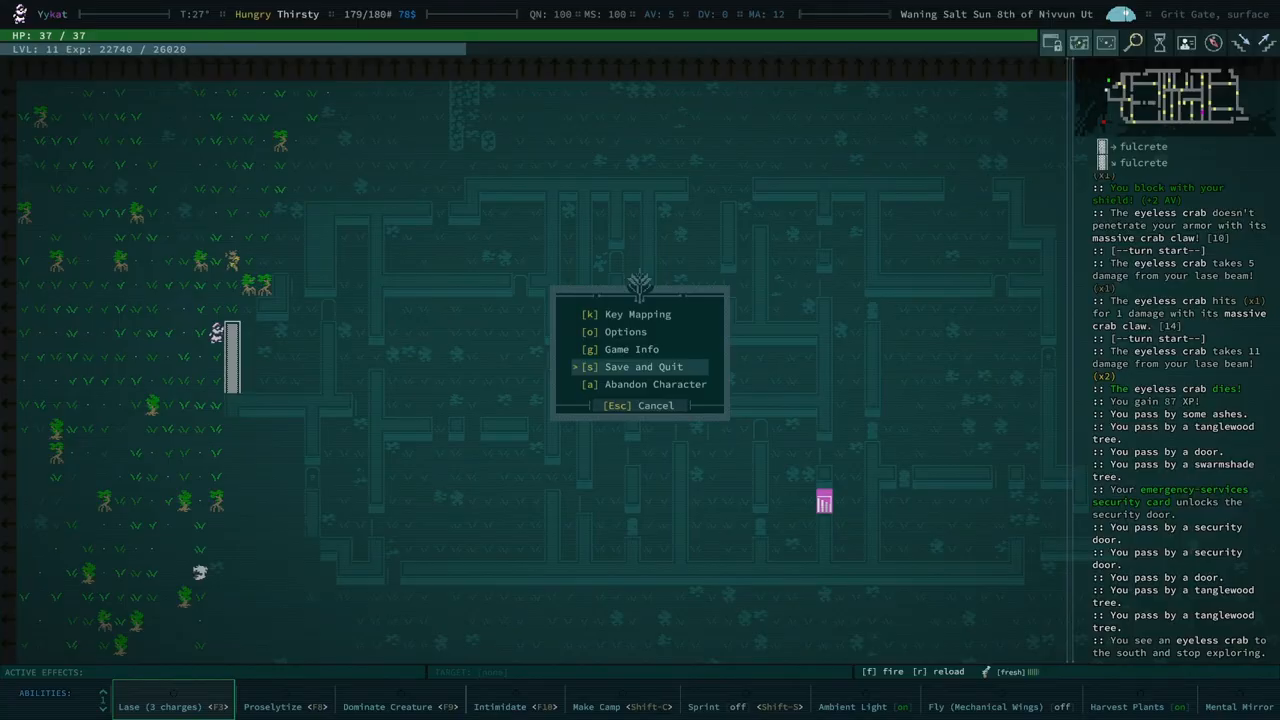